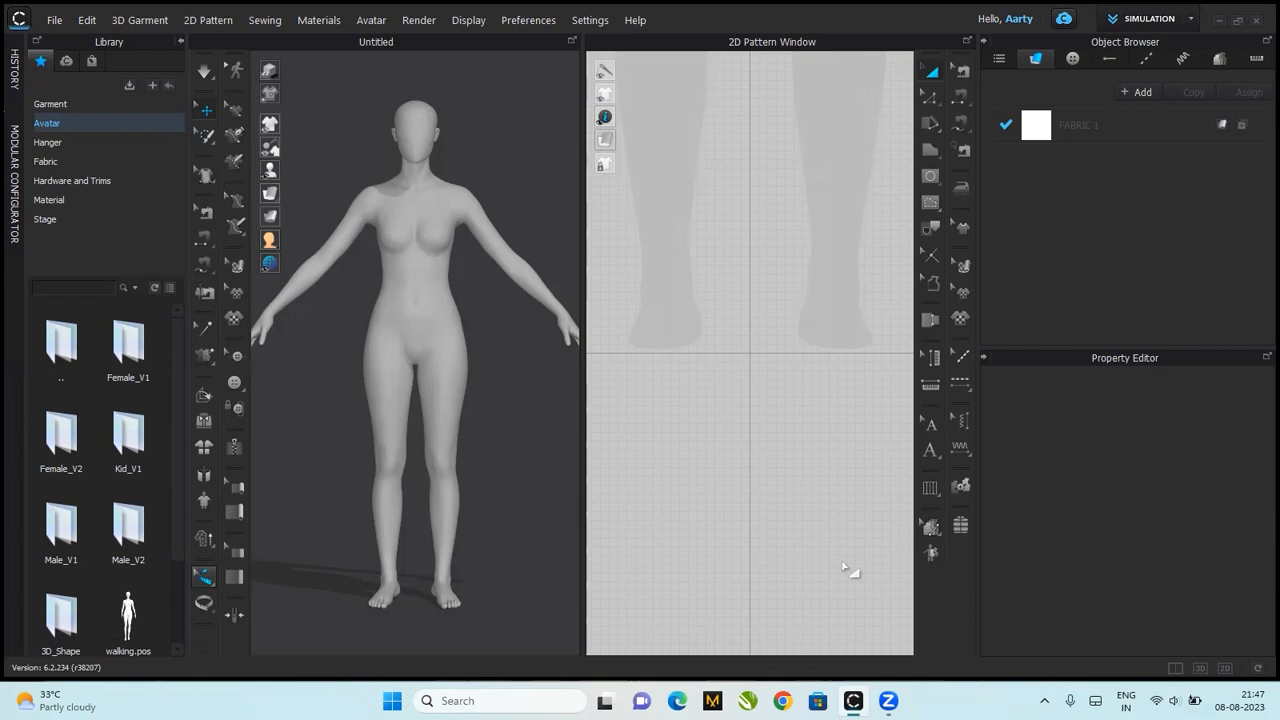
{"action": "mouse_move", "coordinate": [850, 568]}
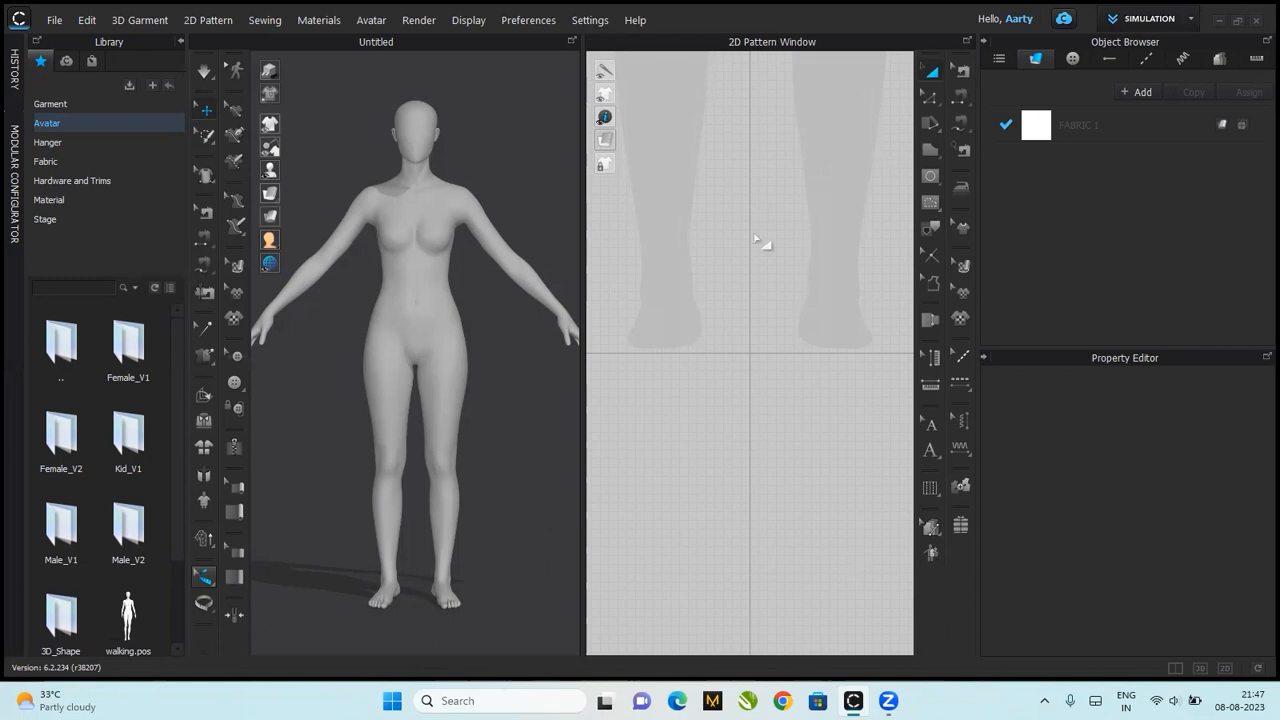
{"action": "mouse_move", "coordinate": [768, 253]}
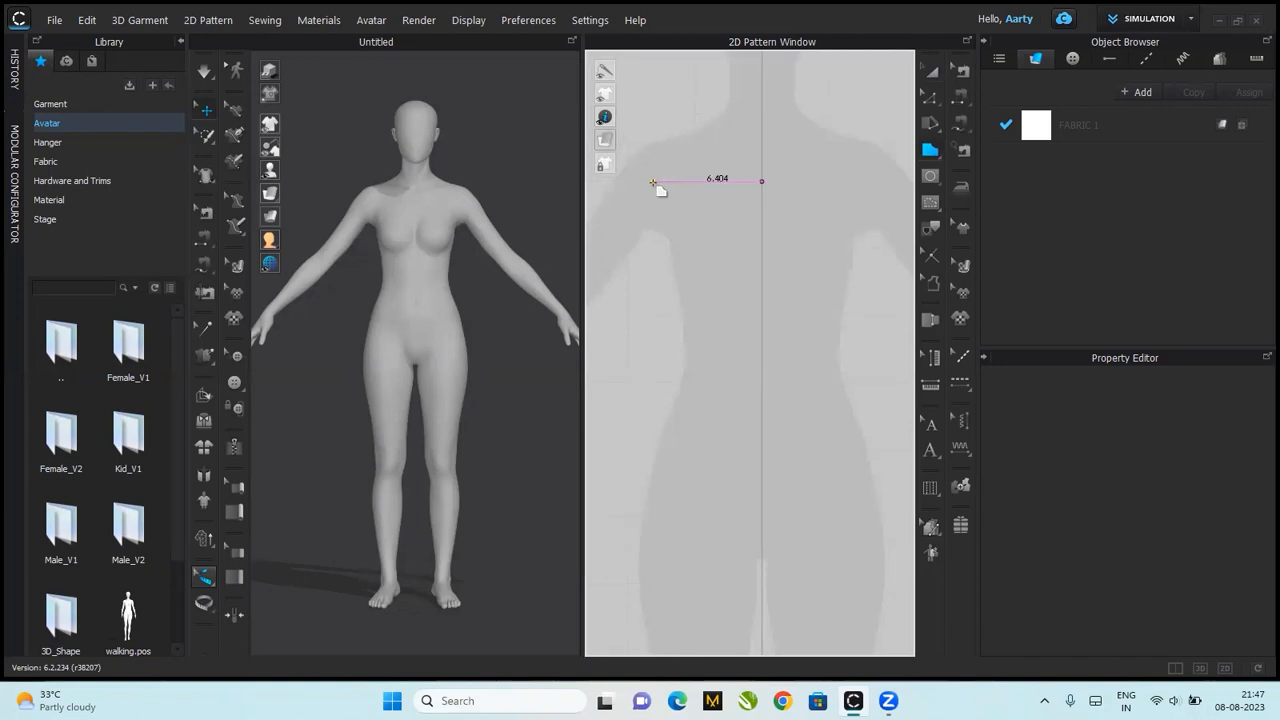
- Outline a half bodice with shoulder, curved armhole and side edge, closing on the centre line
{"action": "left_click_drag", "start_coordinate": [652, 182], "coordinate": [610, 250]}
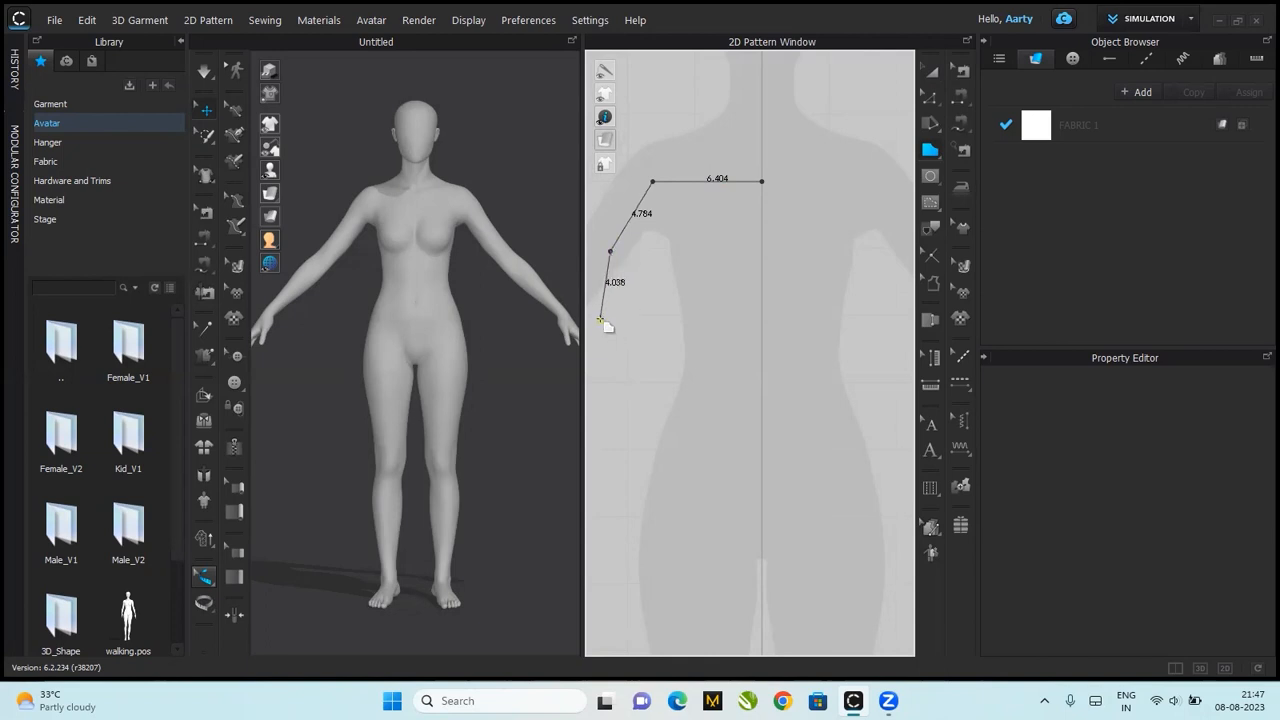
{"action": "left_click_drag", "start_coordinate": [600, 320], "coordinate": [592, 315]}
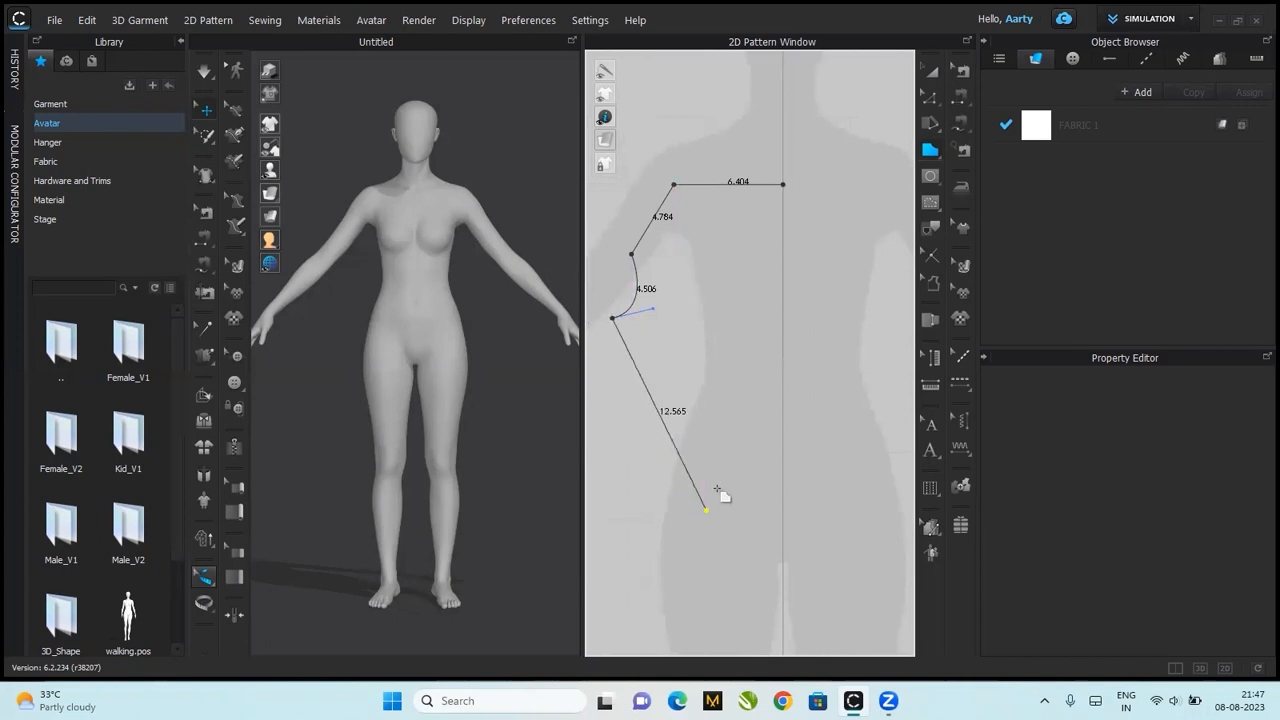
{"action": "left_click_drag", "start_coordinate": [705, 510], "coordinate": [718, 400]}
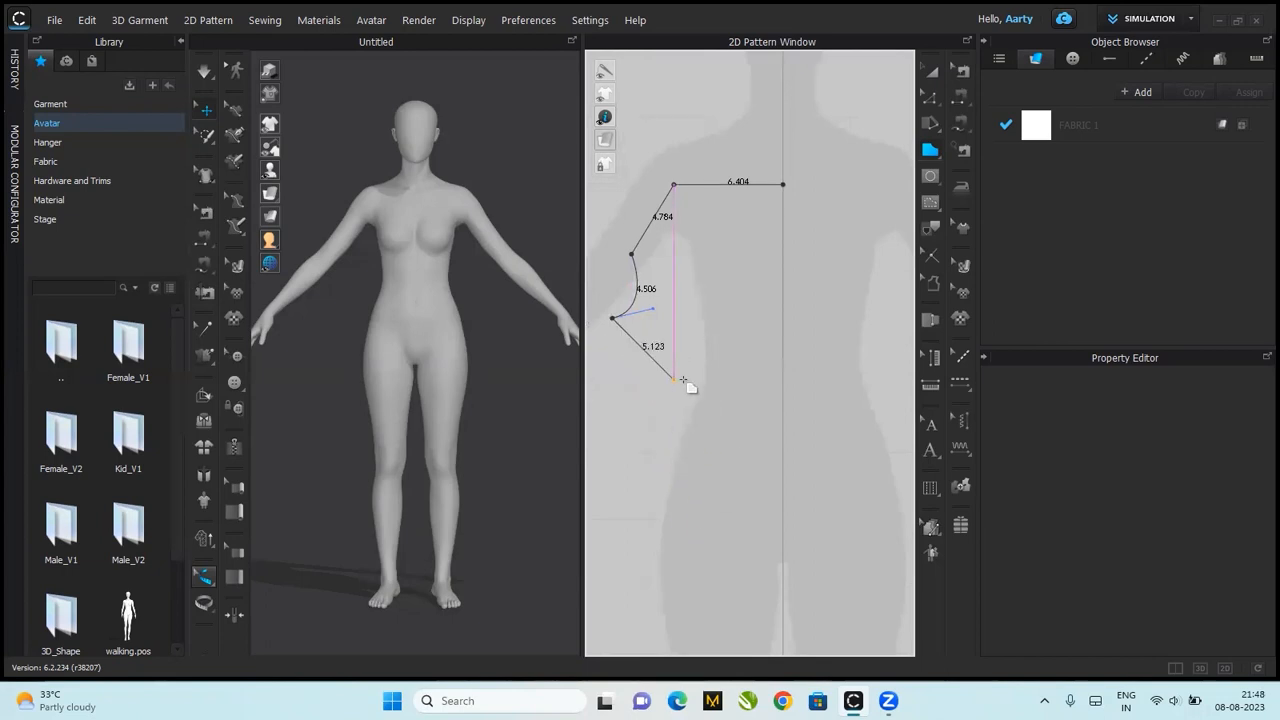
{"action": "left_click_drag", "start_coordinate": [683, 378], "coordinate": [705, 390]}
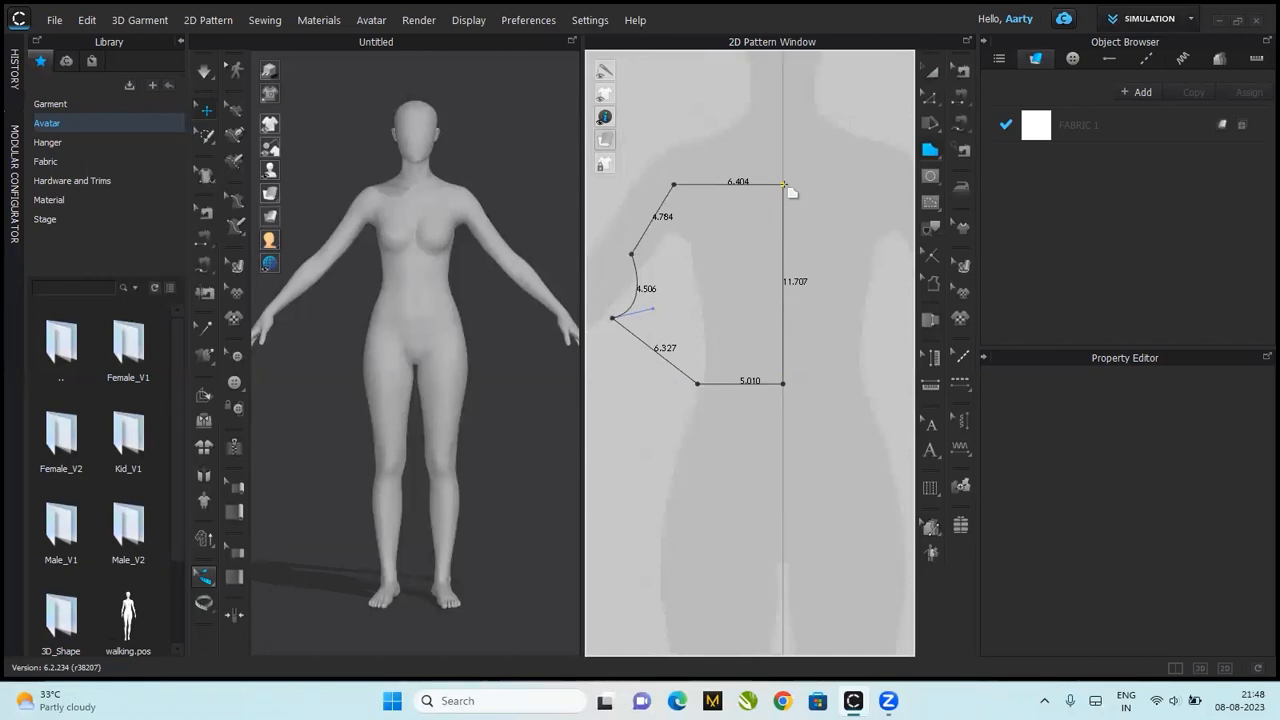
{"action": "left_click", "coordinate": [720, 290]}
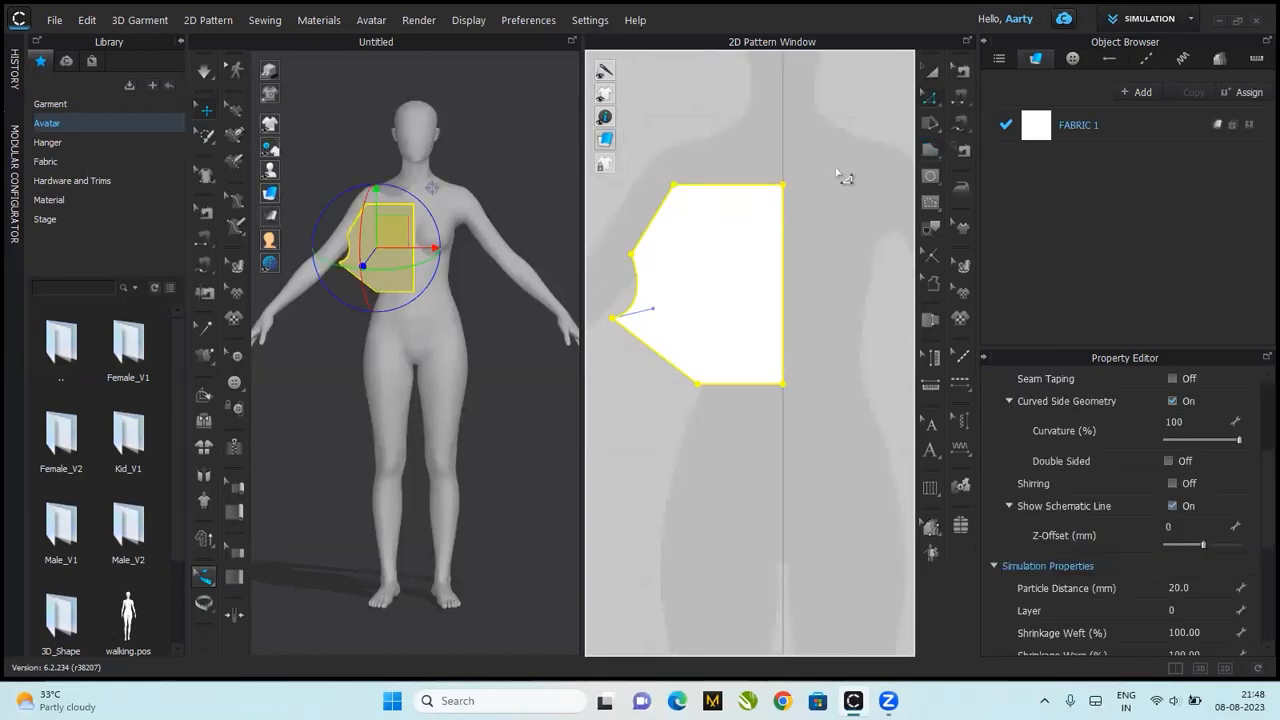
{"action": "mouse_move", "coordinate": [930, 97]}
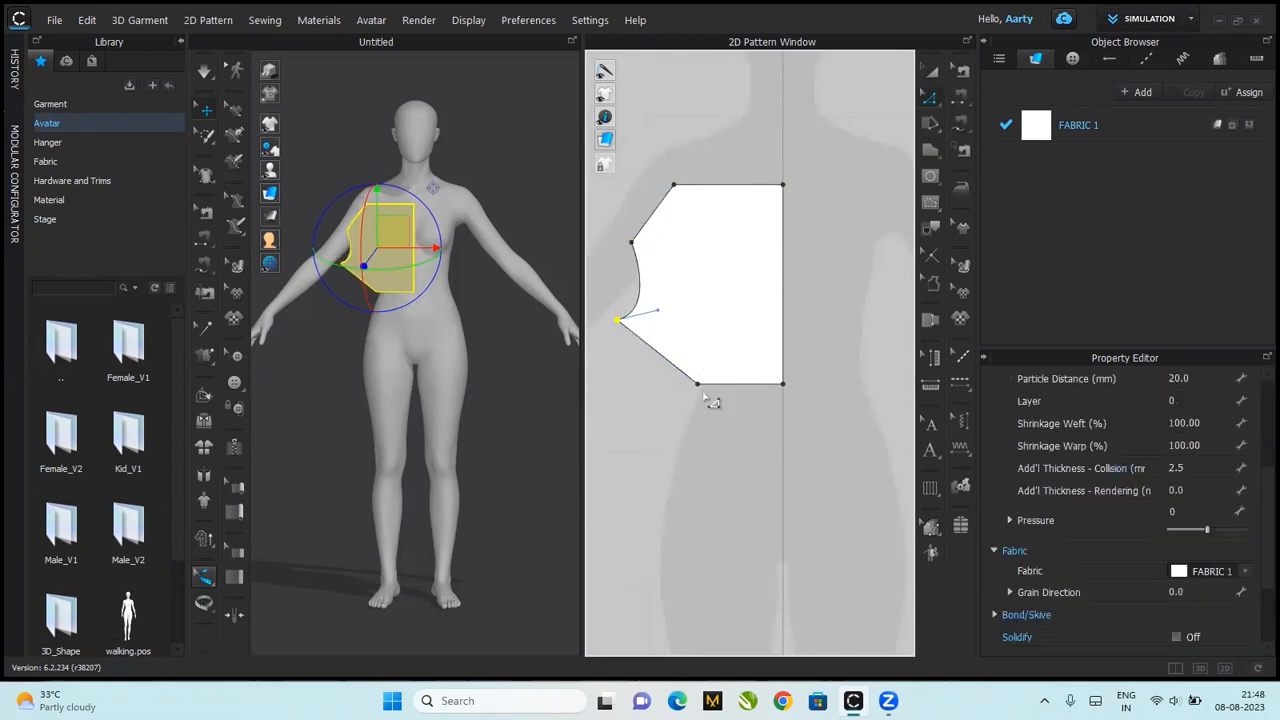
{"action": "mouse_move", "coordinate": [765, 230]}
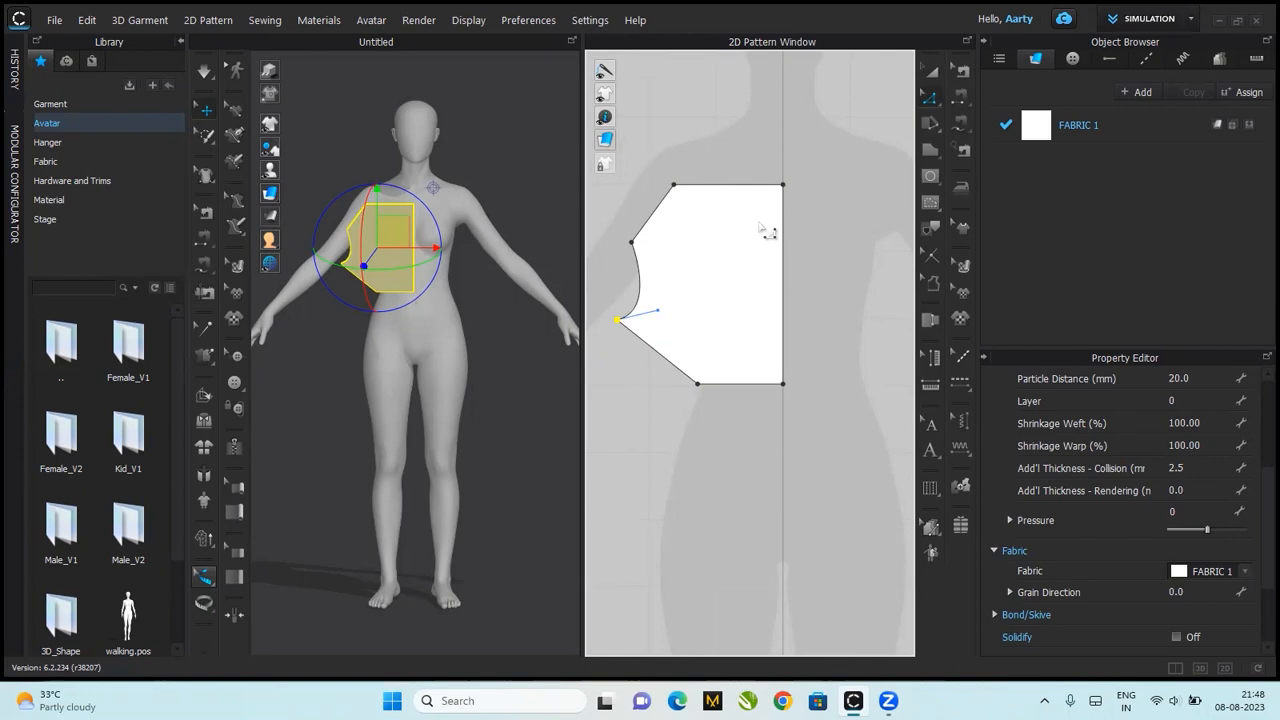
{"action": "mouse_move", "coordinate": [900, 110]}
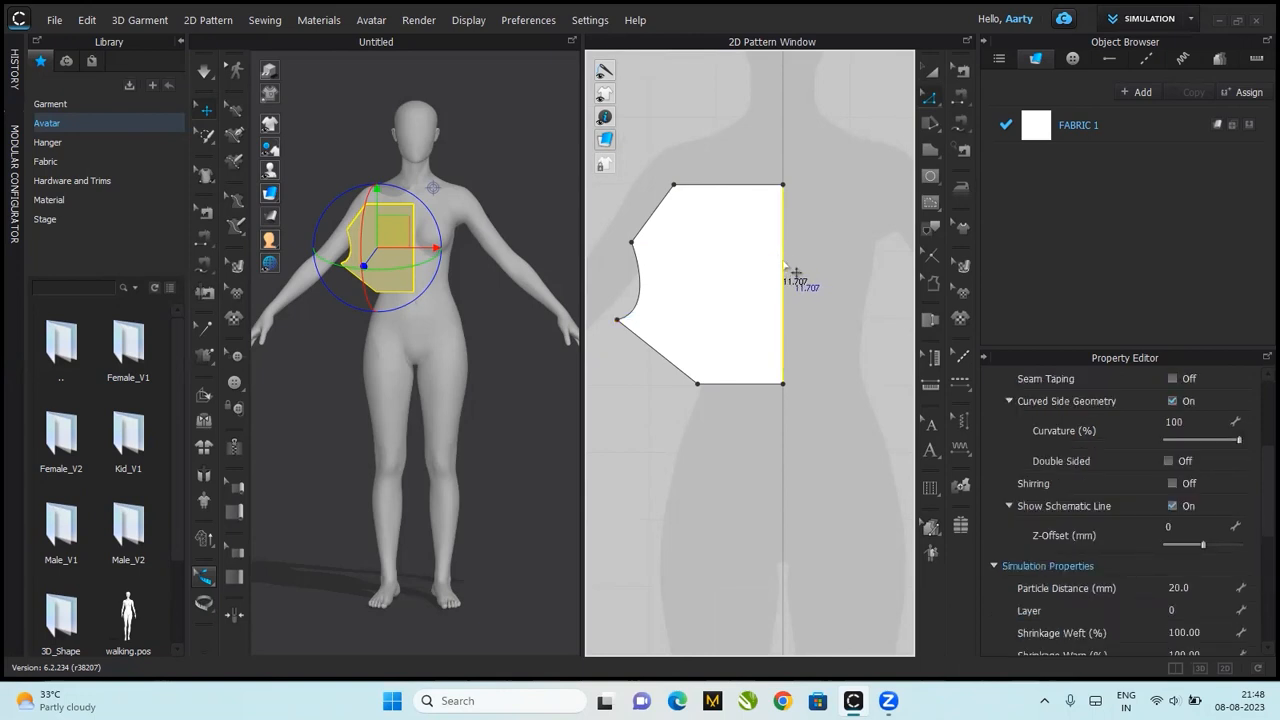
- Unfold the half bodice along its centre edge into a full symmetric front panel
{"action": "right_click", "coordinate": [783, 280]}
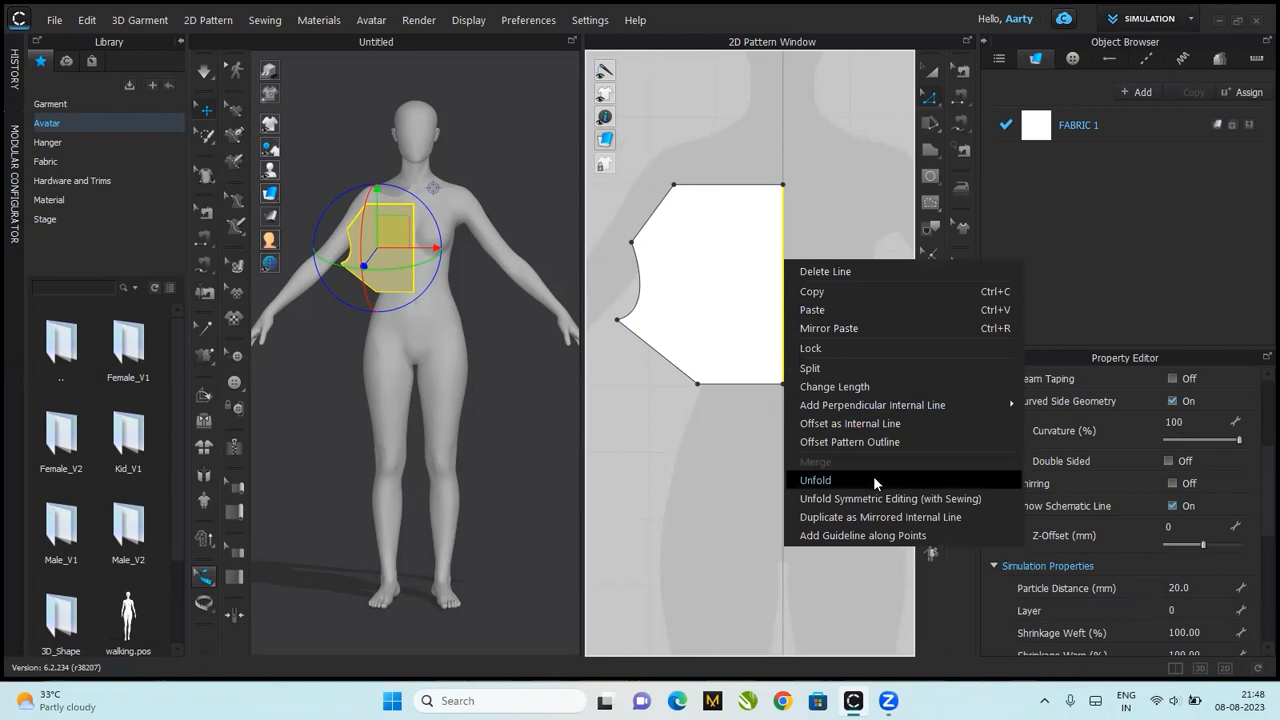
{"action": "left_click", "coordinate": [815, 479]}
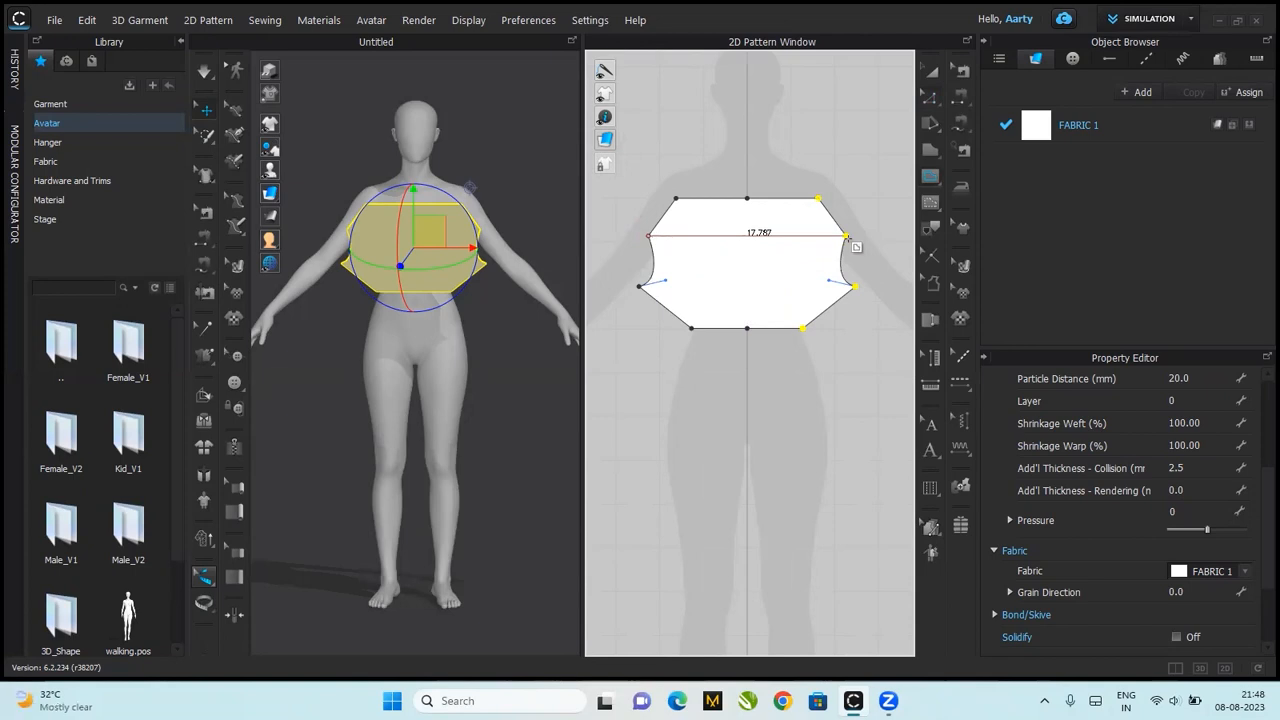
{"action": "mouse_move", "coordinate": [850, 243]}
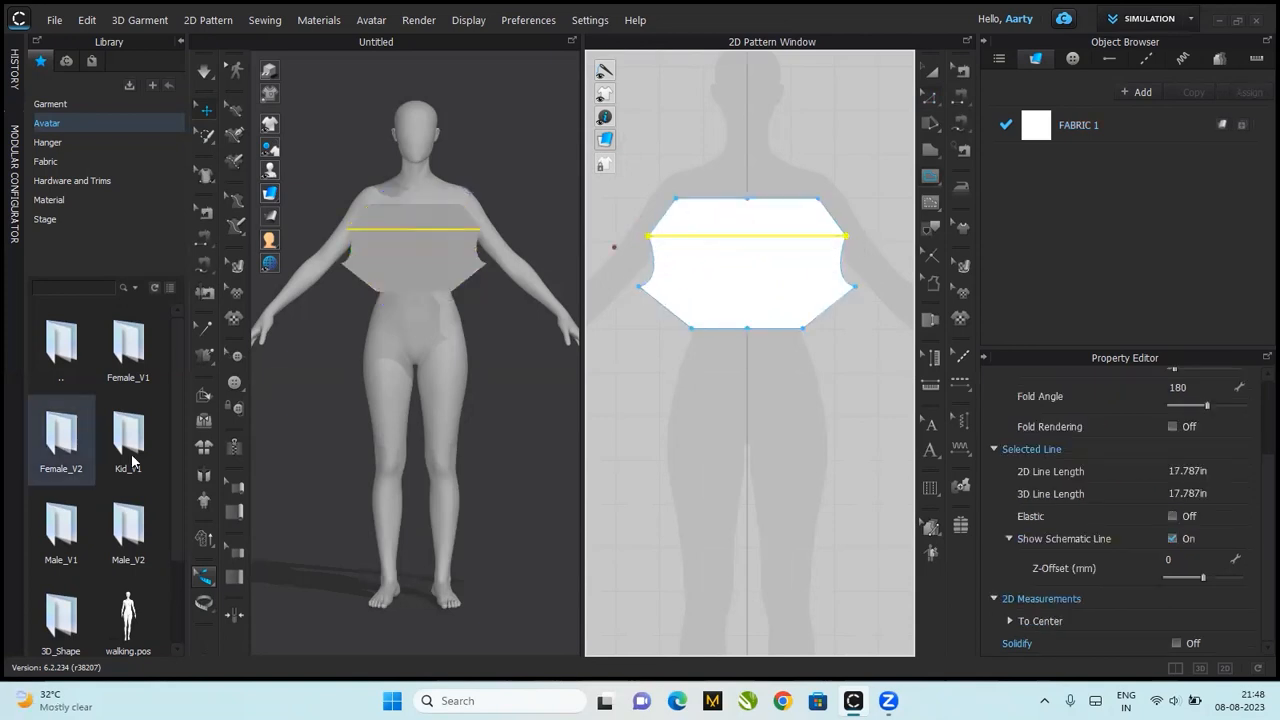
{"action": "mouse_move", "coordinate": [204, 394]}
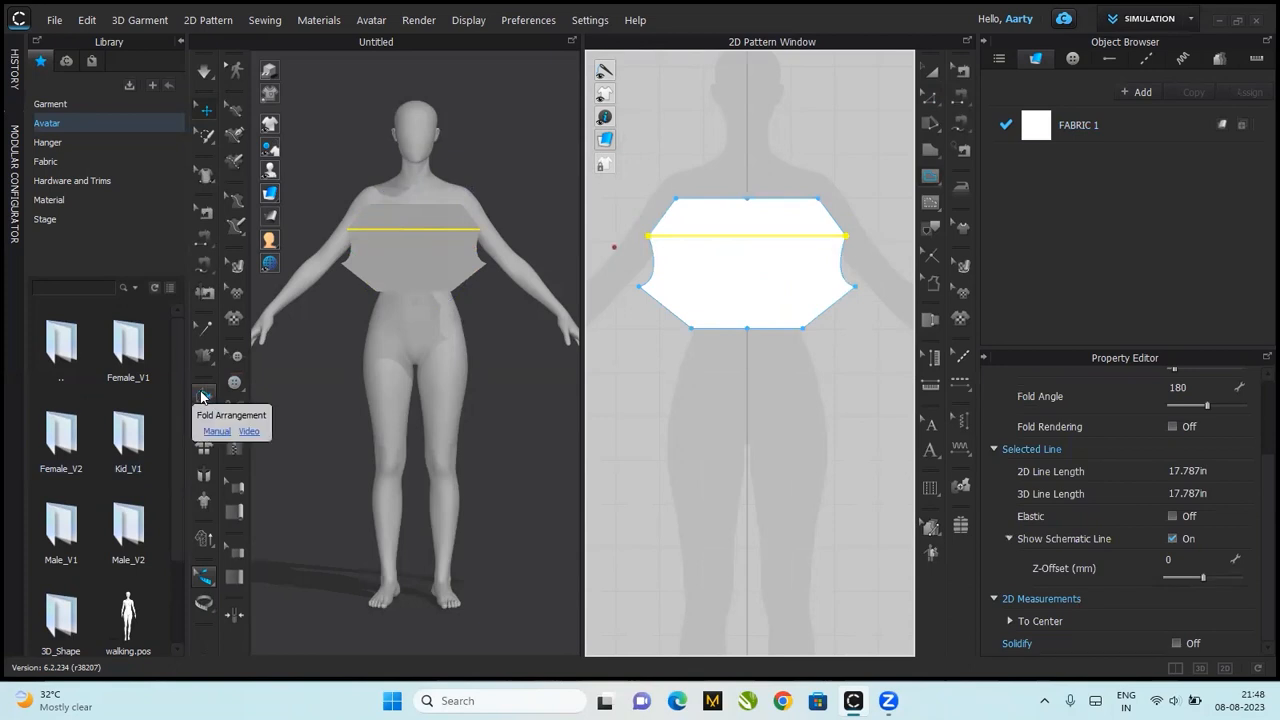
- Fold the bodice's upper flap down 20° along the horizontal internal line
{"action": "left_click", "coordinate": [203, 394]}
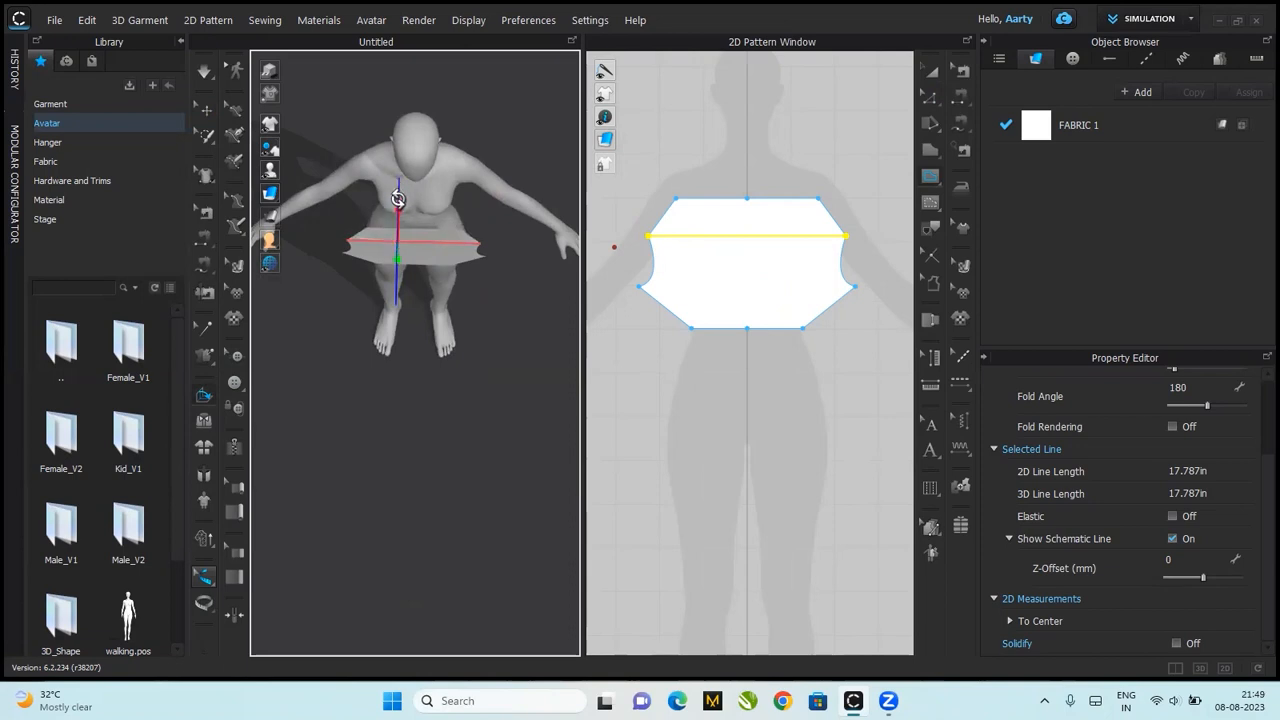
{"action": "left_click_drag", "start_coordinate": [1212, 405], "coordinate": [1172, 405]}
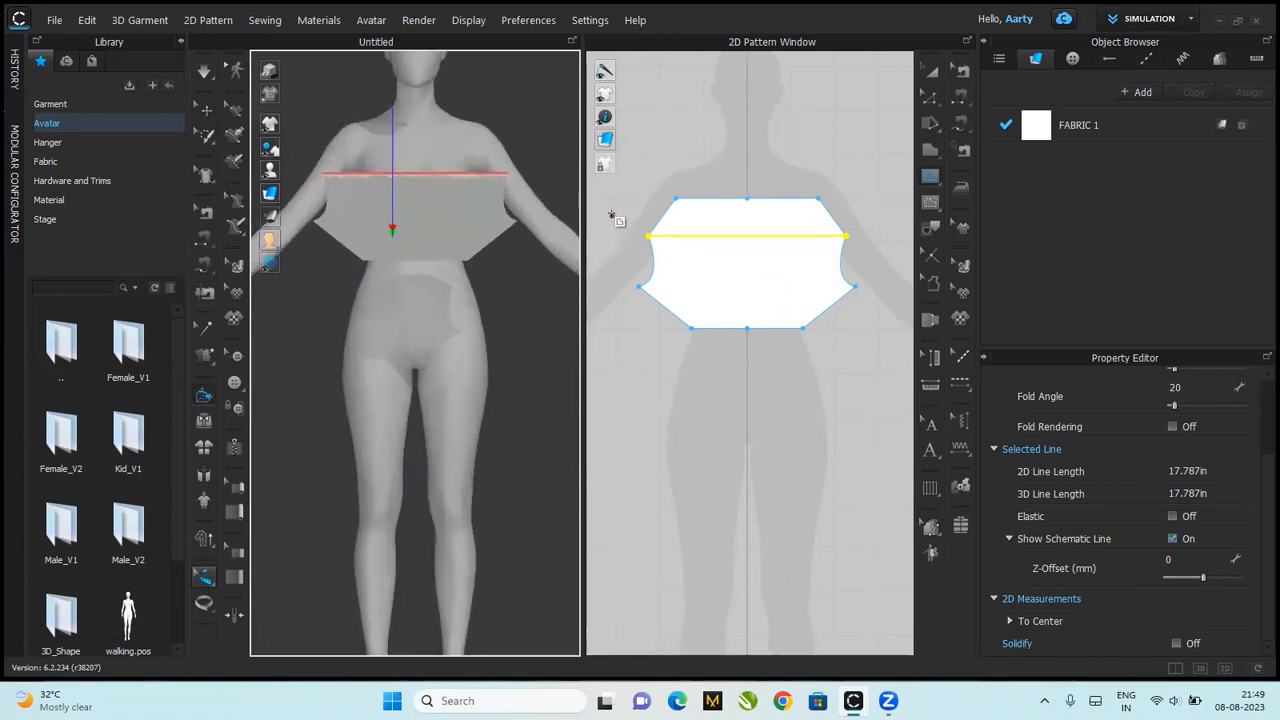
{"action": "mouse_move", "coordinate": [930, 150]}
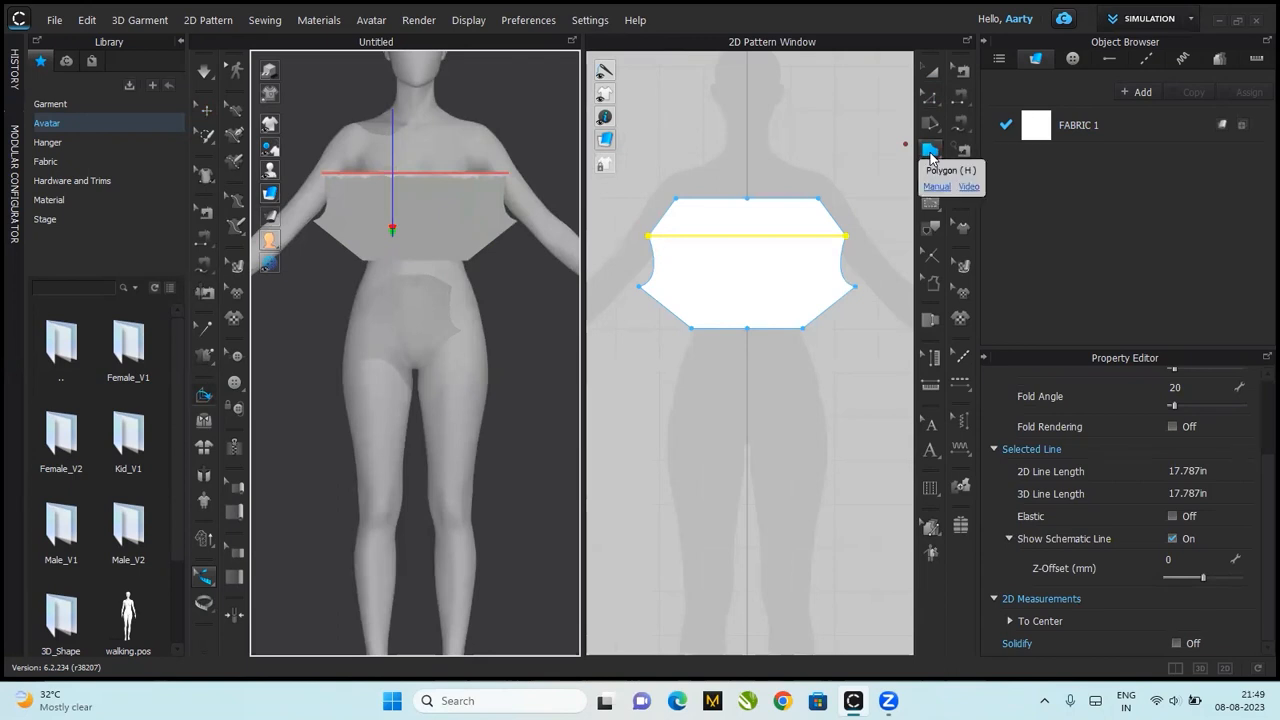
{"action": "left_click", "coordinate": [930, 152]}
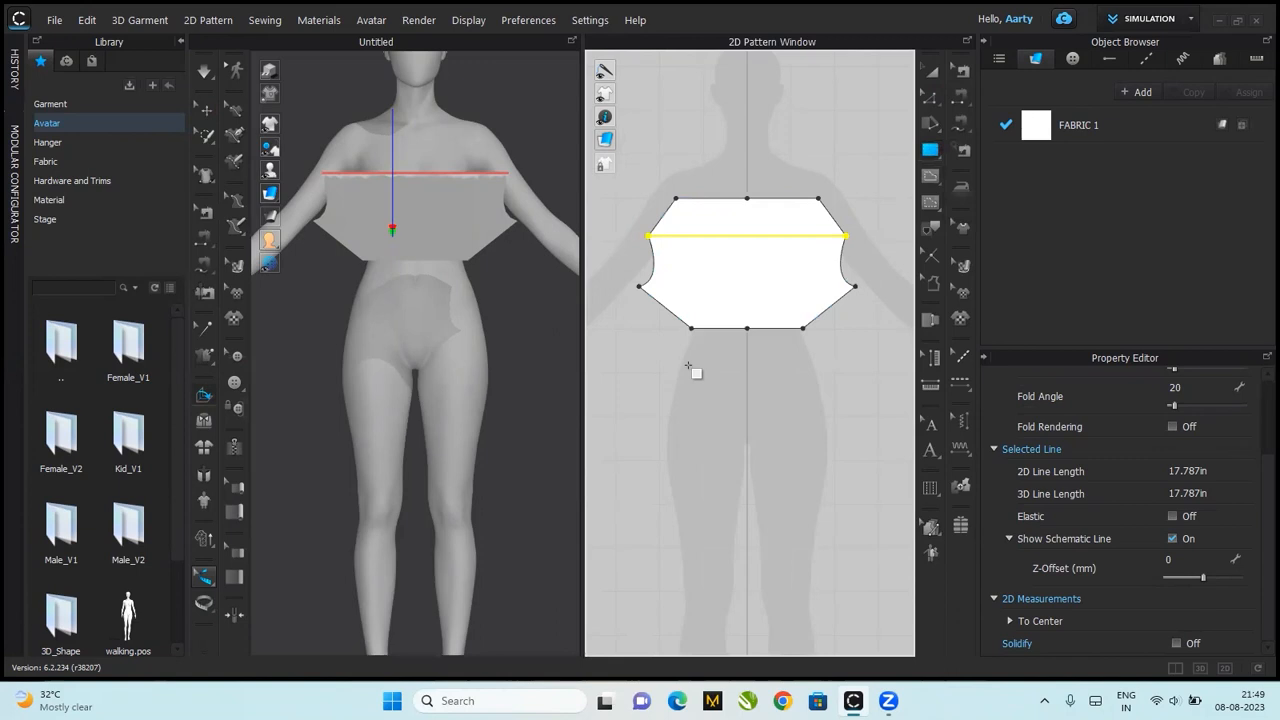
- Create a 12 × 6 inch rectangular pattern piece below the bodice
{"action": "left_click_drag", "start_coordinate": [688, 370], "coordinate": [793, 424]}
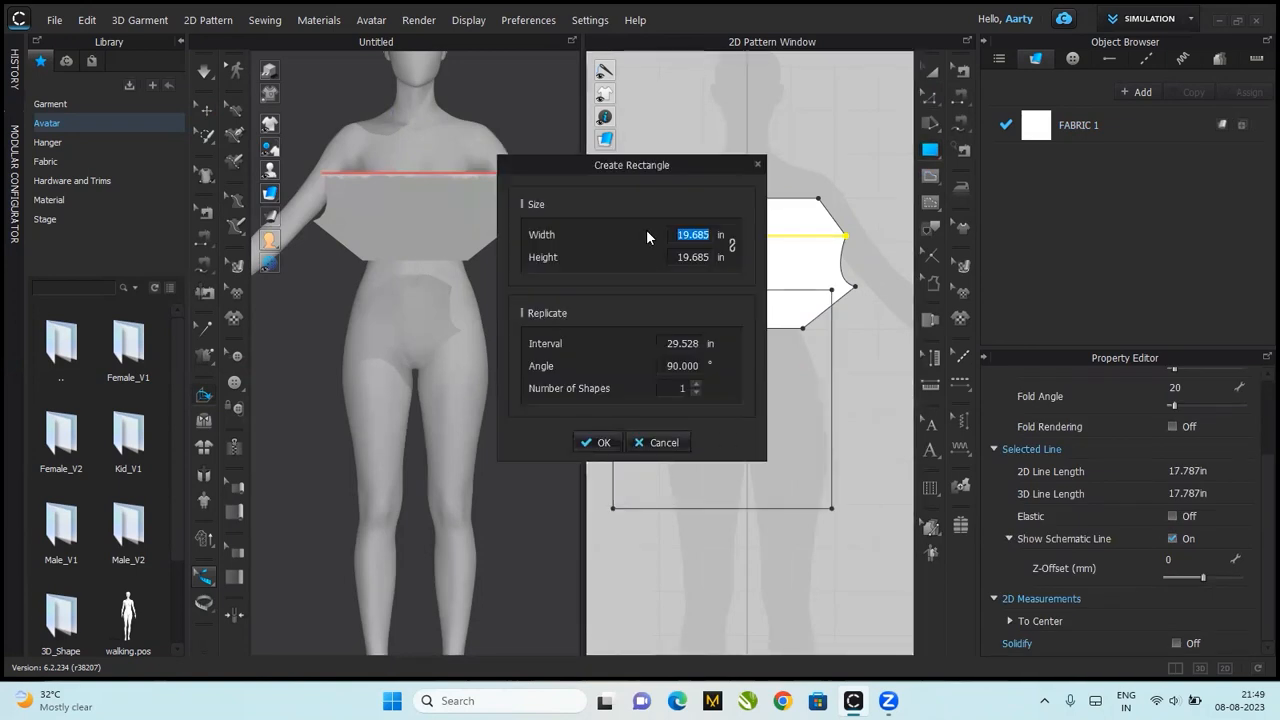
{"action": "type", "text": "12"}
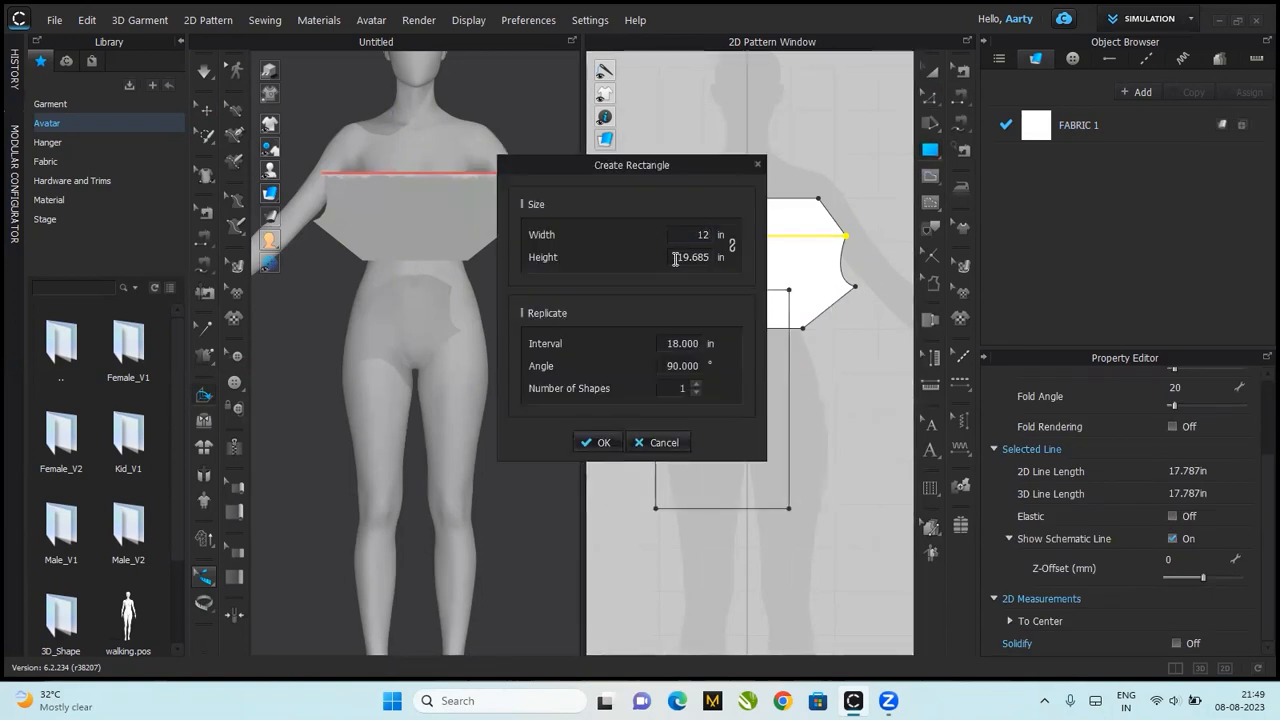
{"action": "left_click", "coordinate": [690, 257]}
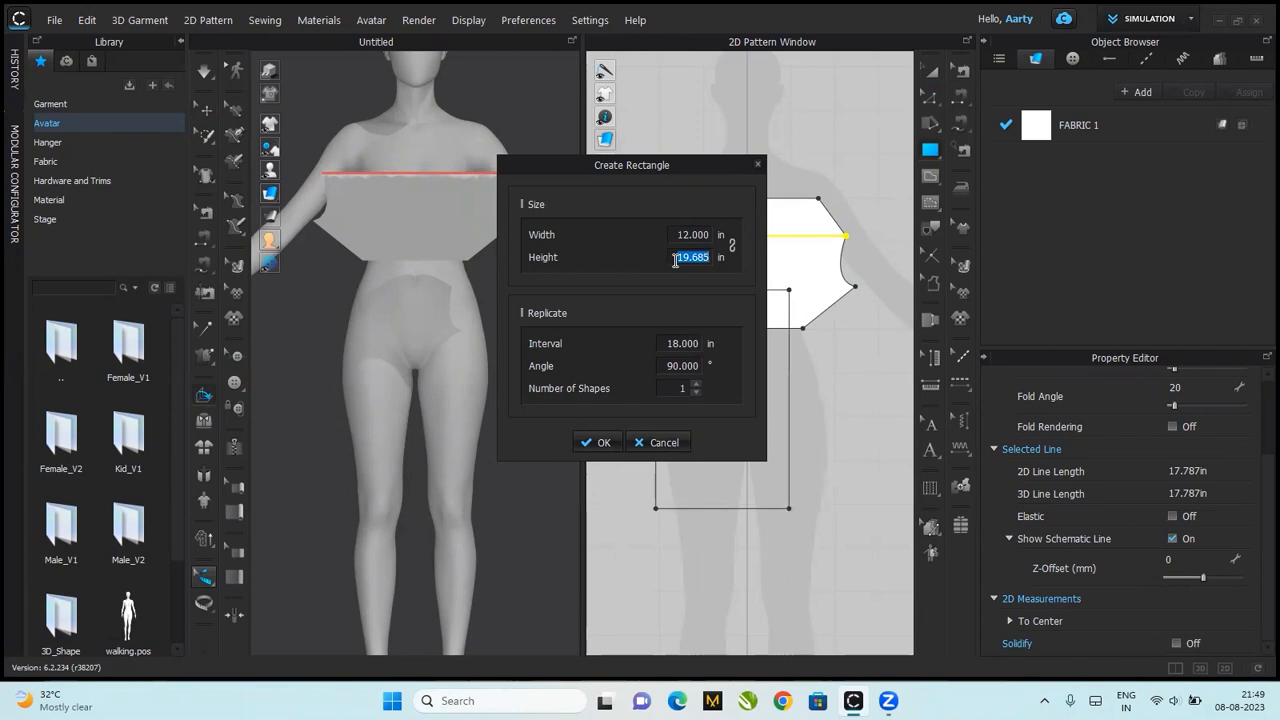
{"action": "type", "text": "6"}
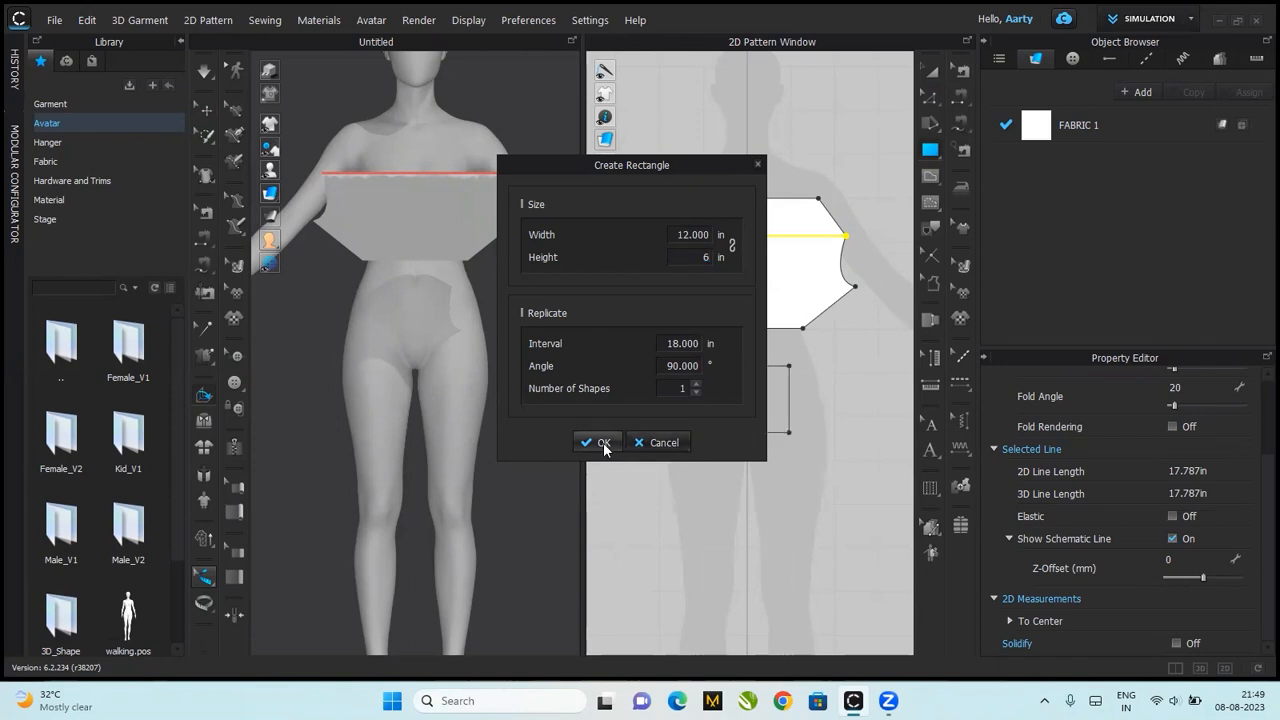
{"action": "left_click", "coordinate": [597, 442]}
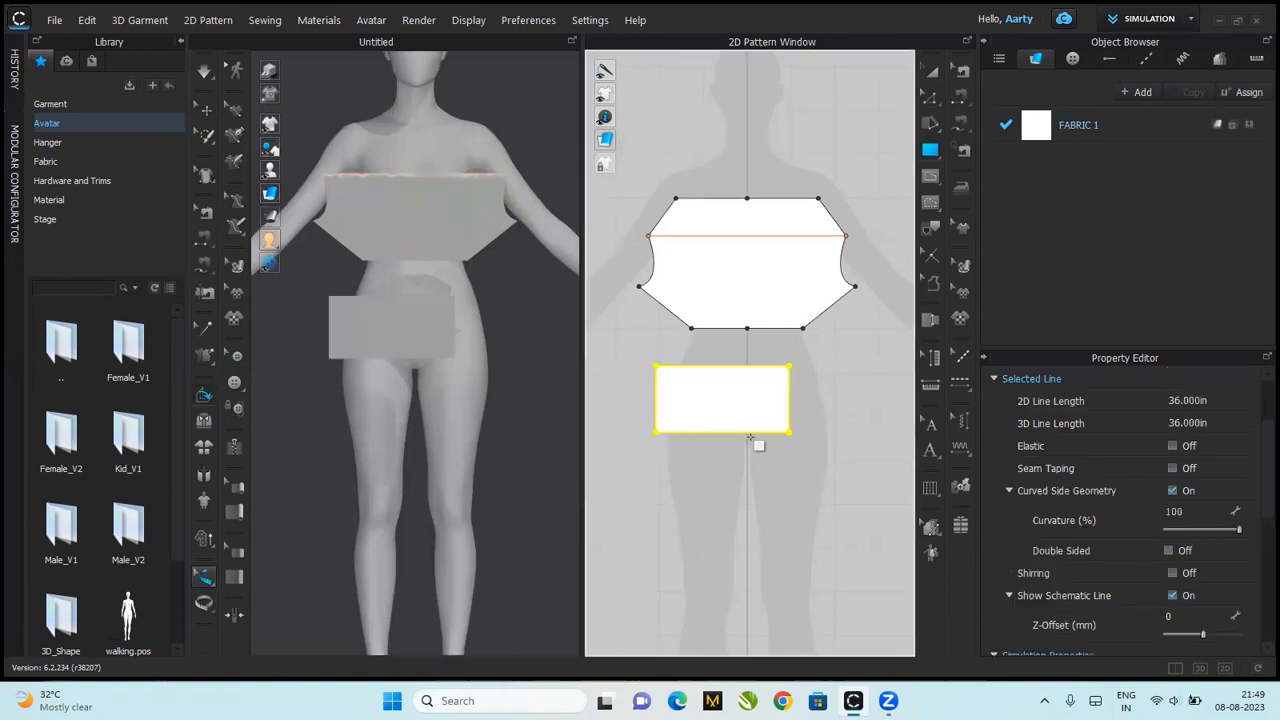
{"action": "mouse_move", "coordinate": [668, 207]}
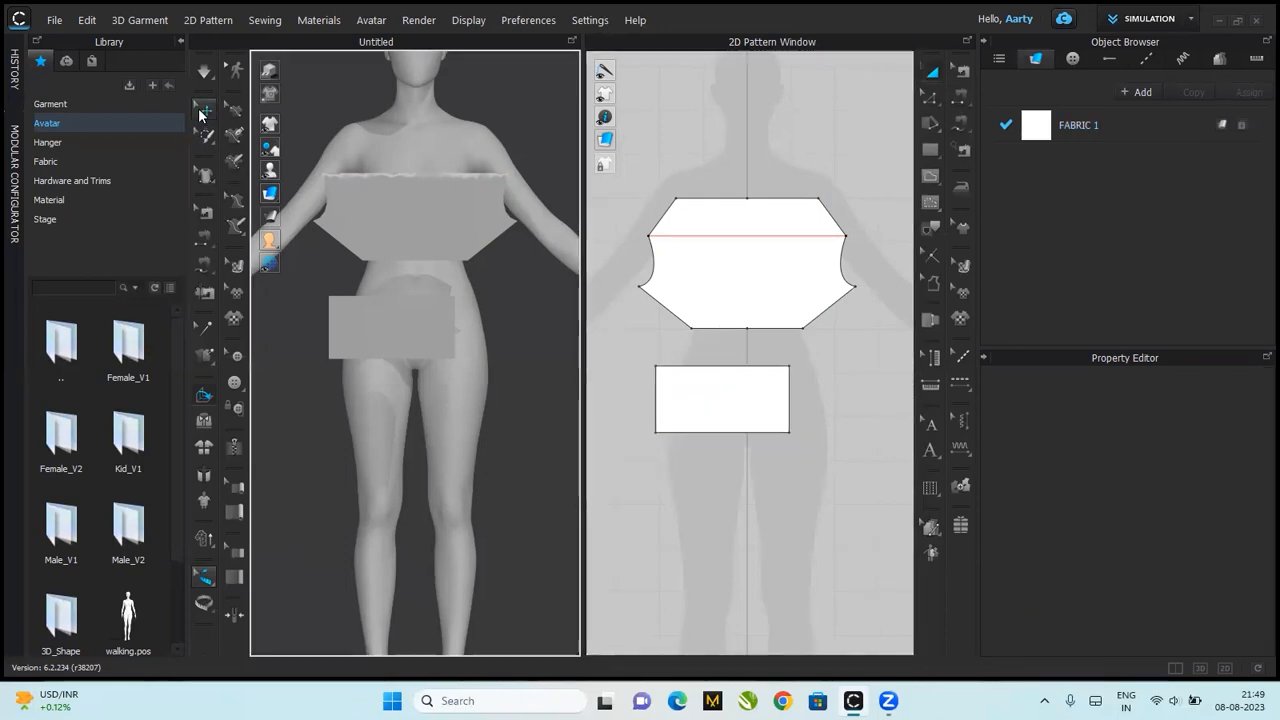
- Show arrangement points and move the rectangle piece onto the avatar's back
{"action": "left_click", "coordinate": [391, 326]}
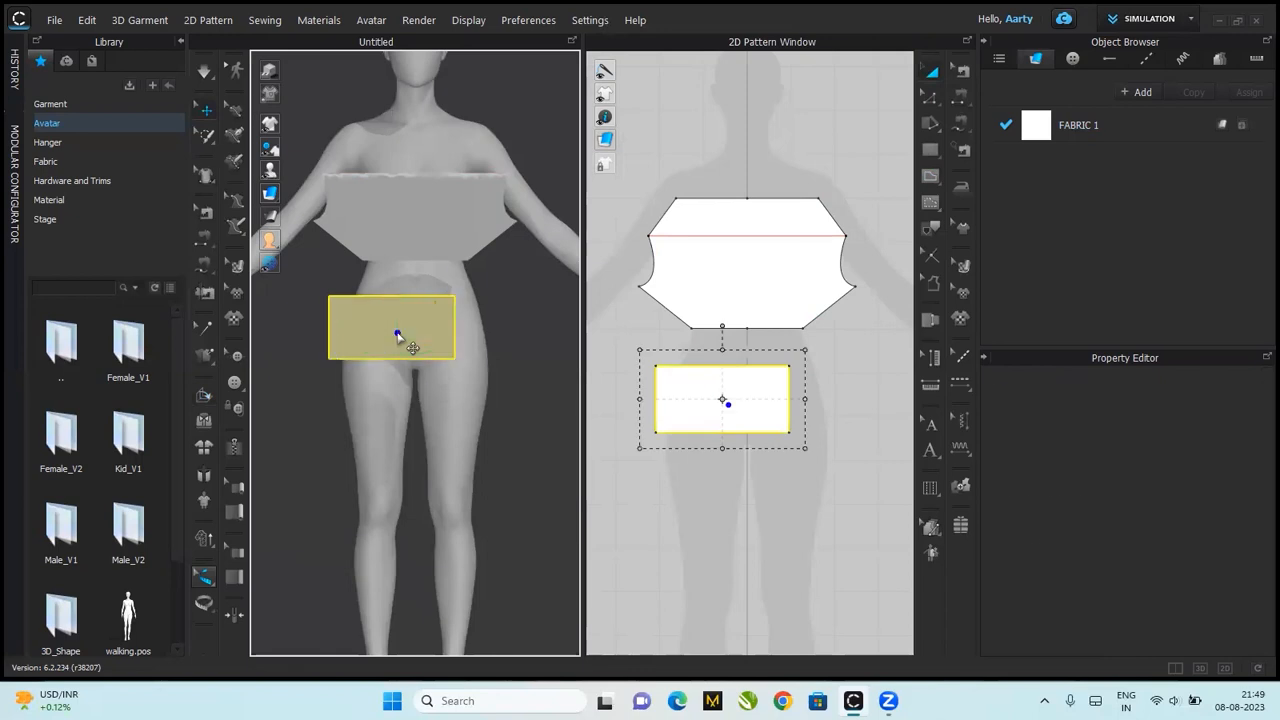
{"action": "left_click", "coordinate": [391, 327]}
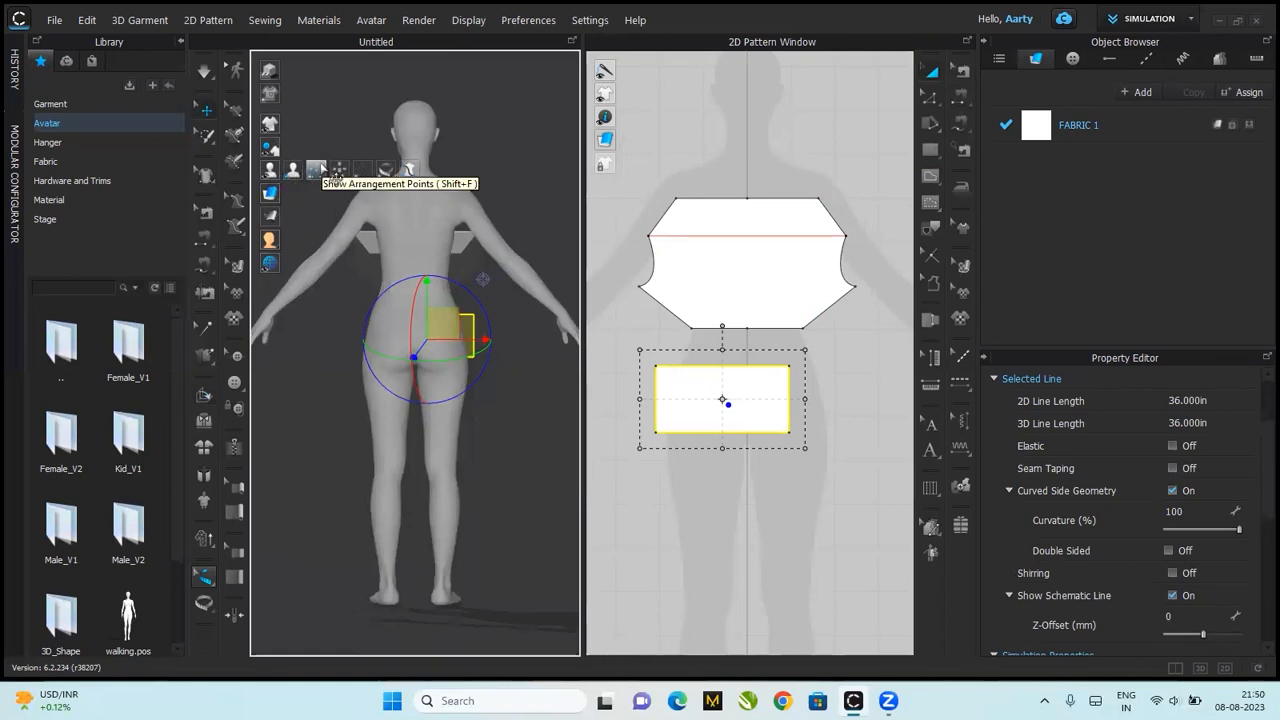
{"action": "left_click", "coordinate": [340, 168]}
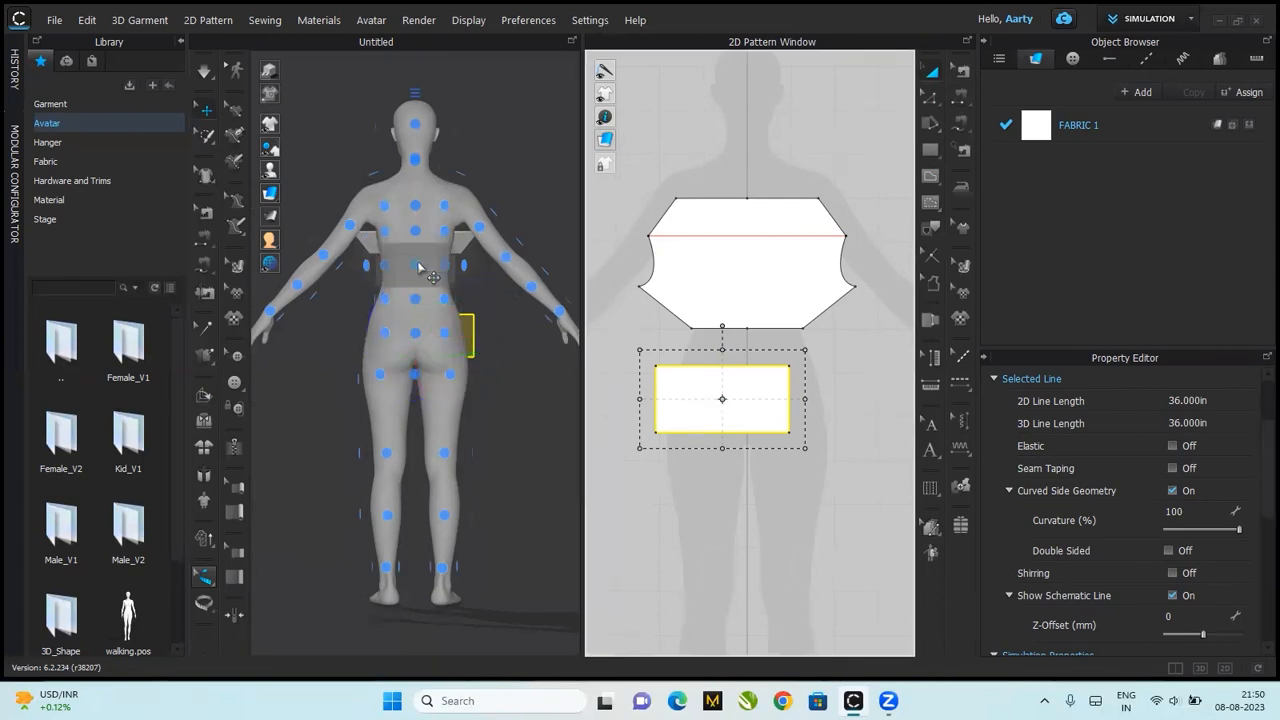
{"action": "left_click", "coordinate": [543, 135]}
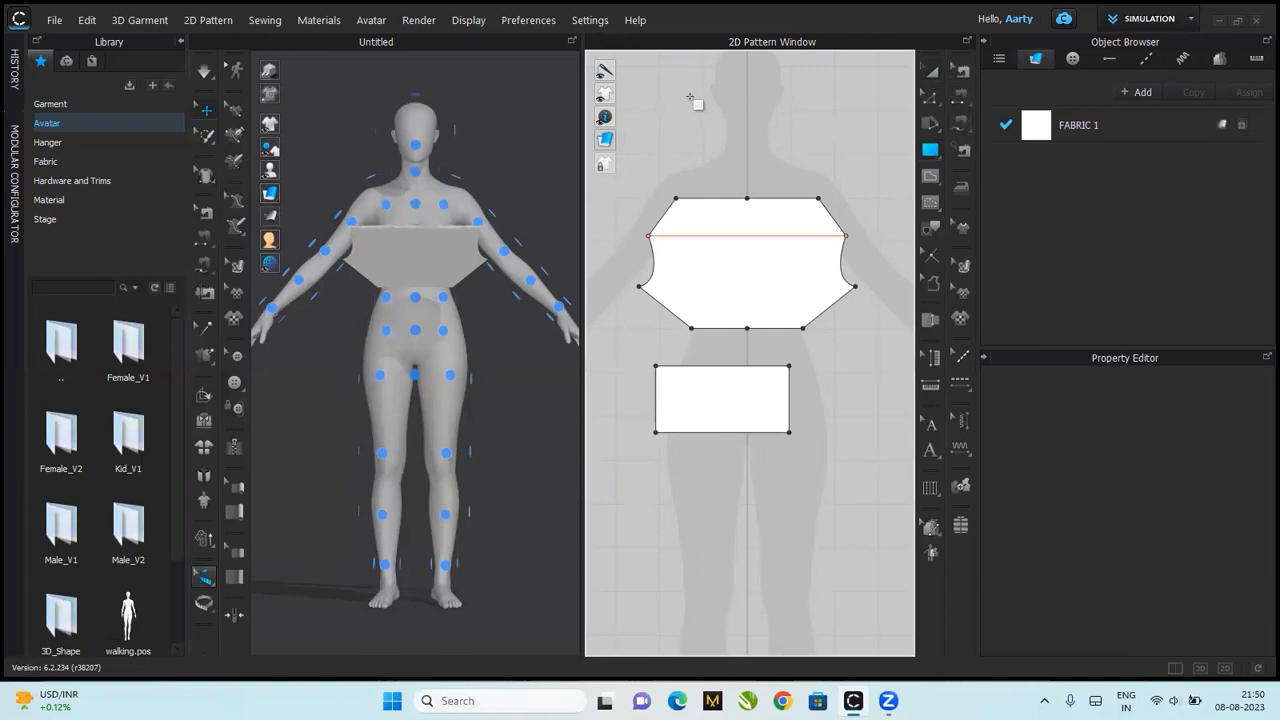
- Draw a thin 18.3-inch strap above the top and place it on a shoulder point
{"action": "left_click_drag", "start_coordinate": [692, 100], "coordinate": [692, 195]}
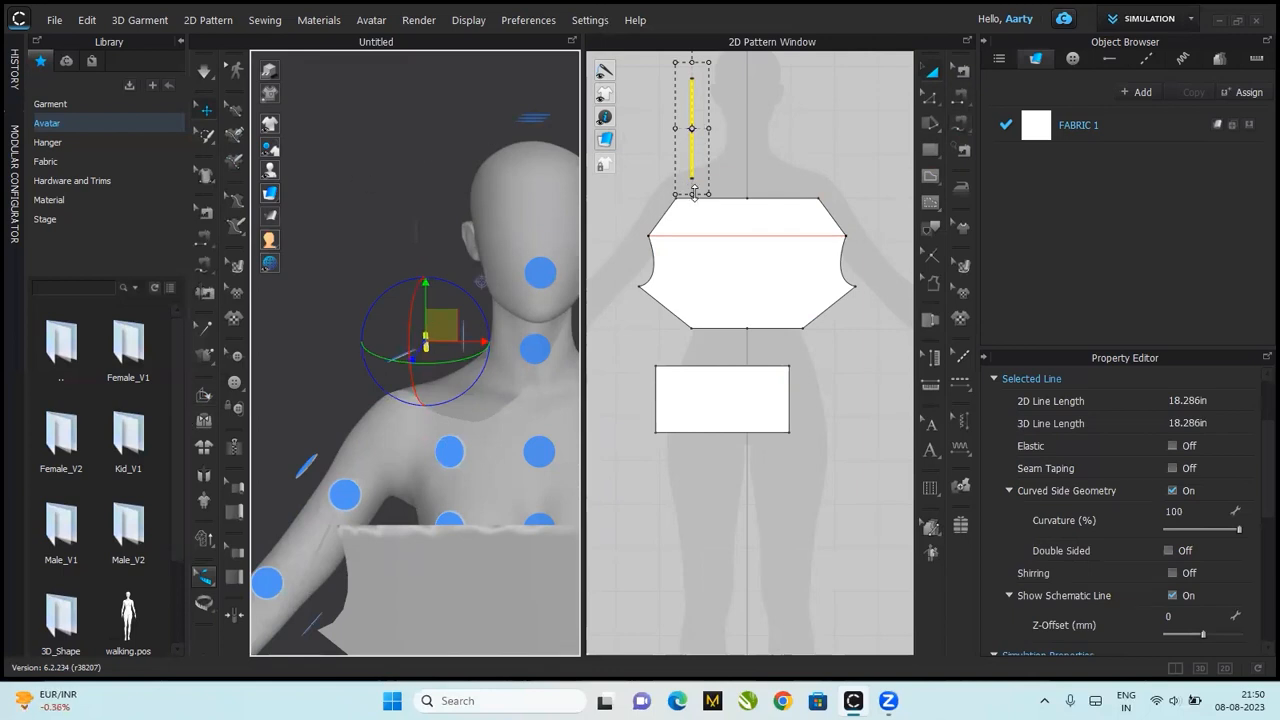
{"action": "left_click_drag", "start_coordinate": [692, 192], "coordinate": [692, 205]}
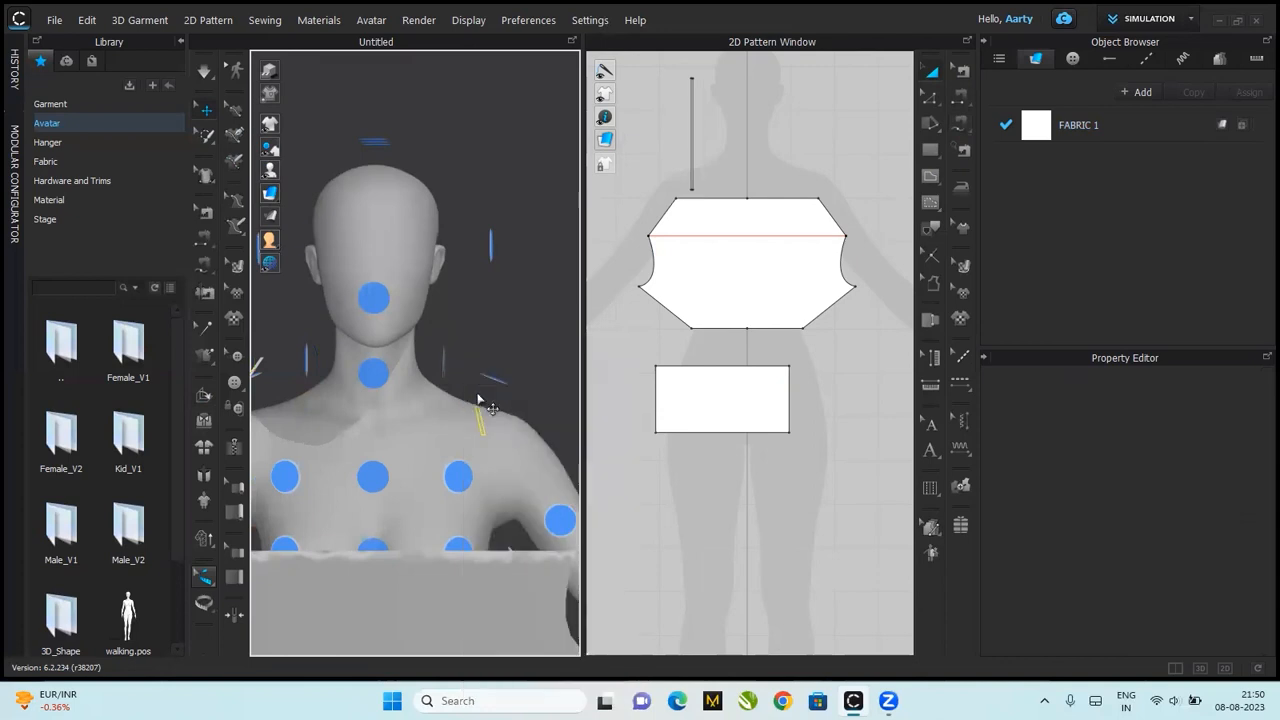
{"action": "left_click", "coordinate": [691, 130]}
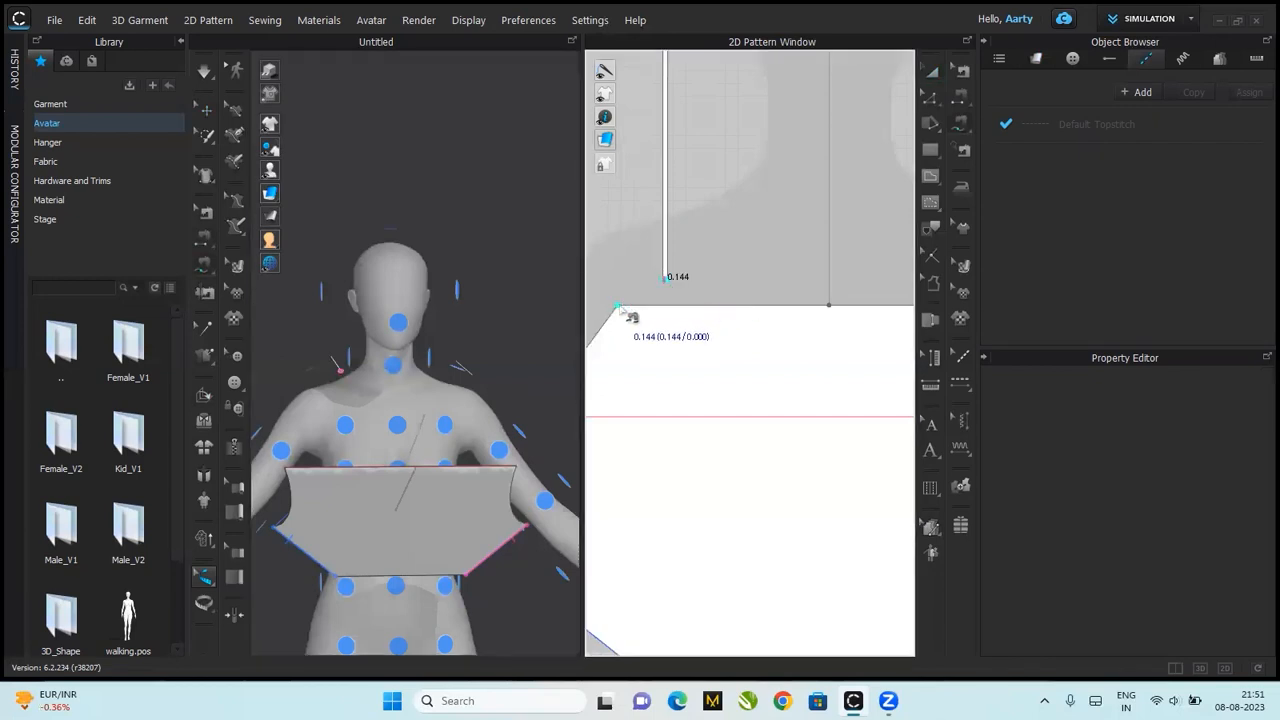
- Free-sew the strap's bottom end to the cowl top's upper edge
{"action": "left_click_drag", "start_coordinate": [618, 308], "coordinate": [665, 277]}
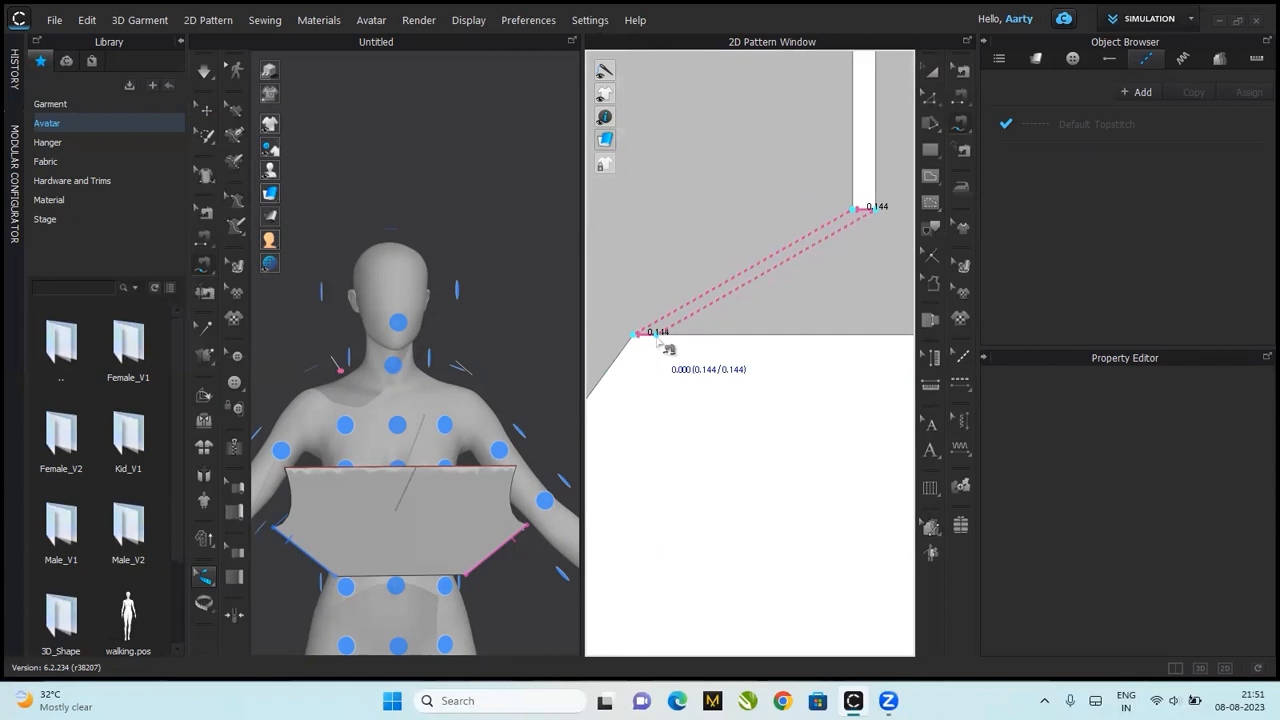
{"action": "mouse_move", "coordinate": [765, 340]}
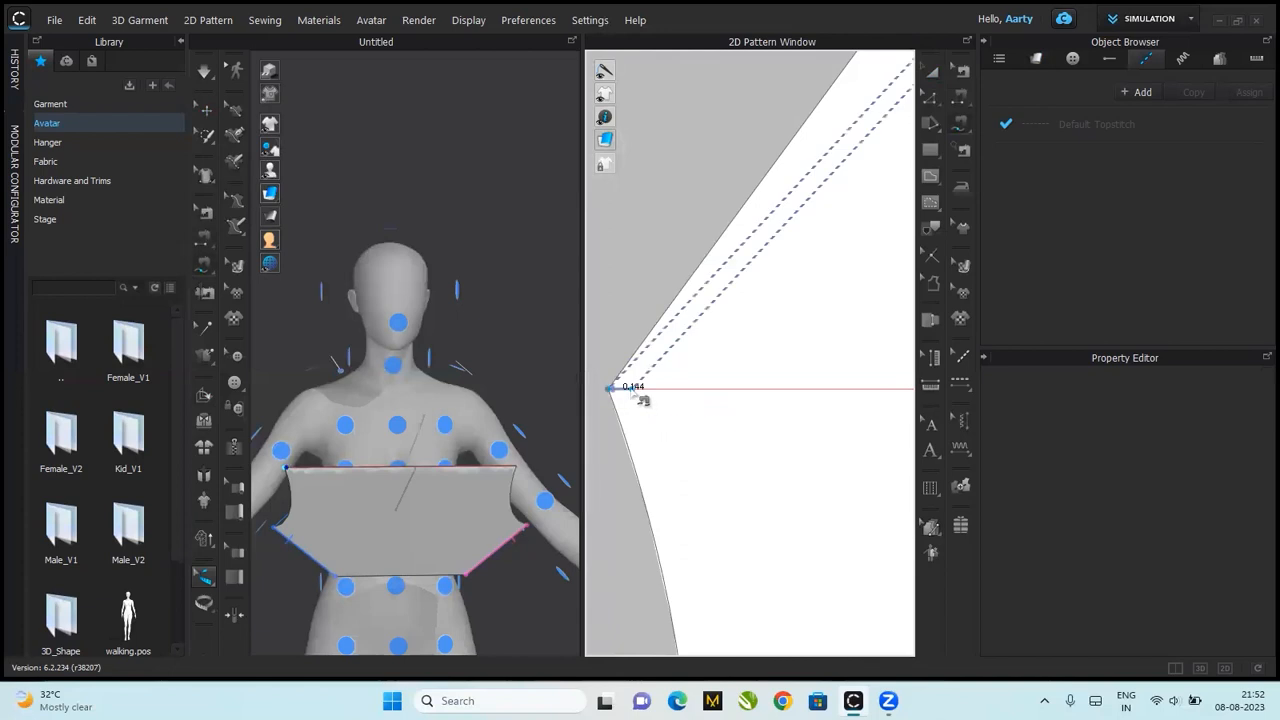
{"action": "left_click", "coordinate": [633, 387]}
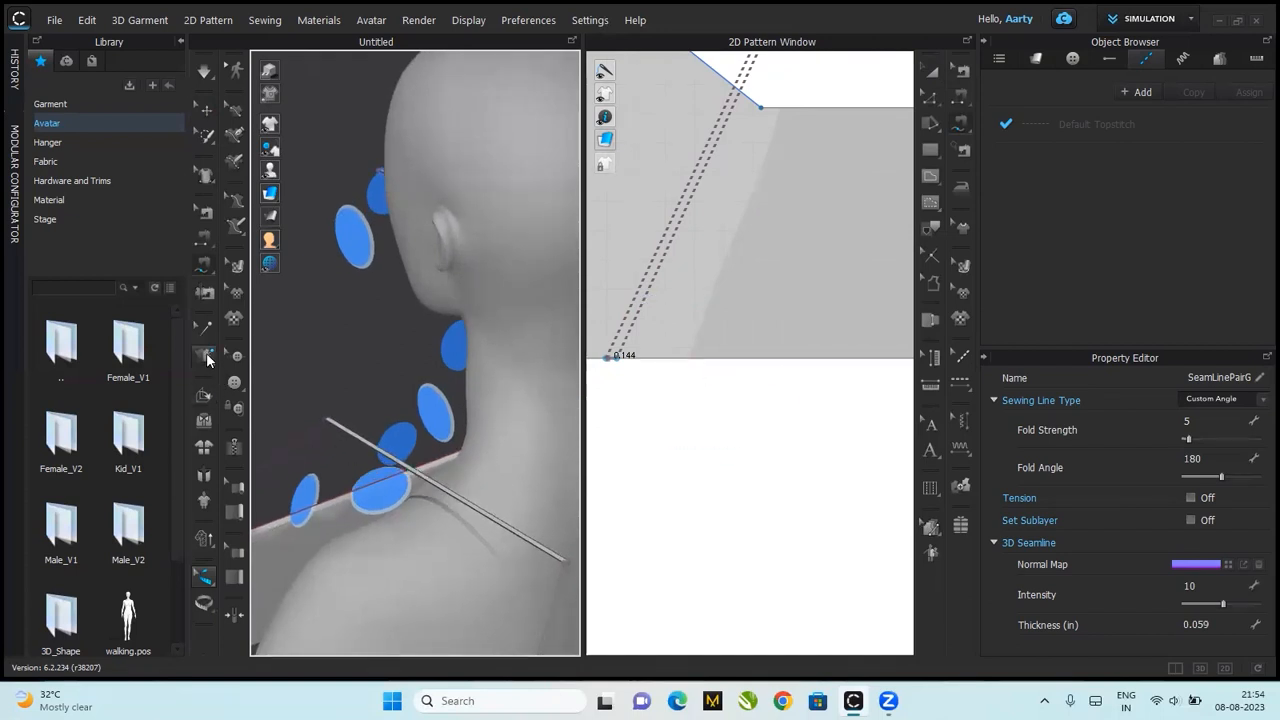
- Switch to a sewing tool for the strap's second seam
{"action": "left_click", "coordinate": [204, 357]}
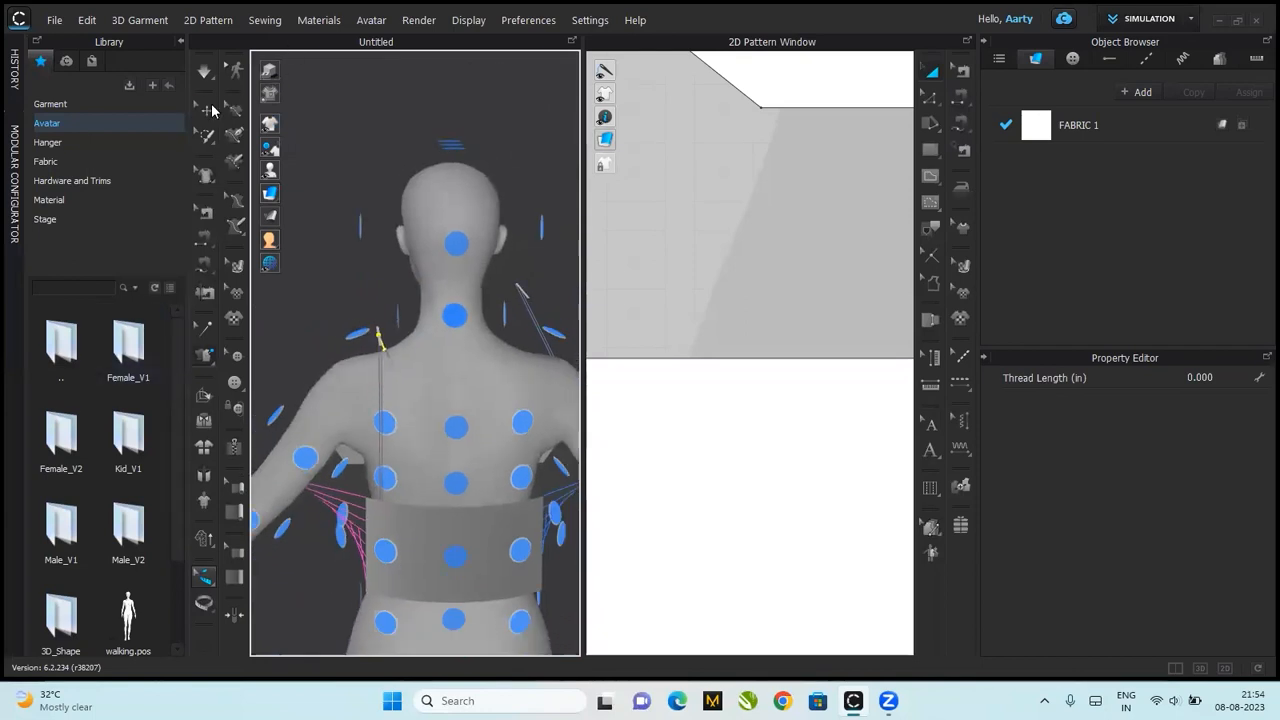
- Sew the strap's free end to the back rectangle's top edge and orbit to check it
{"action": "left_click", "coordinate": [520, 290]}
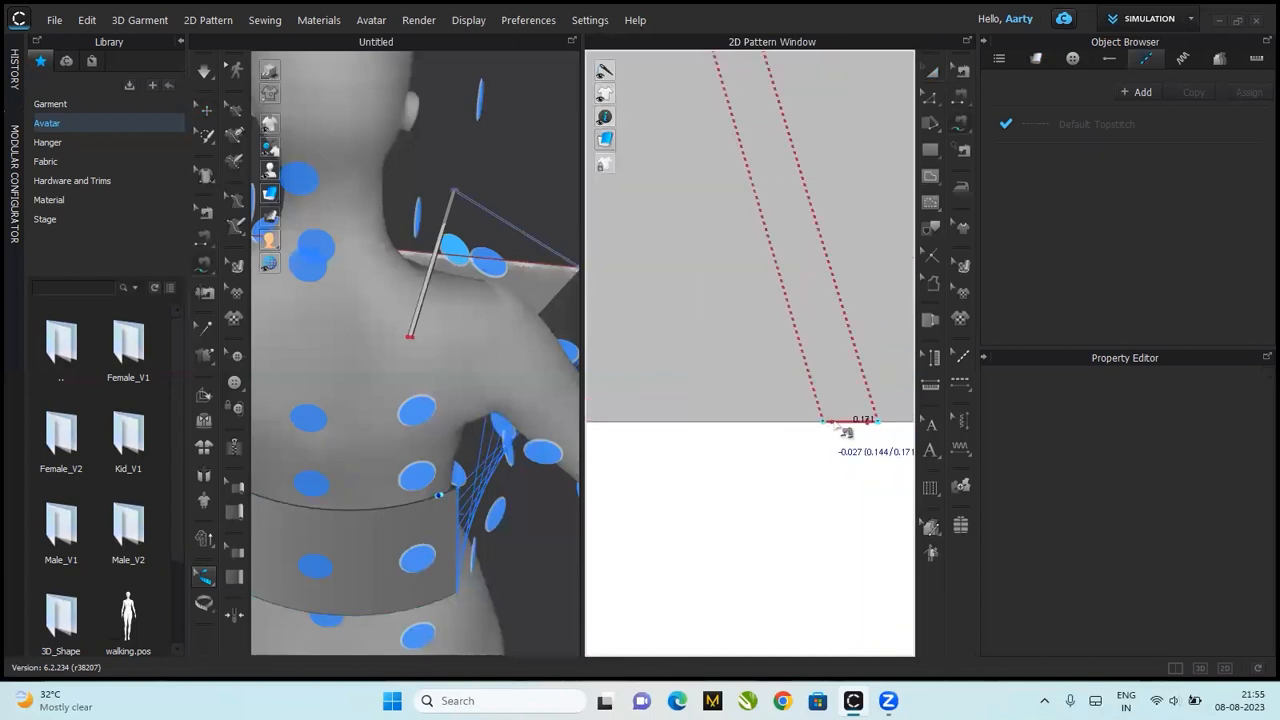
{"action": "left_click", "coordinate": [830, 420]}
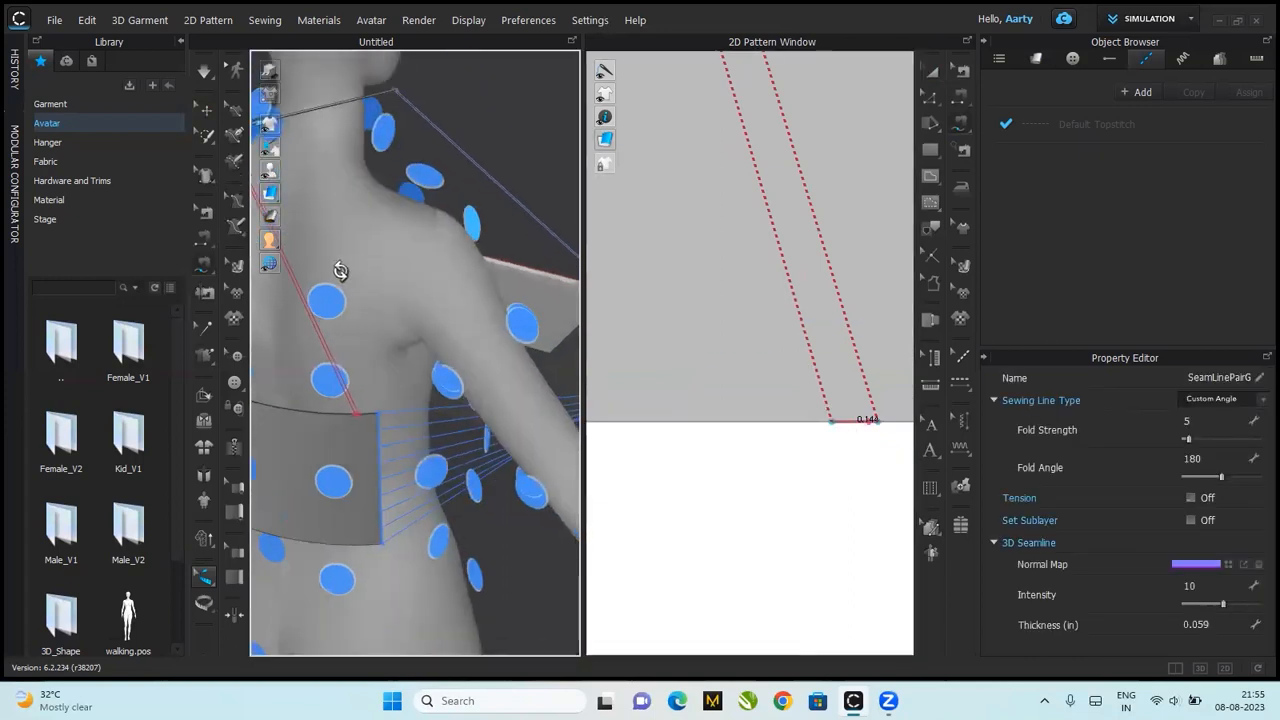
{"action": "left_click_drag", "start_coordinate": [340, 270], "coordinate": [427, 340]}
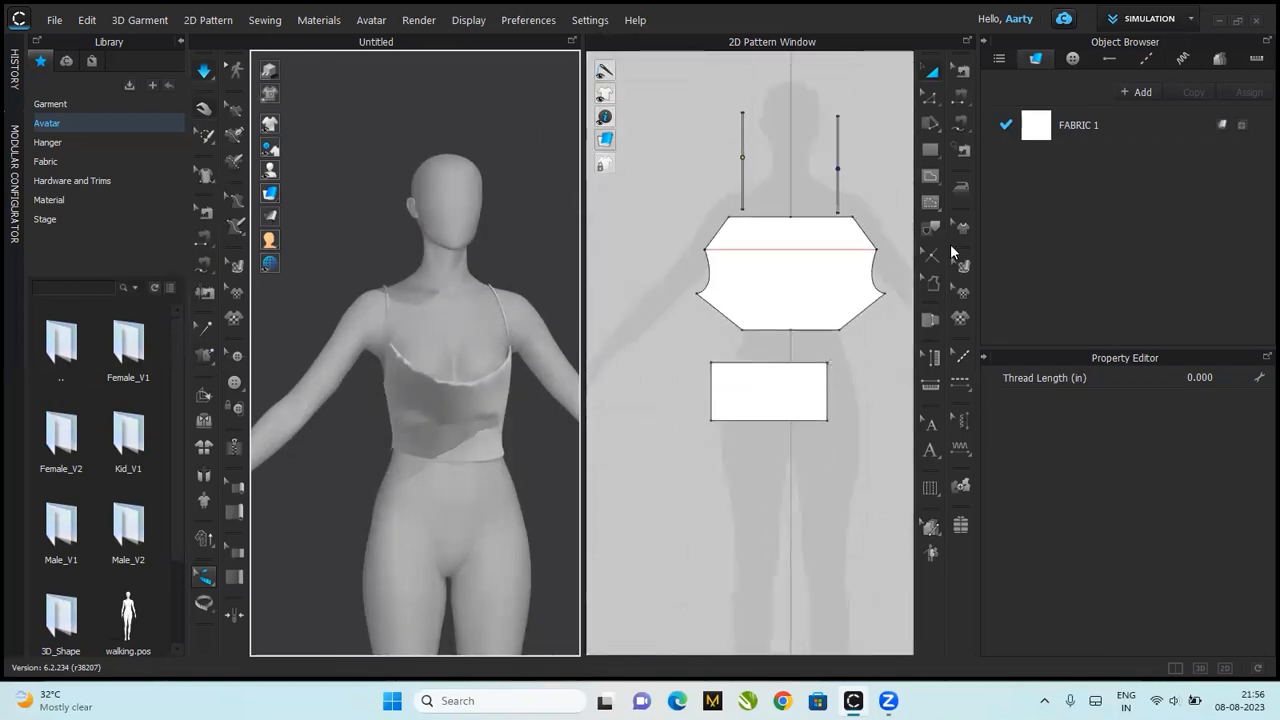
{"action": "left_click", "coordinate": [318, 19]}
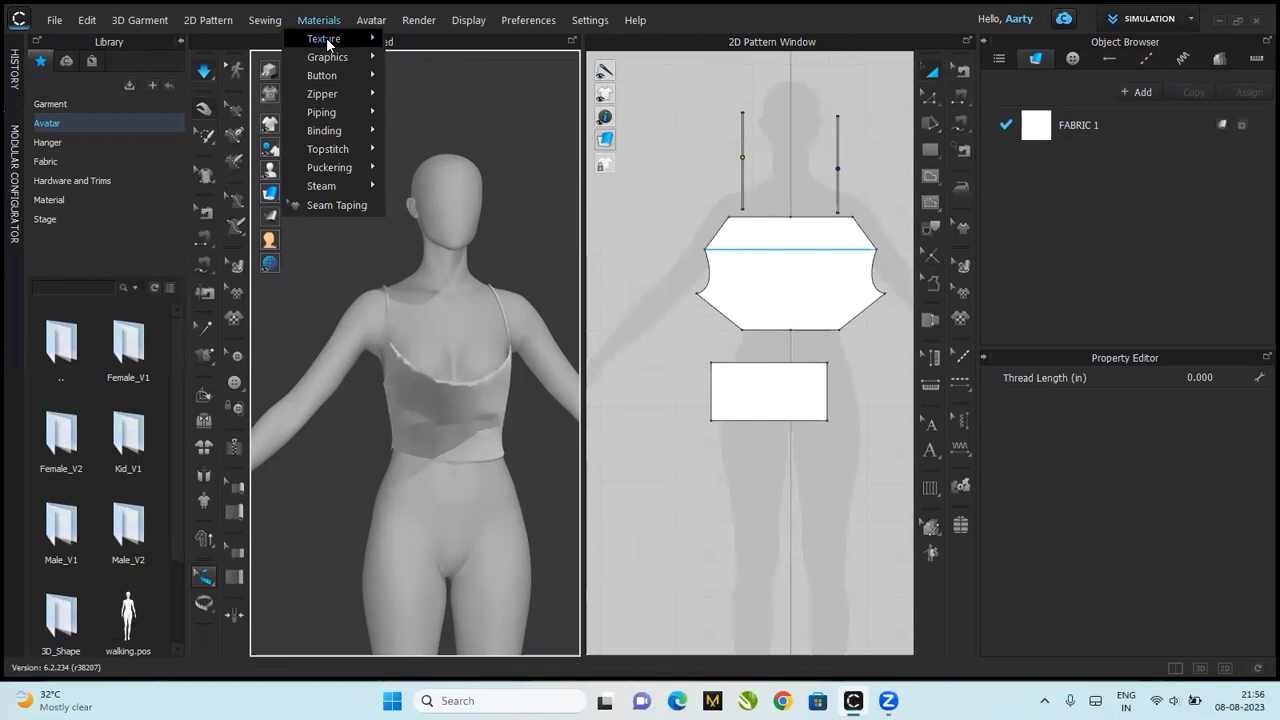
{"action": "mouse_move", "coordinate": [323, 38]}
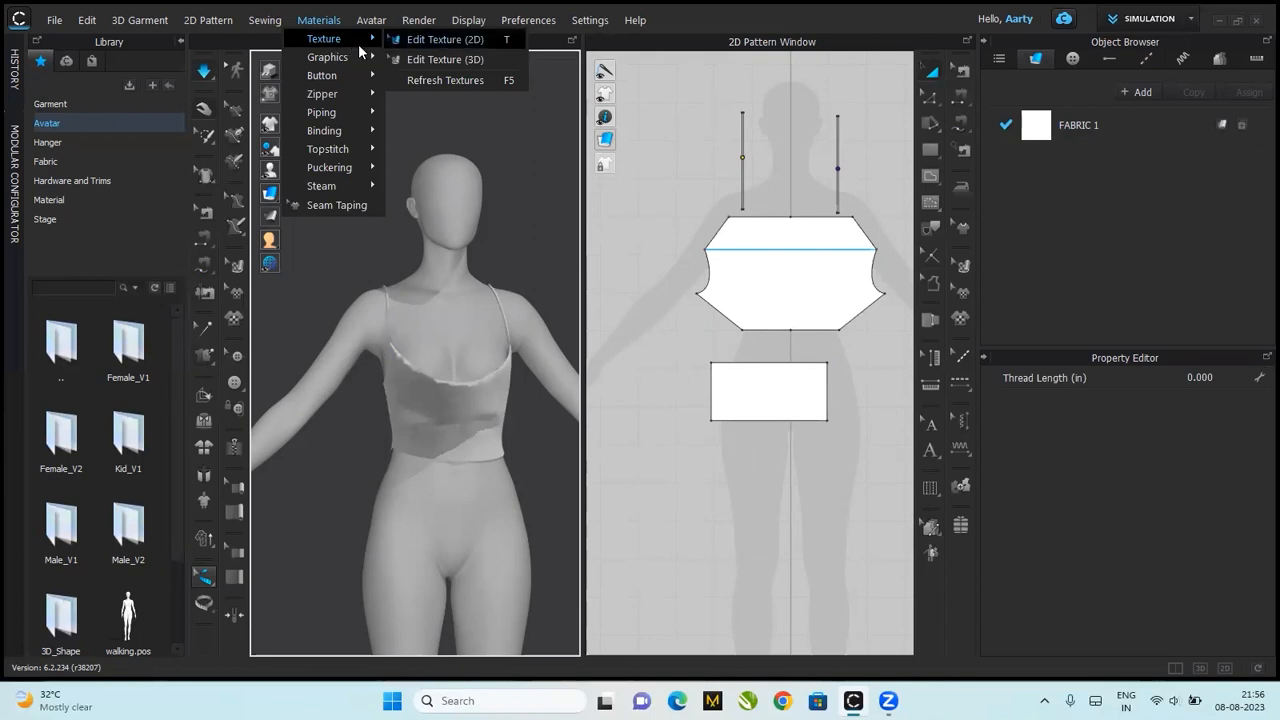
{"action": "mouse_move", "coordinate": [445, 40]}
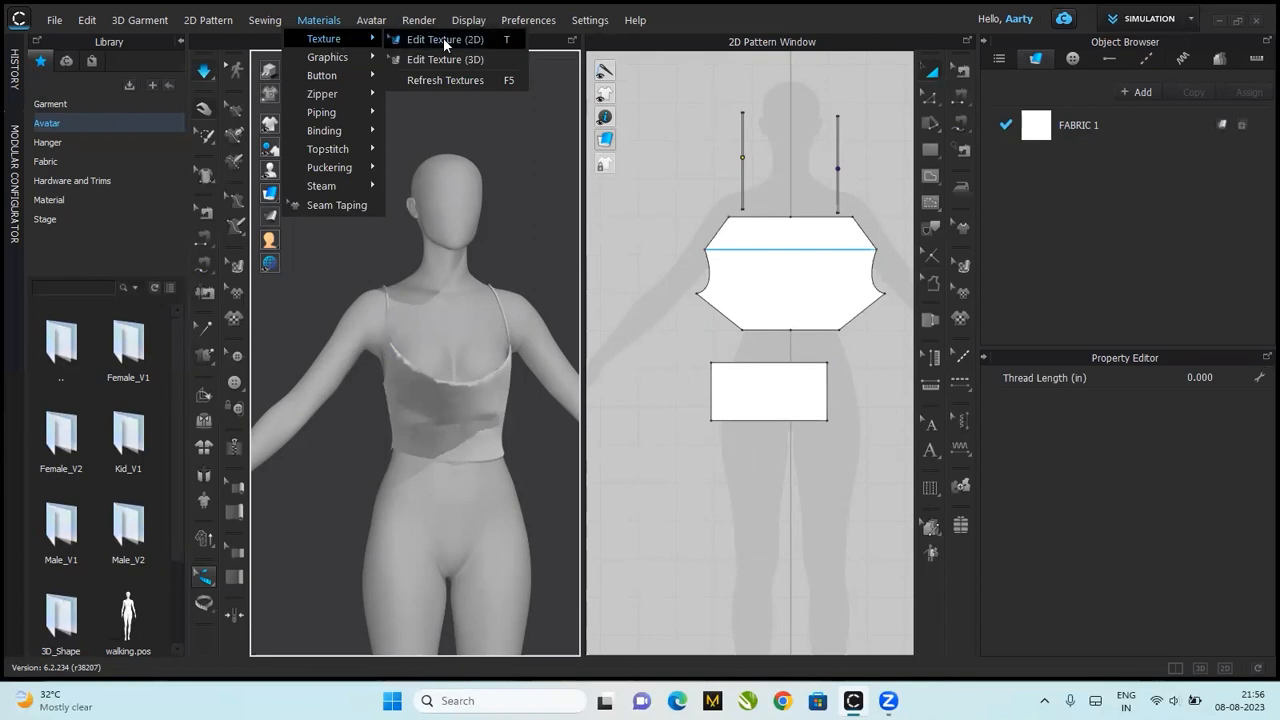
{"action": "left_click", "coordinate": [444, 39]}
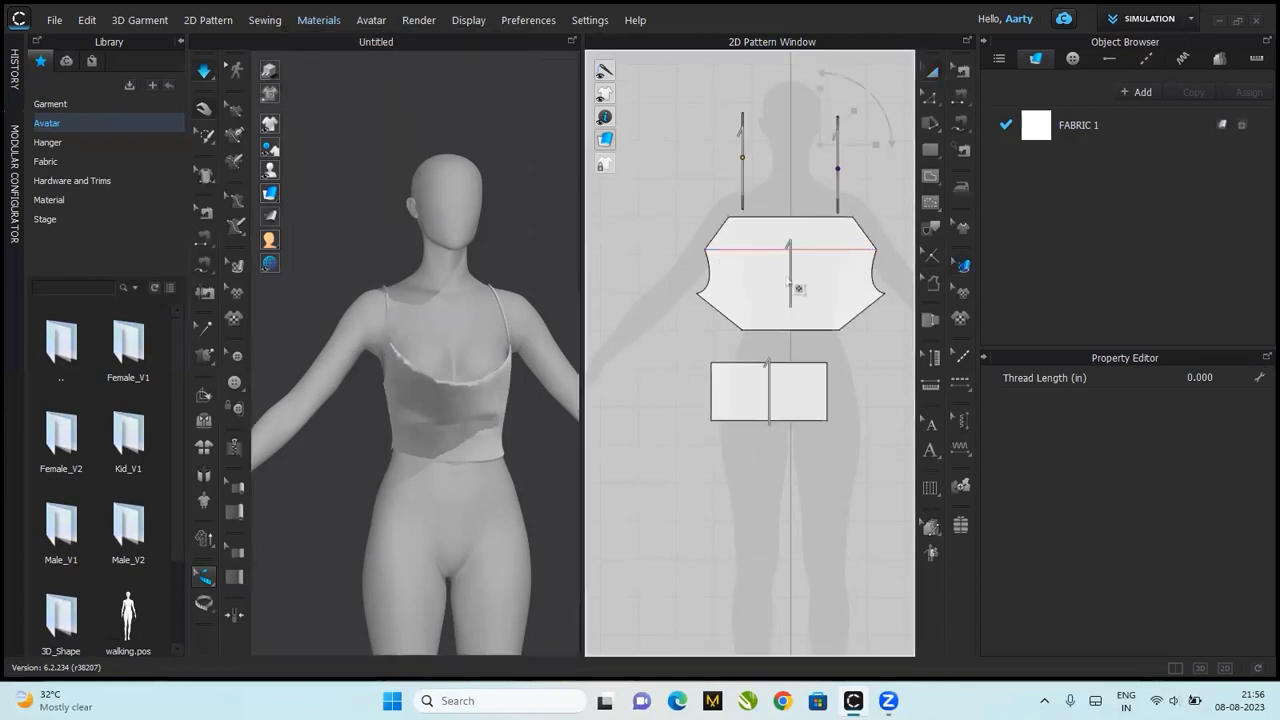
{"action": "left_click", "coordinate": [788, 272]}
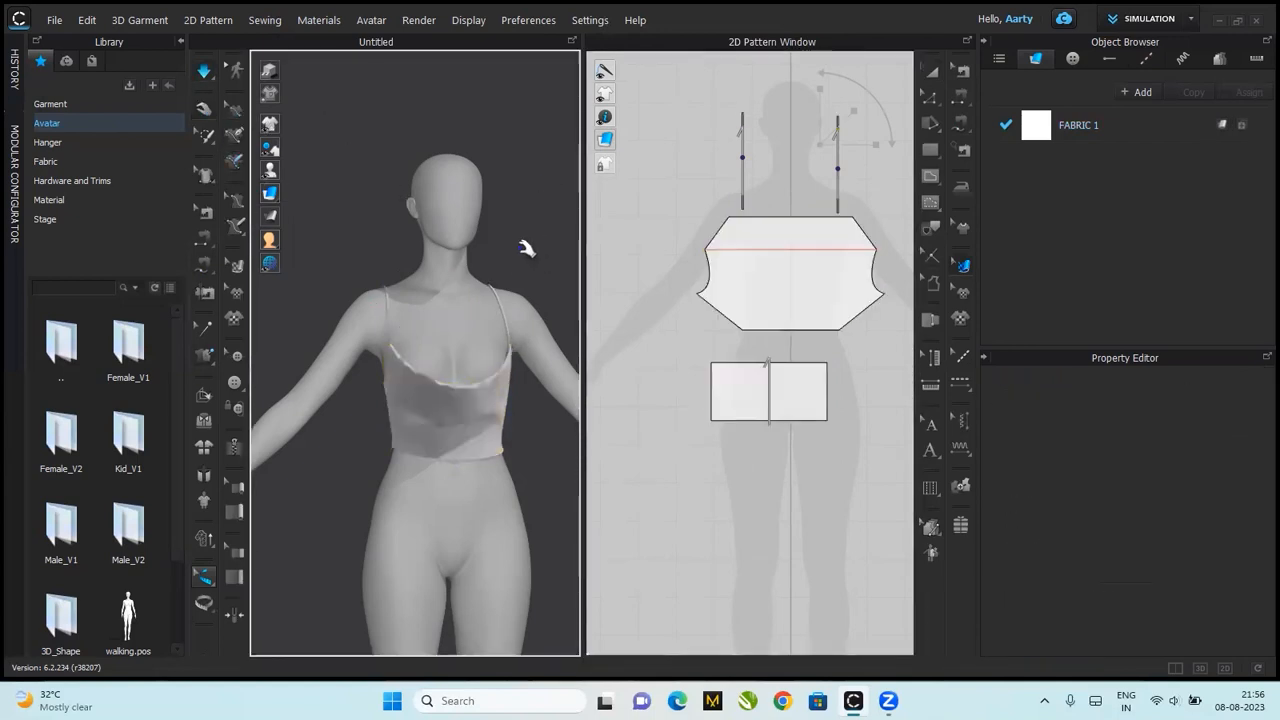
{"action": "left_click", "coordinate": [787, 245]}
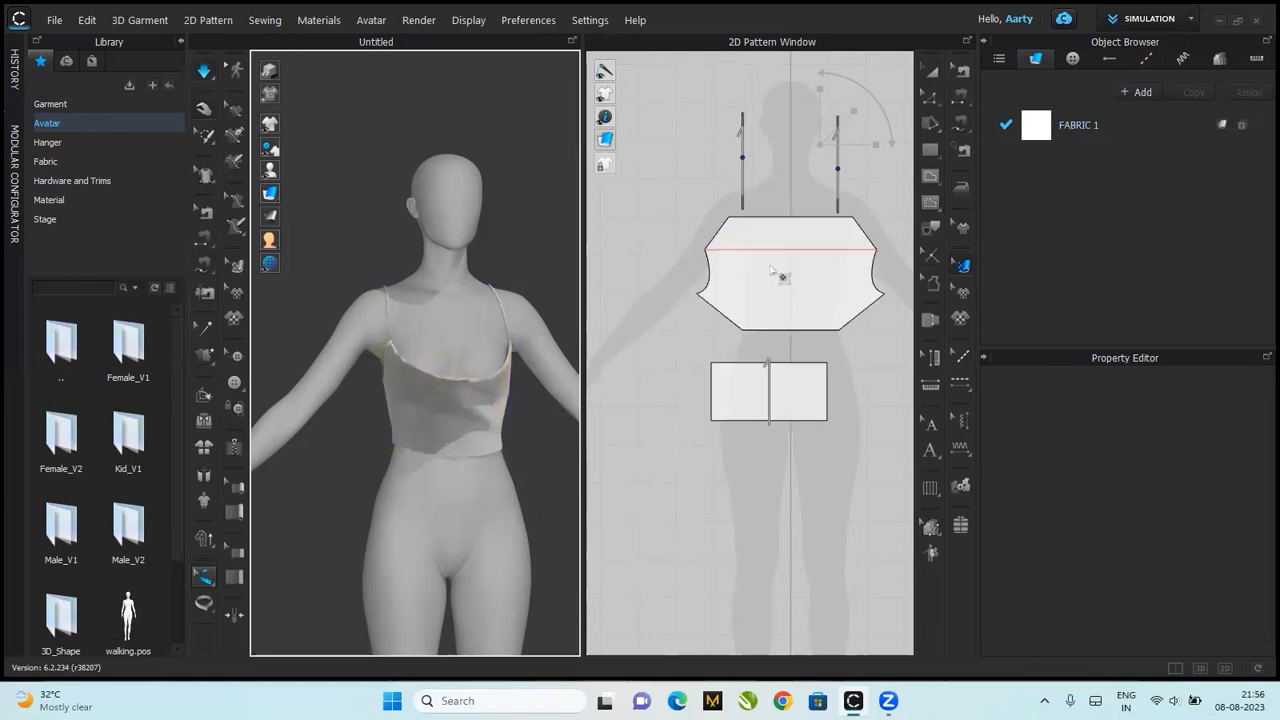
{"action": "left_click", "coordinate": [790, 275]}
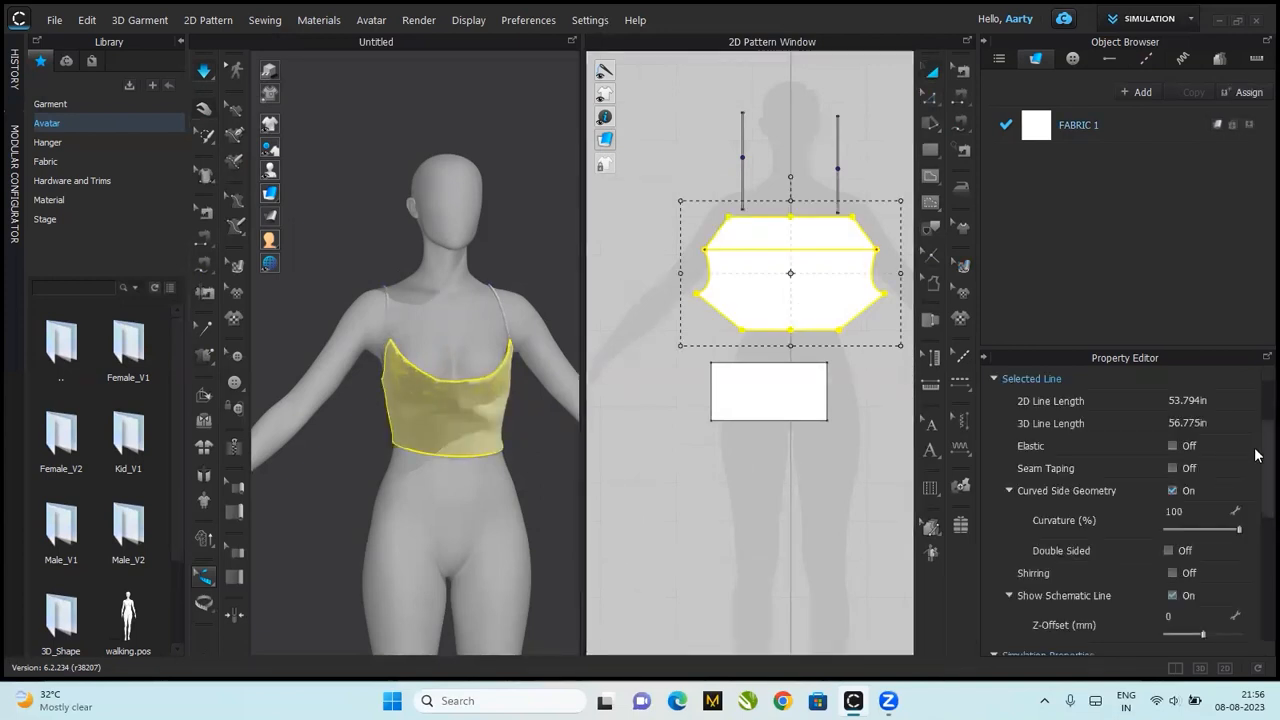
{"action": "scroll", "scroll_direction": "down", "scroll_amount": 3}
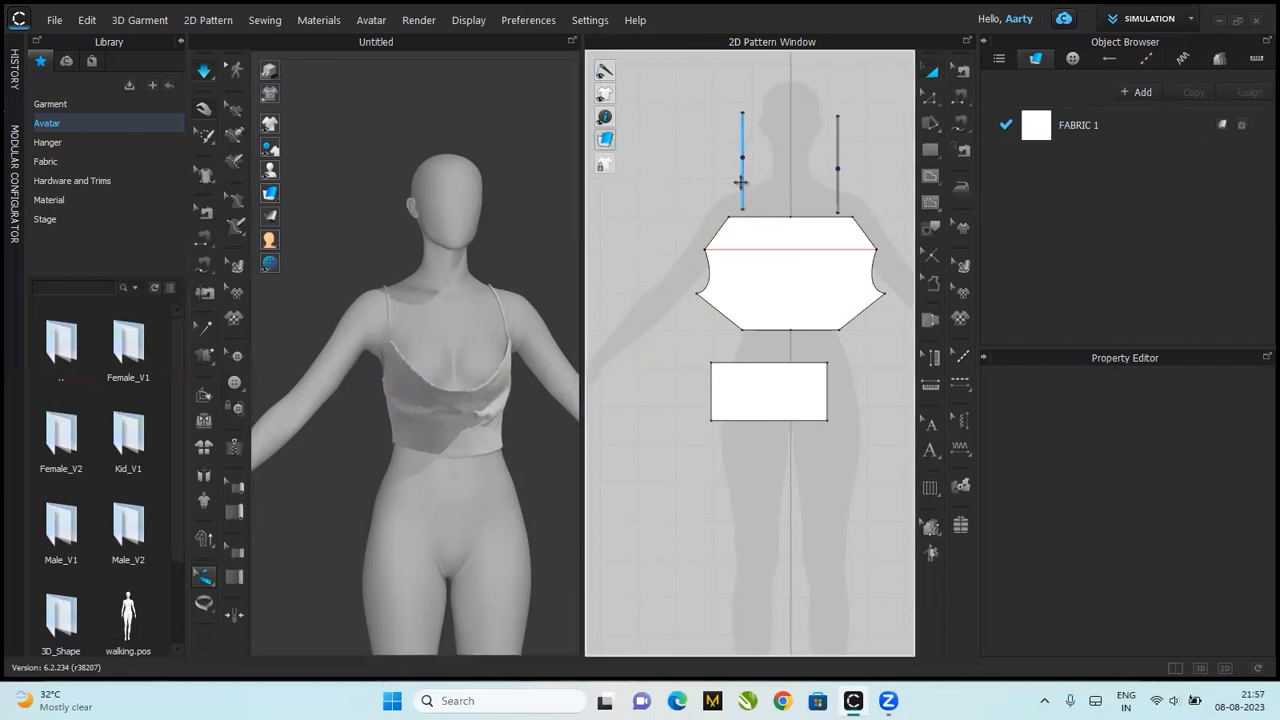
- Shorten the strap to a 7-inch height so the cowl top sits higher
{"action": "left_click", "coordinate": [742, 160]}
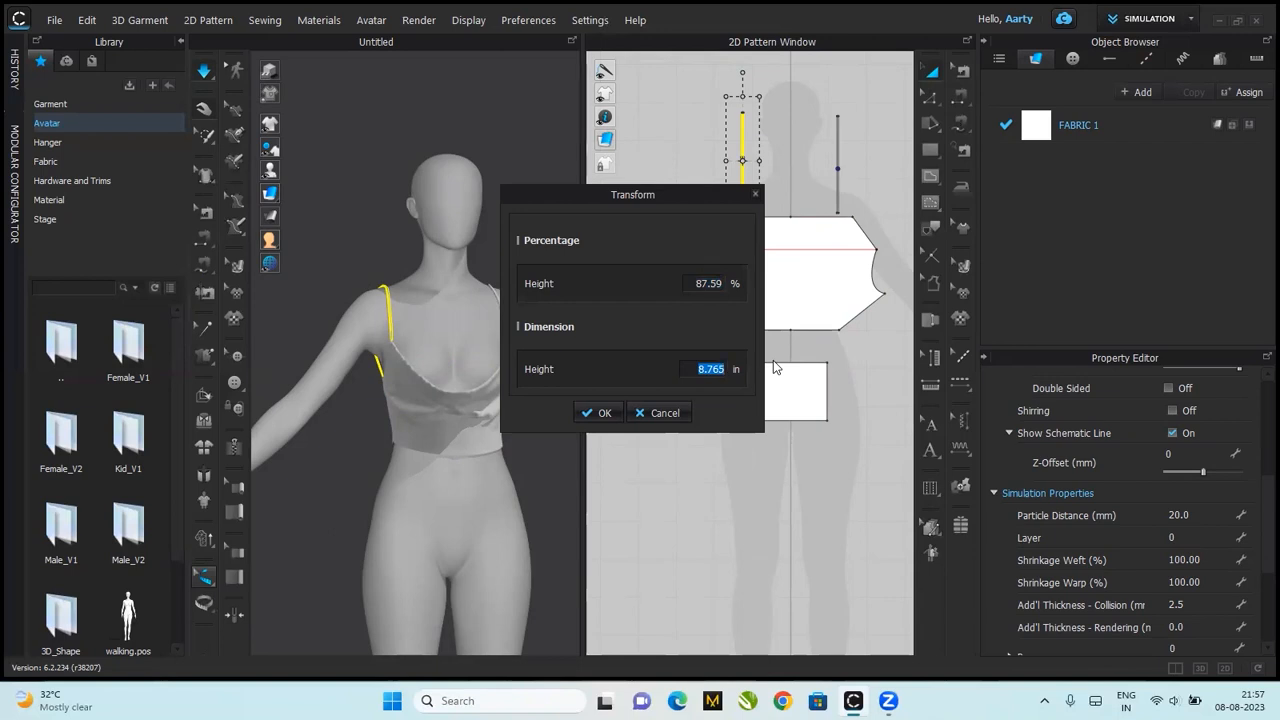
{"action": "type", "text": "7"}
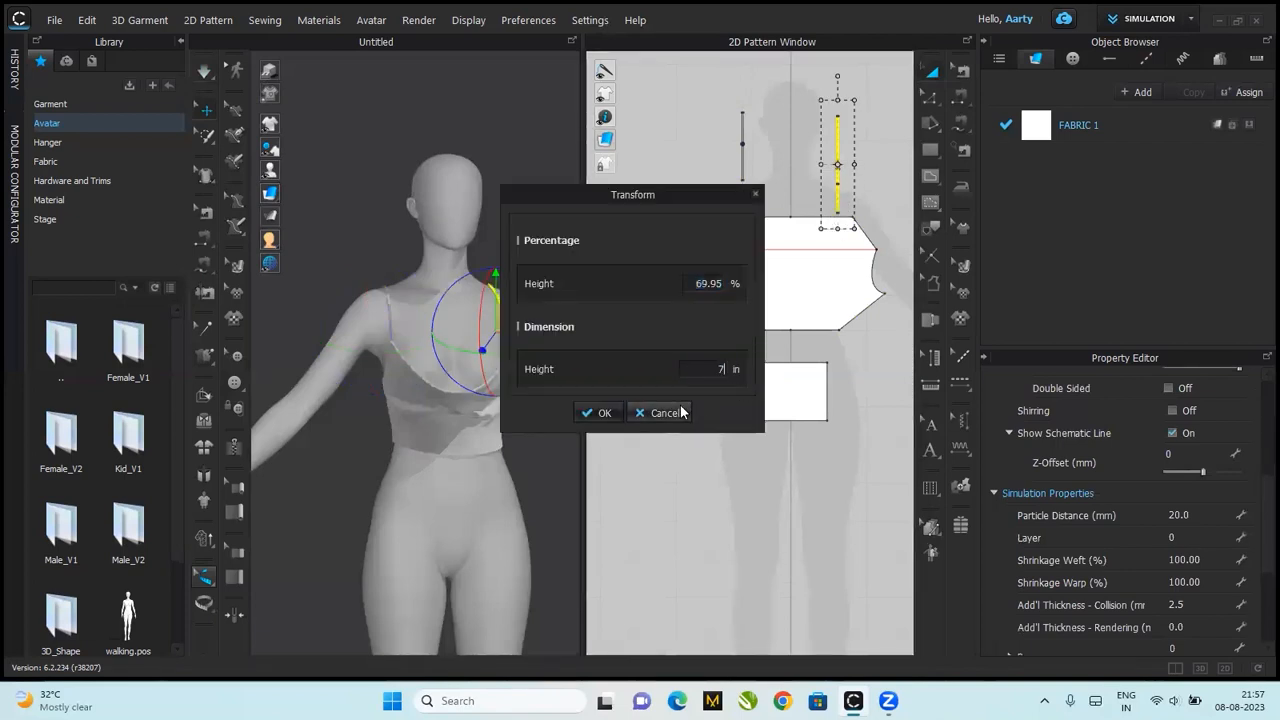
{"action": "left_click", "coordinate": [598, 412]}
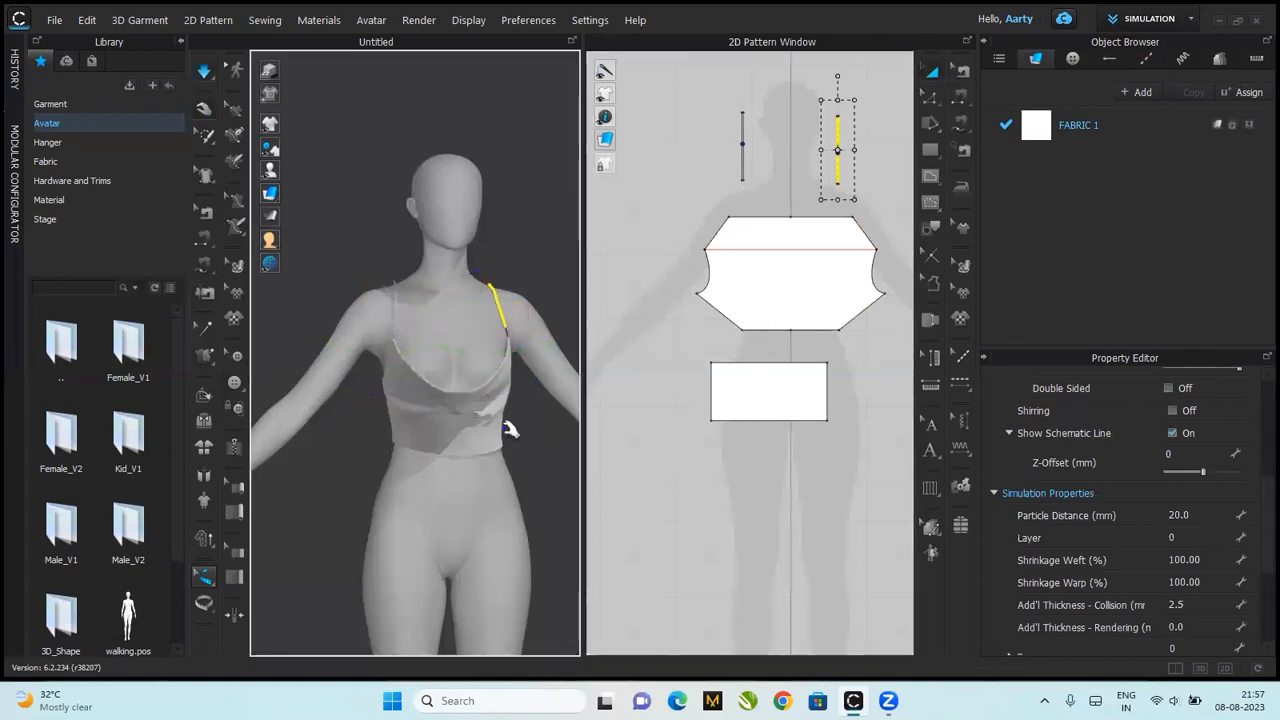
{"action": "left_click", "coordinate": [788, 270]}
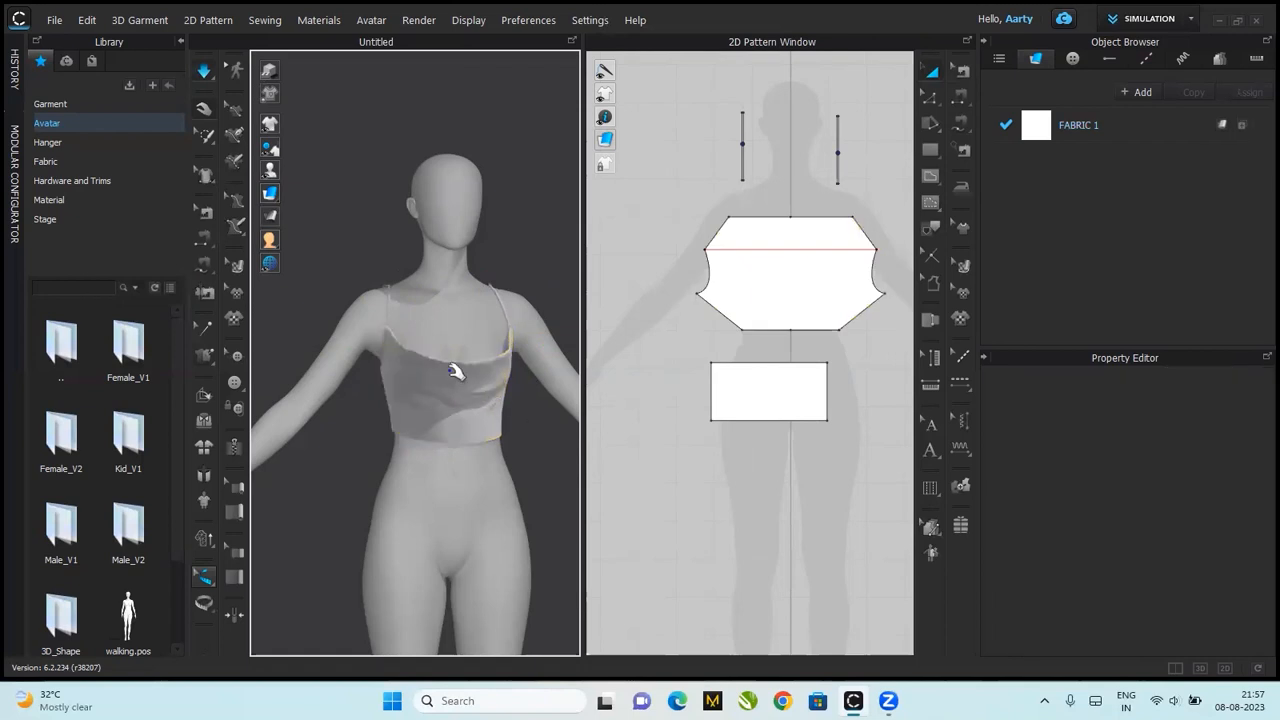
- Let the cowl top settle into smoother folds and show the bodice points for editing
{"action": "left_click", "coordinate": [788, 270]}
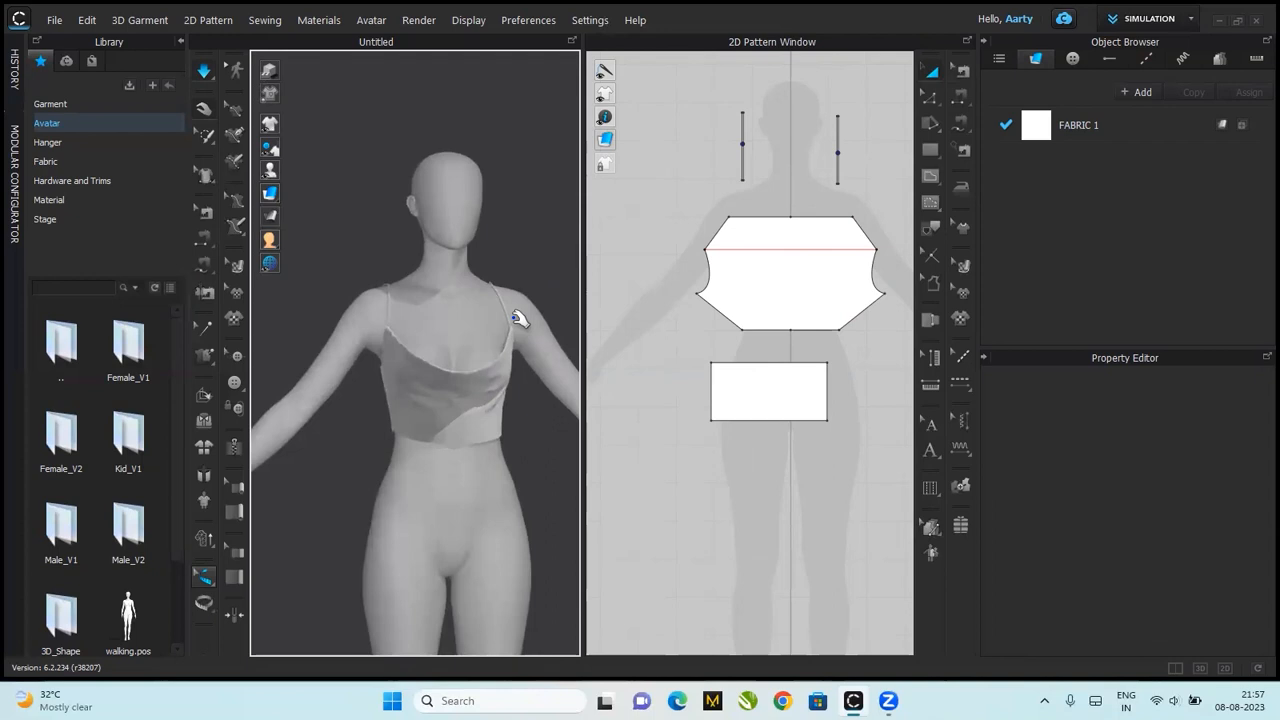
{"action": "mouse_move", "coordinate": [565, 330]}
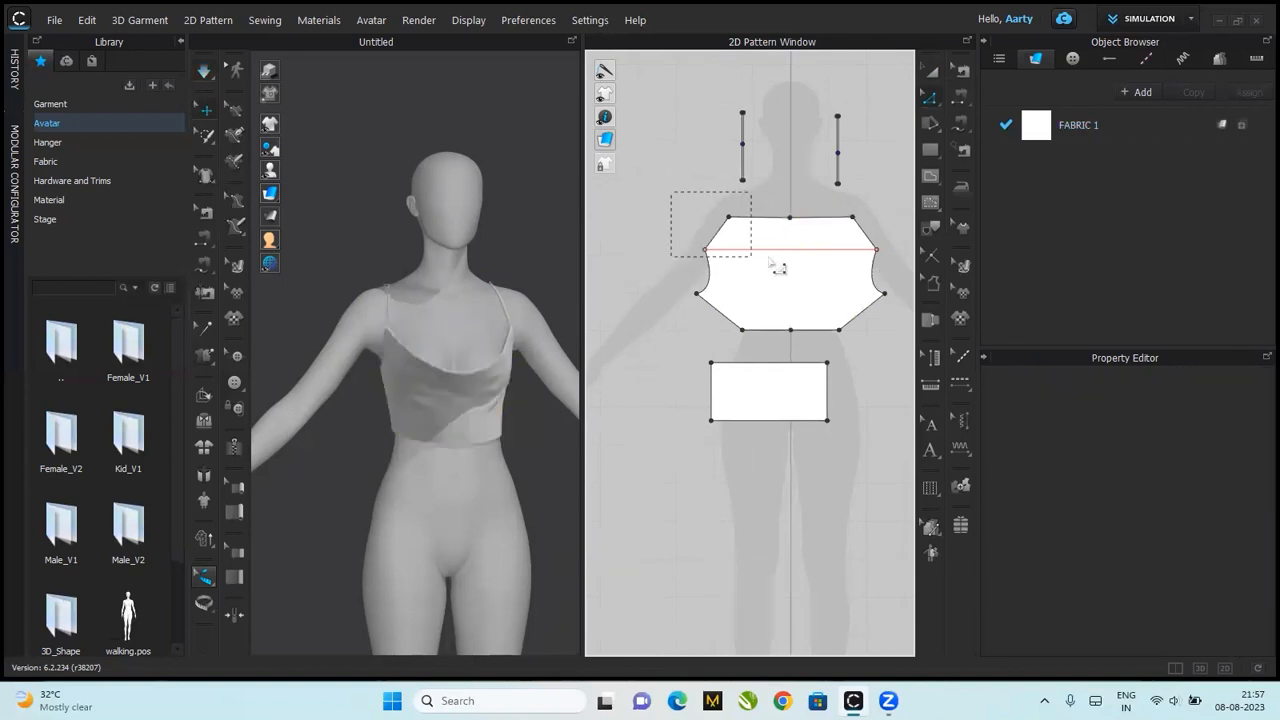
- Raise the bodice's upper points above the red line, re-simulate, and tug the top down
{"action": "left_click", "coordinate": [790, 248]}
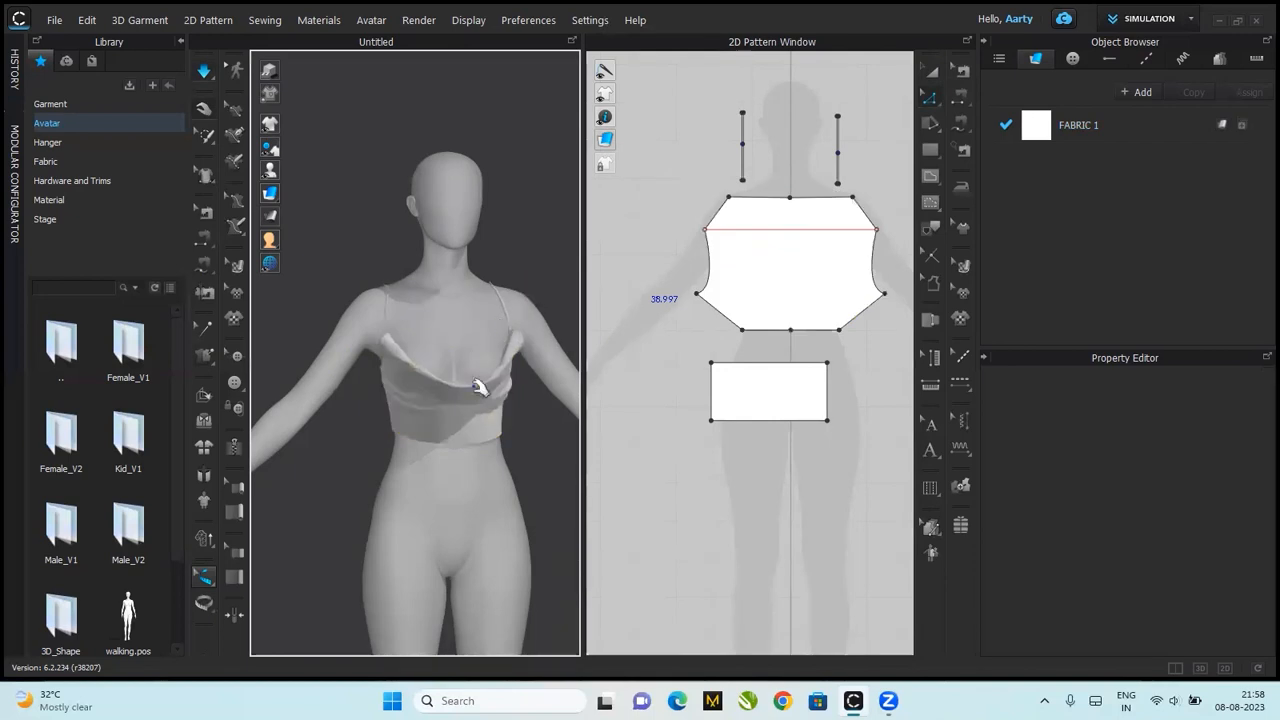
{"action": "left_click", "coordinate": [790, 260]}
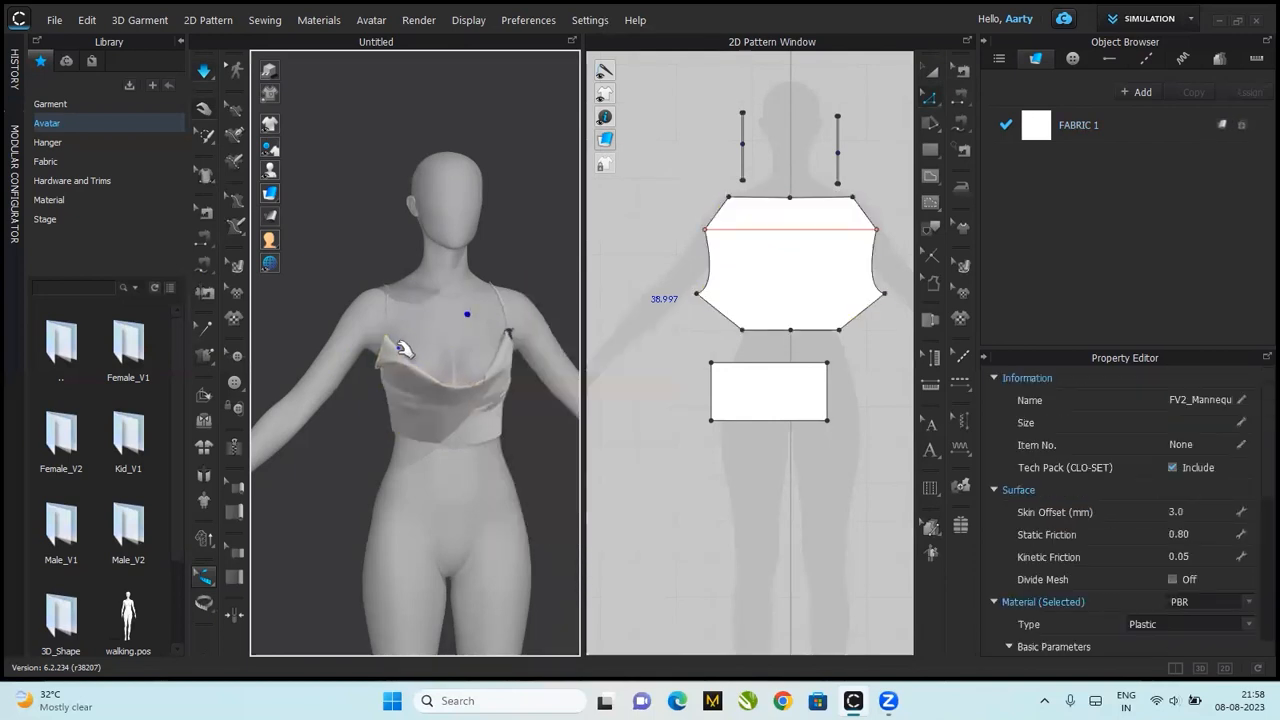
{"action": "left_click", "coordinate": [788, 260]}
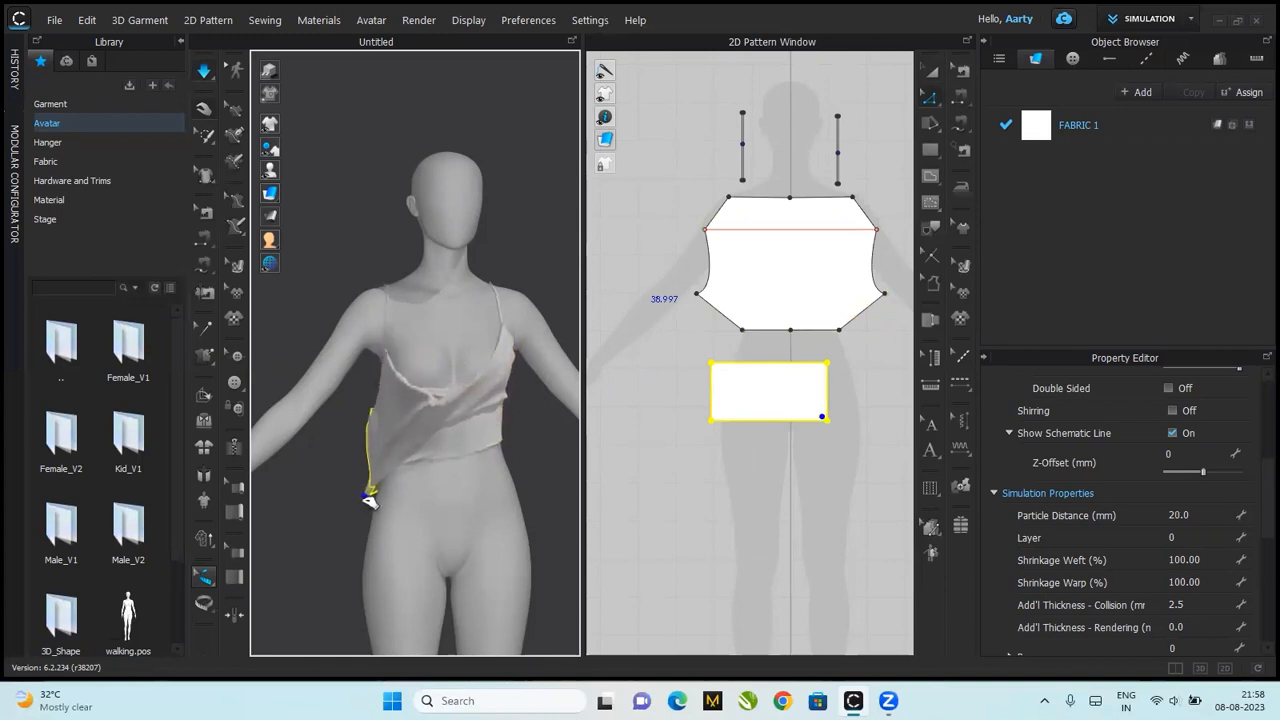
{"action": "left_click_drag", "start_coordinate": [370, 500], "coordinate": [385, 370]}
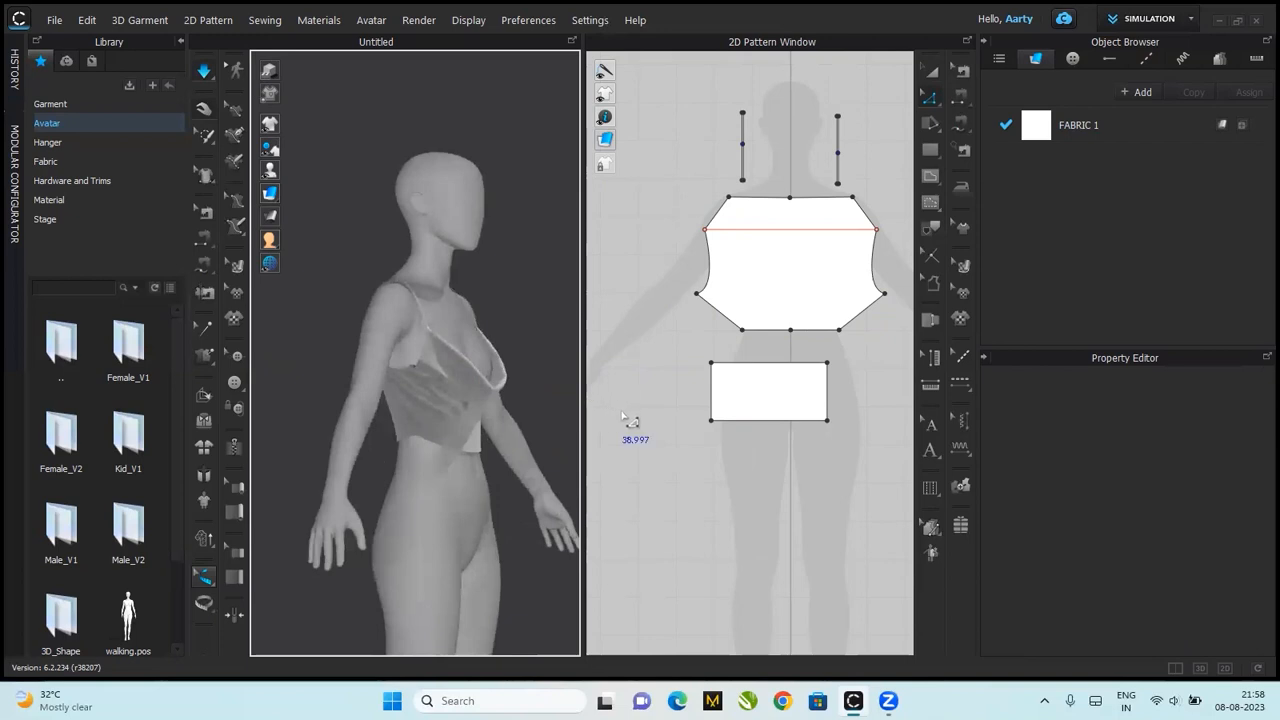
{"action": "mouse_move", "coordinate": [715, 307]}
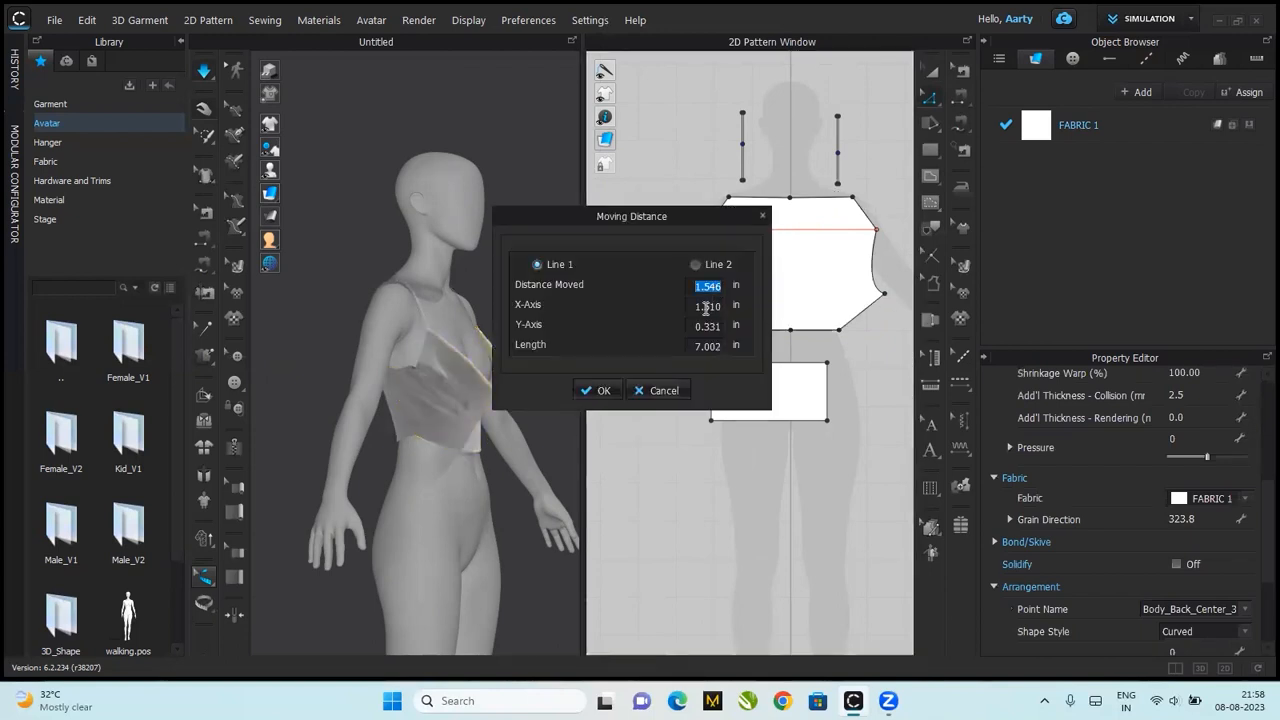
- Move the bodice side points 1.5 in inward using Moving Distance
{"action": "left_click", "coordinate": [598, 390]}
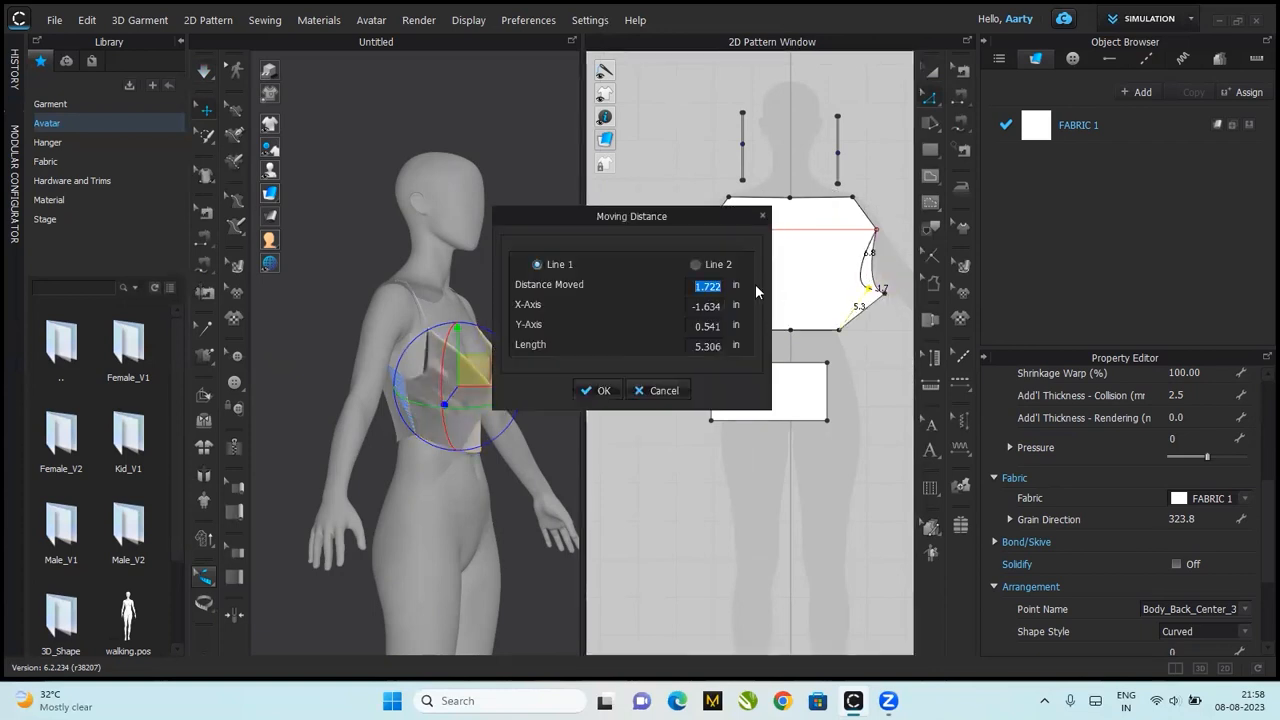
{"action": "type", "text": "1.5"}
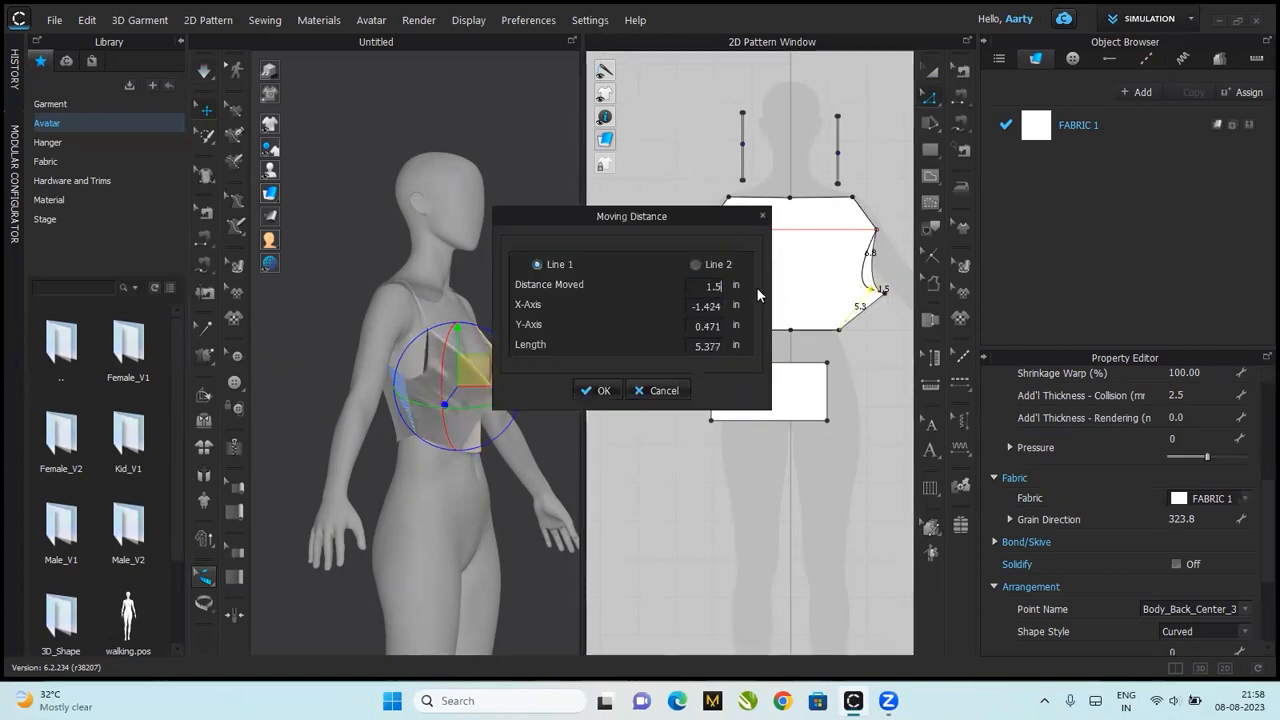
{"action": "left_click", "coordinate": [597, 390]}
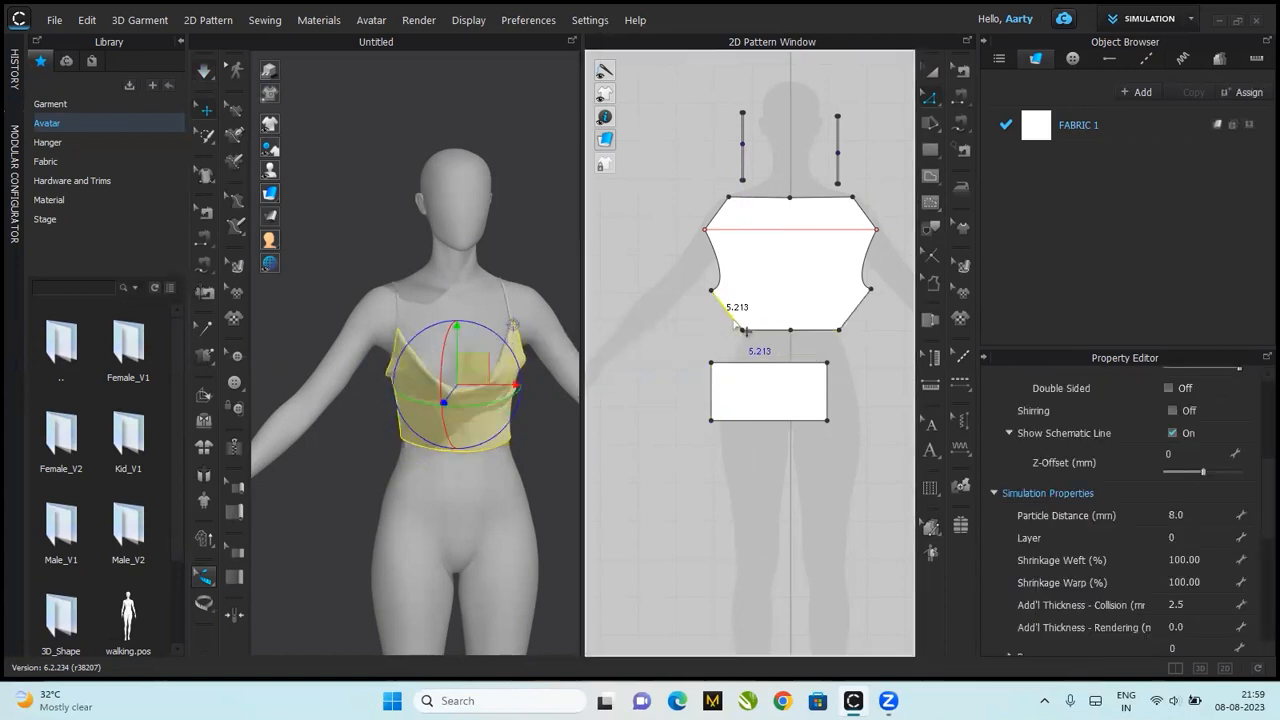
- Lengthen the left and right lower slanted bodice edges to 6 in each
{"action": "double_click", "coordinate": [730, 330]}
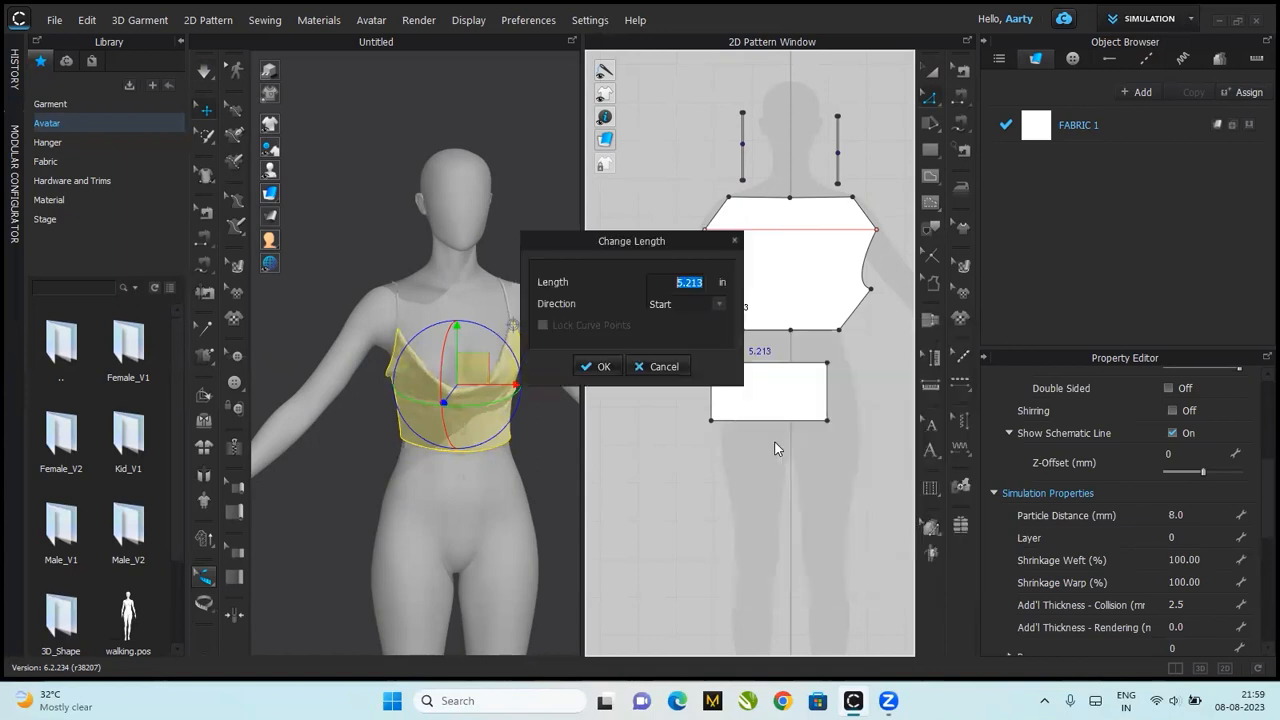
{"action": "type", "text": "6"}
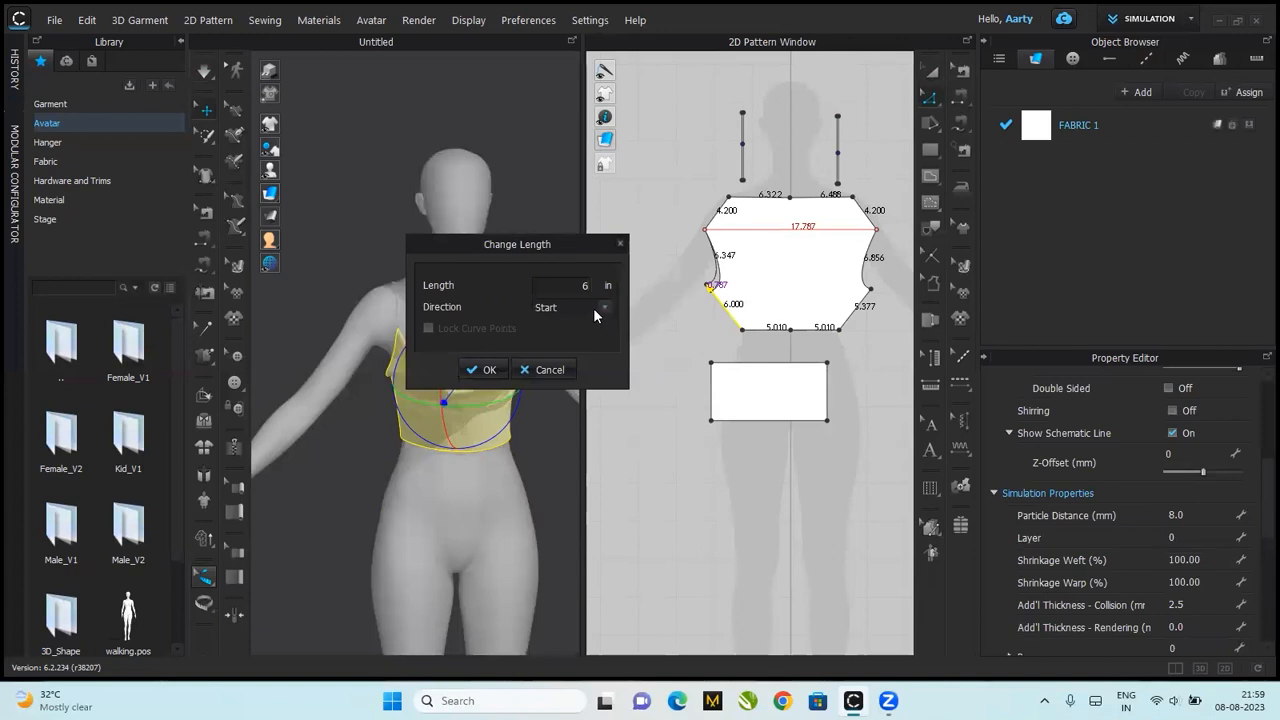
{"action": "left_click", "coordinate": [570, 307]}
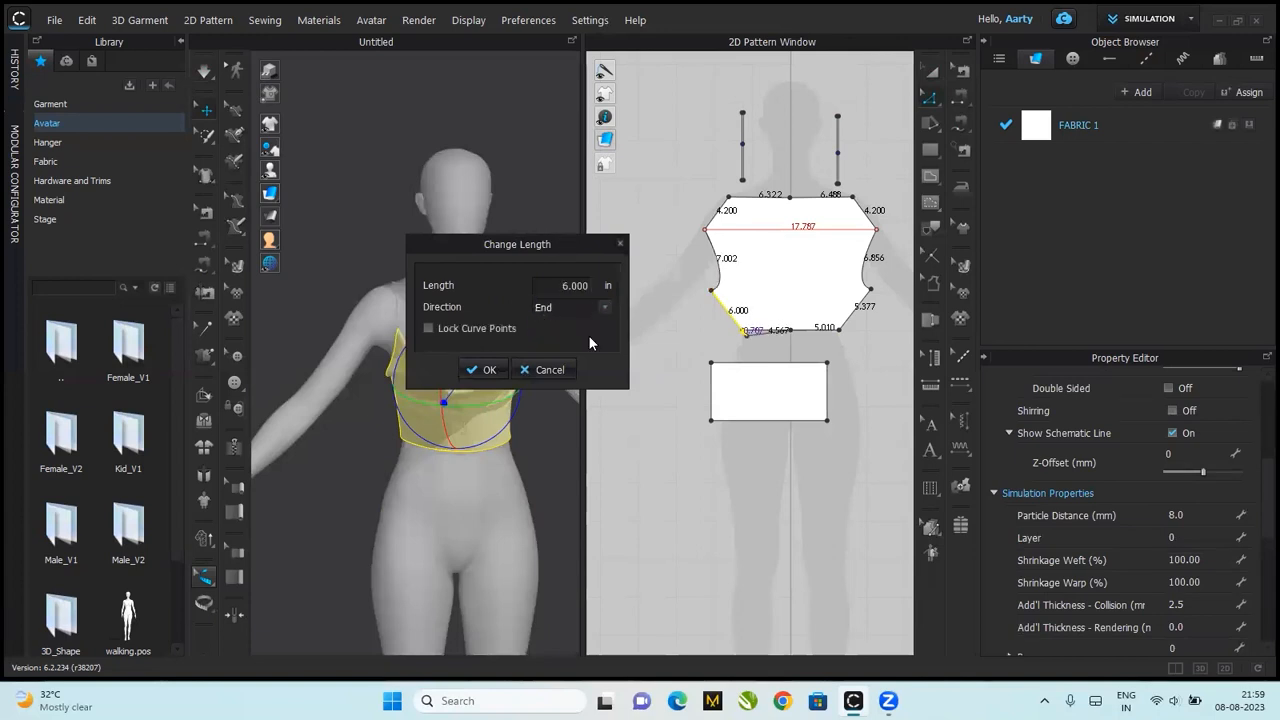
{"action": "left_click", "coordinate": [483, 369]}
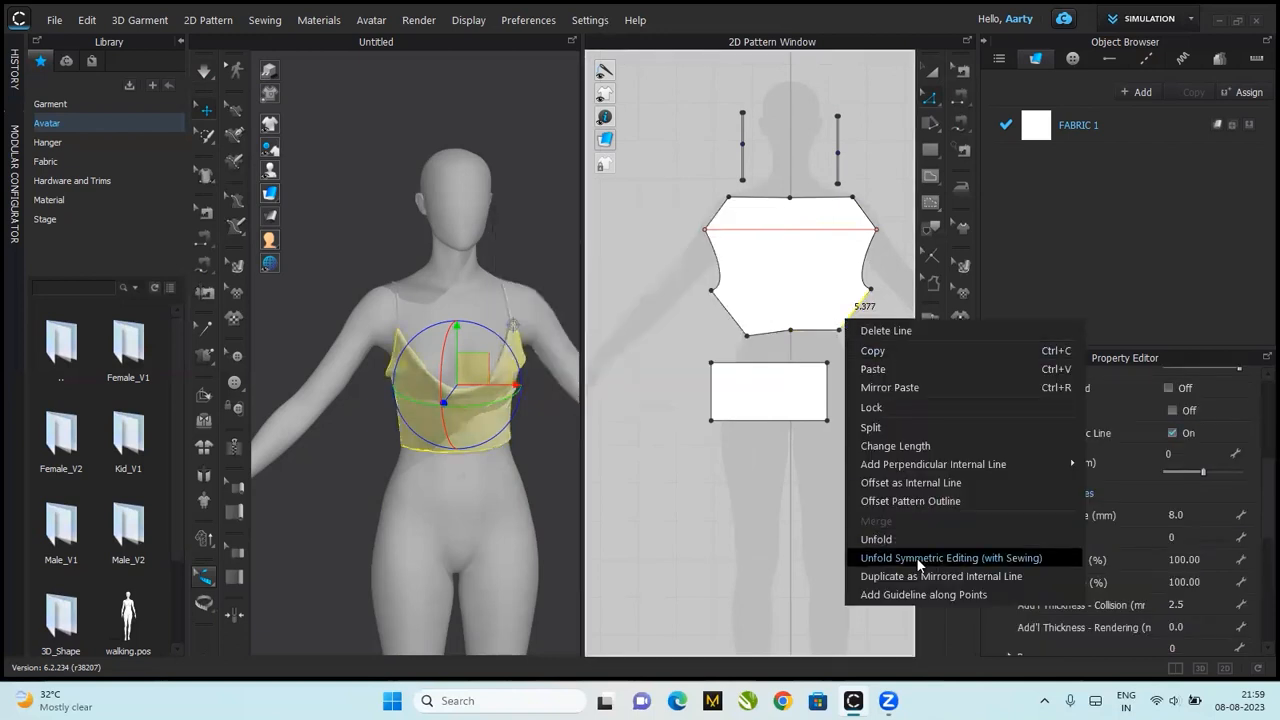
{"action": "left_click", "coordinate": [895, 445]}
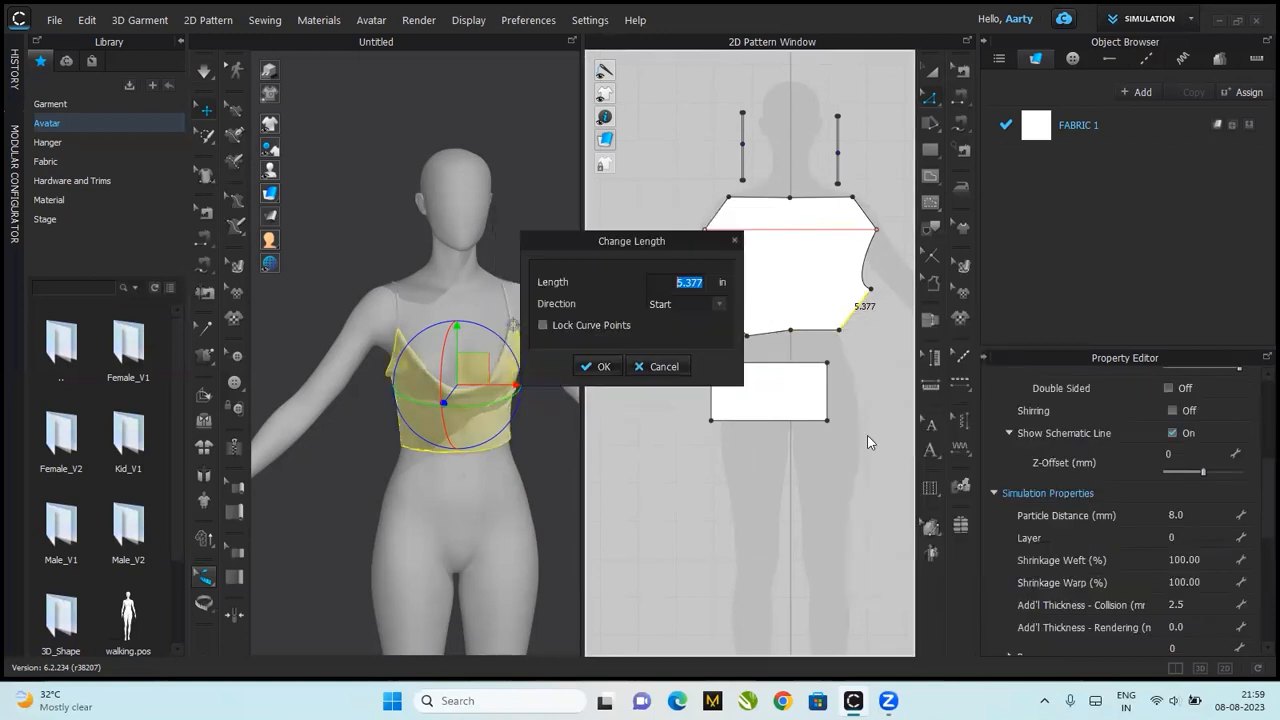
{"action": "type", "text": "6"}
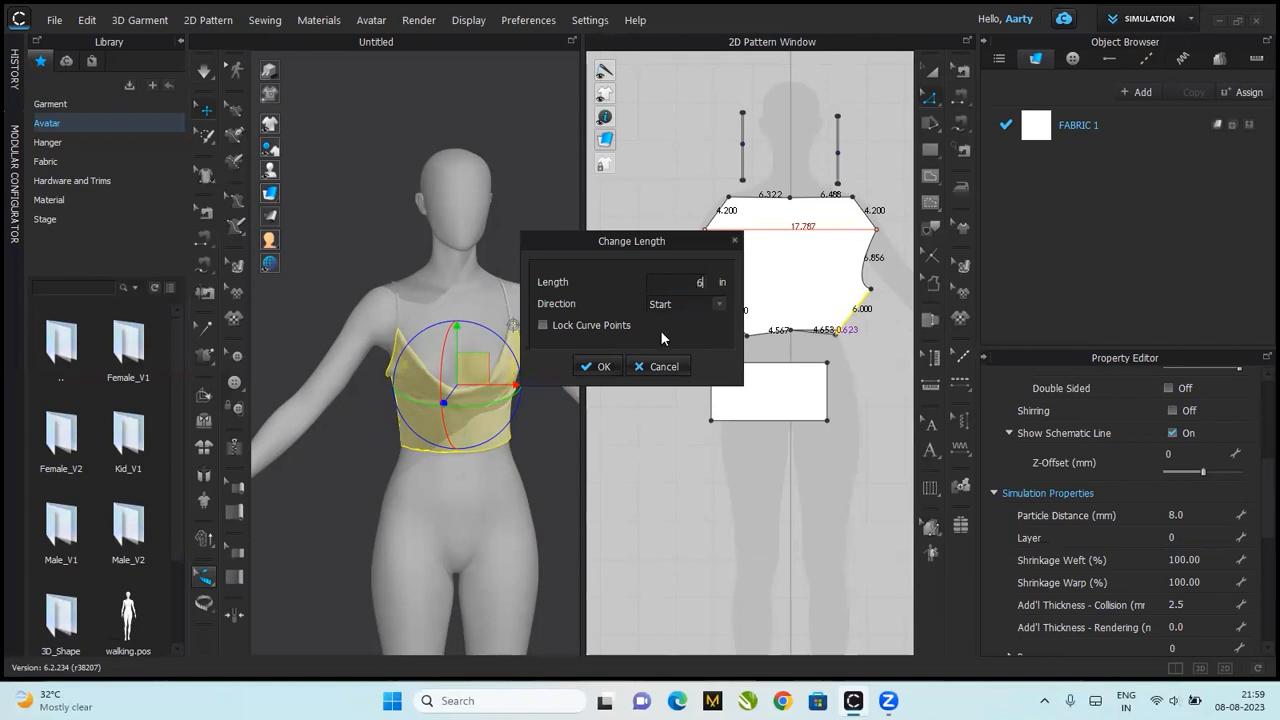
{"action": "left_click", "coordinate": [597, 366]}
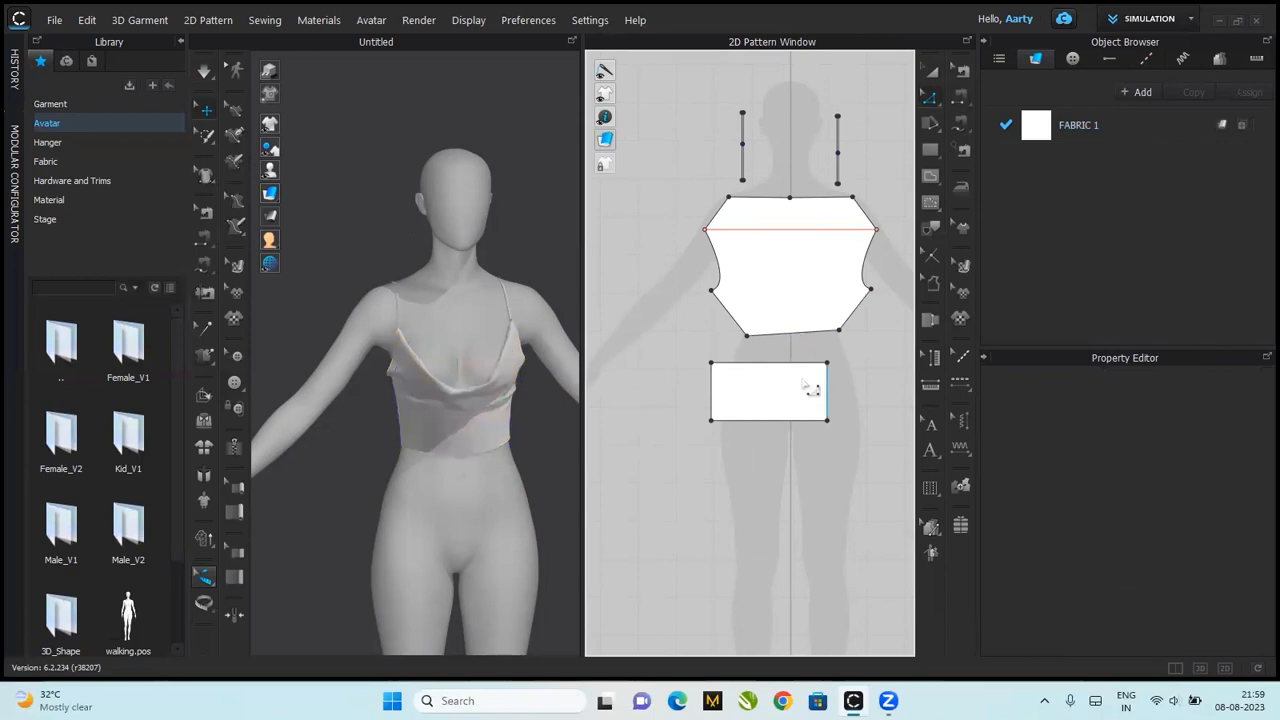
{"action": "mouse_move", "coordinate": [722, 313]}
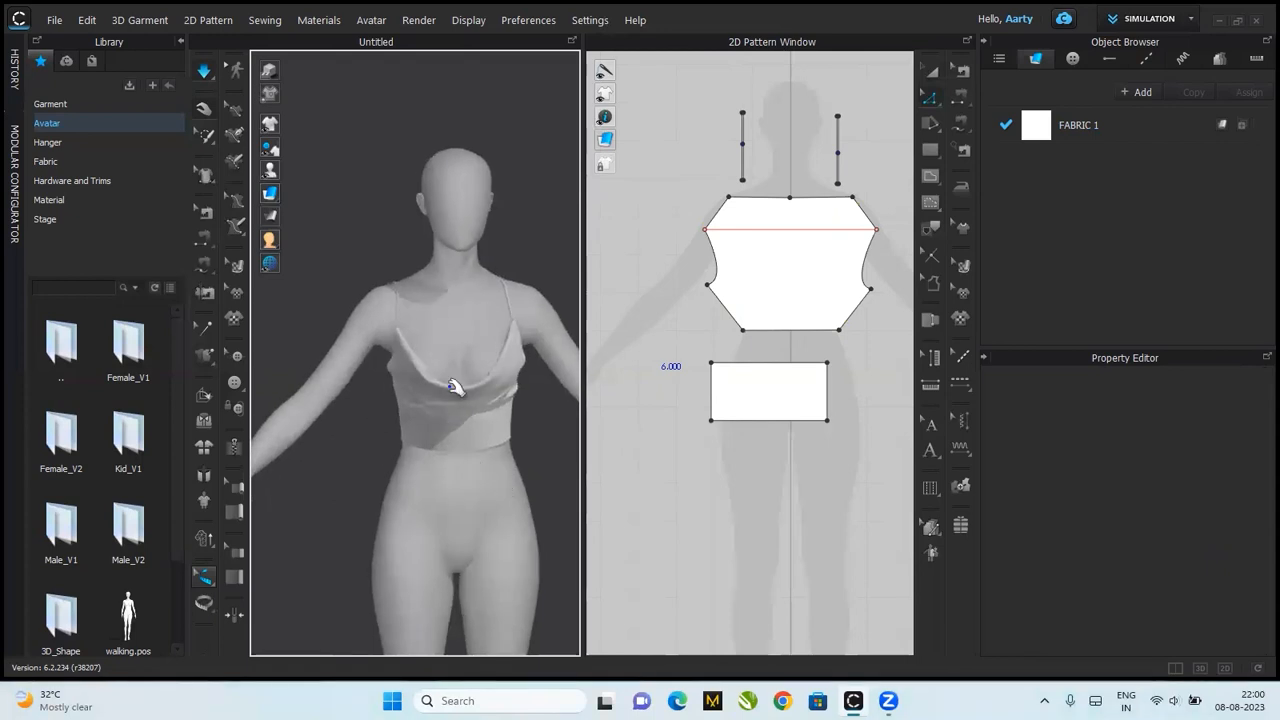
- Re-simulate the reshaped cowl top, orbit around it, and select the bodice pattern
{"action": "left_click", "coordinate": [790, 265]}
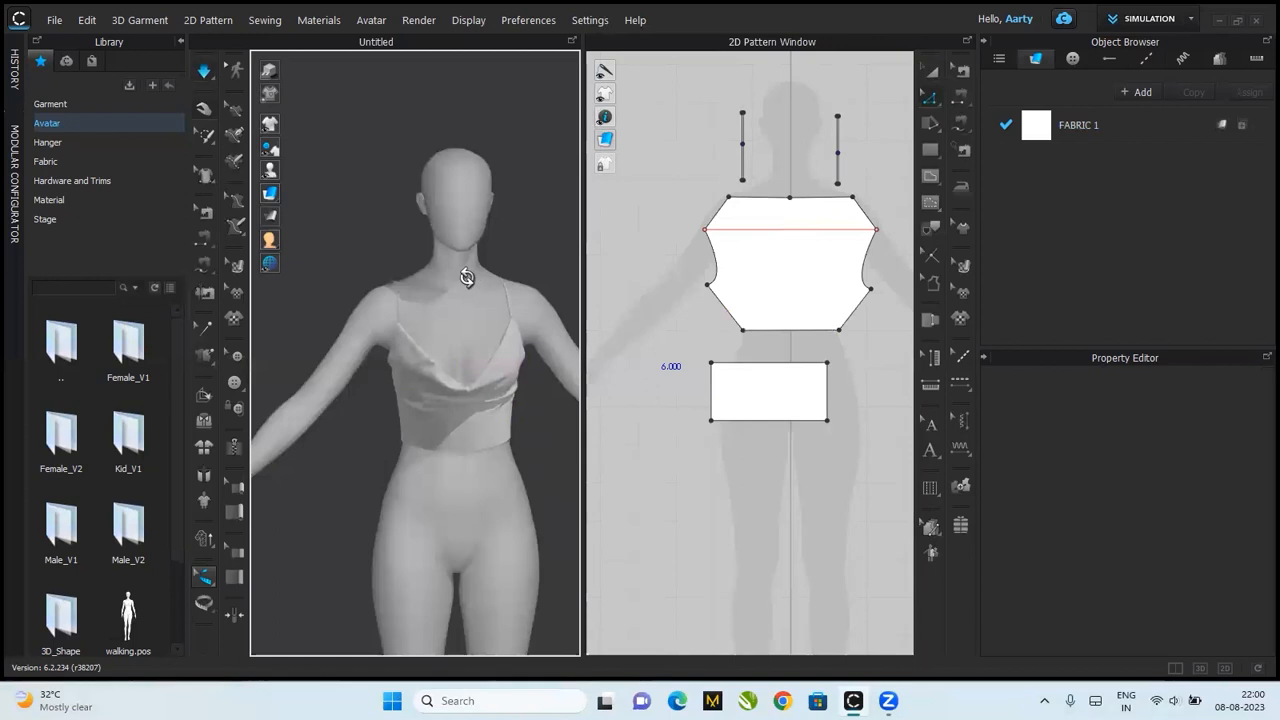
{"action": "left_click_drag", "start_coordinate": [466, 277], "coordinate": [537, 264]}
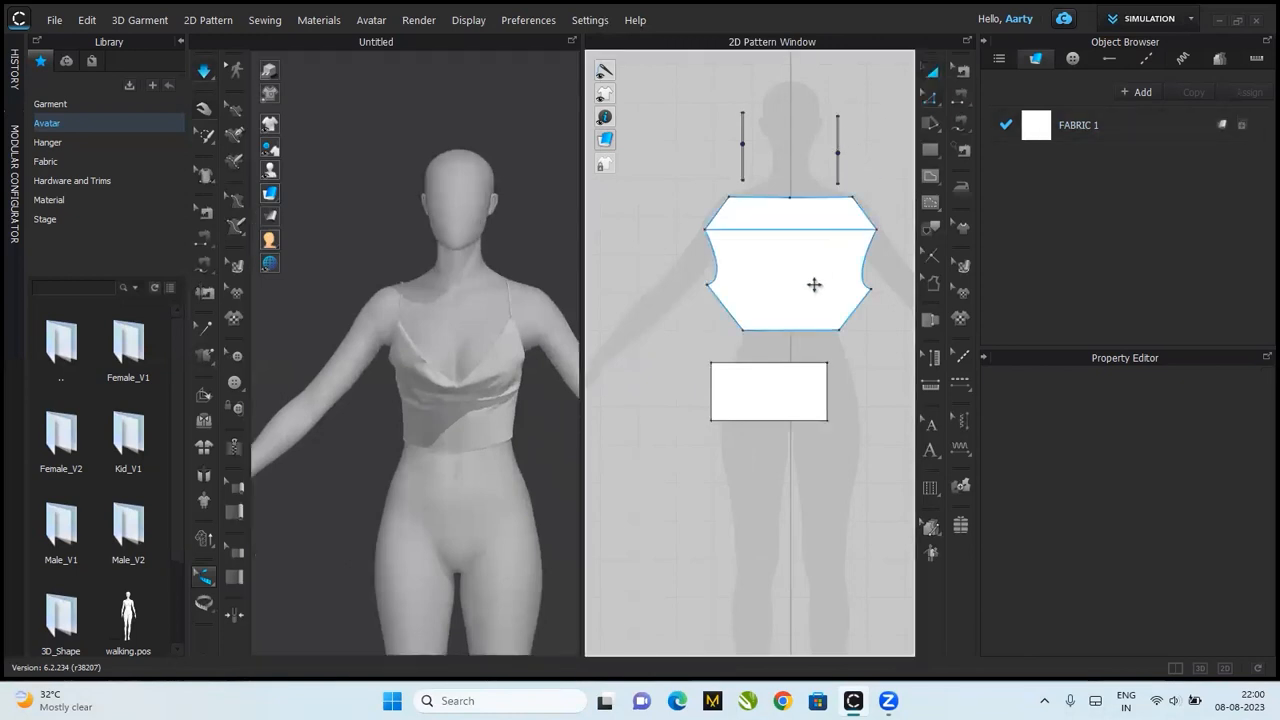
{"action": "left_click", "coordinate": [814, 285]}
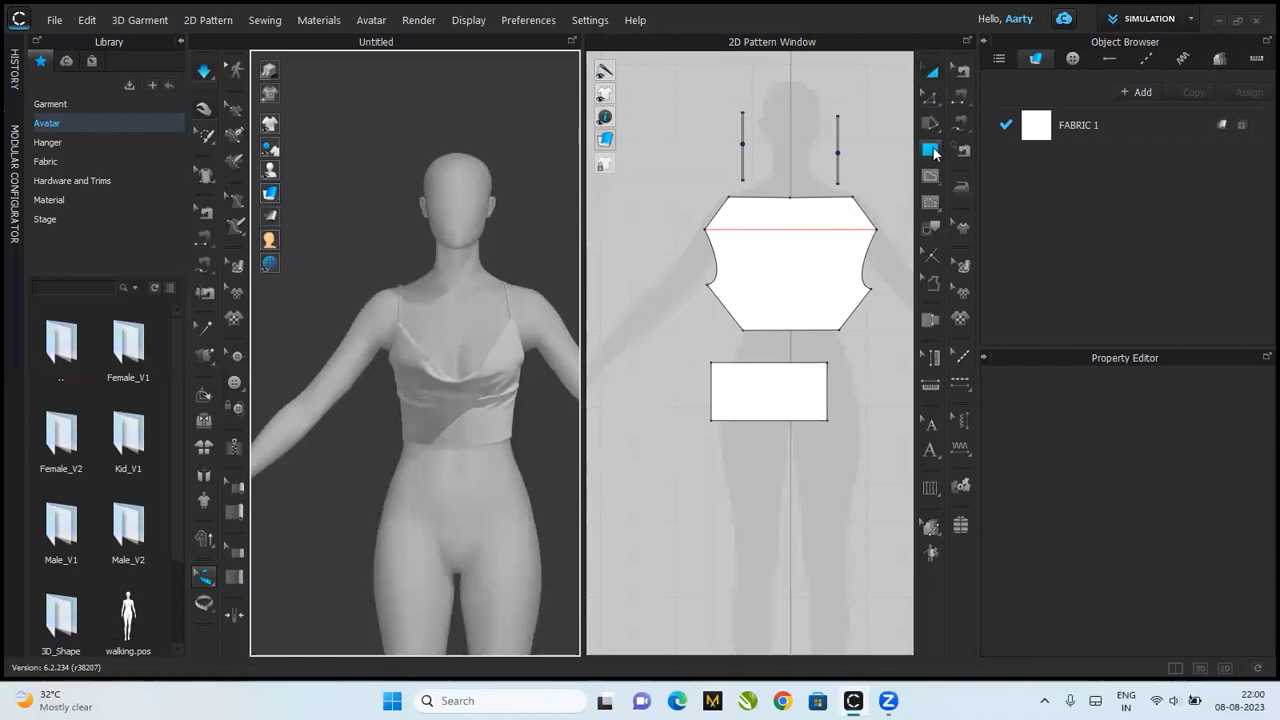
- Create a circular skirt pattern with an 18-inch radius using the ellipse tool
{"action": "left_click", "coordinate": [930, 149]}
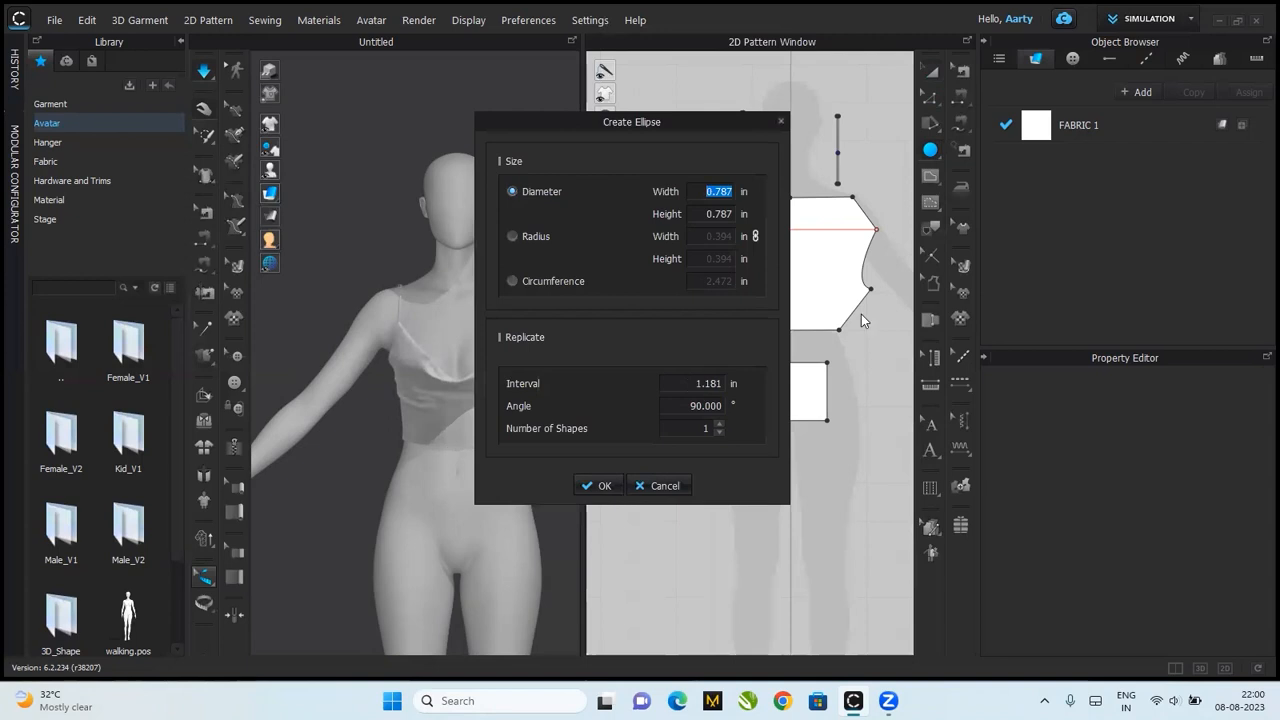
{"action": "mouse_move", "coordinate": [597, 133]}
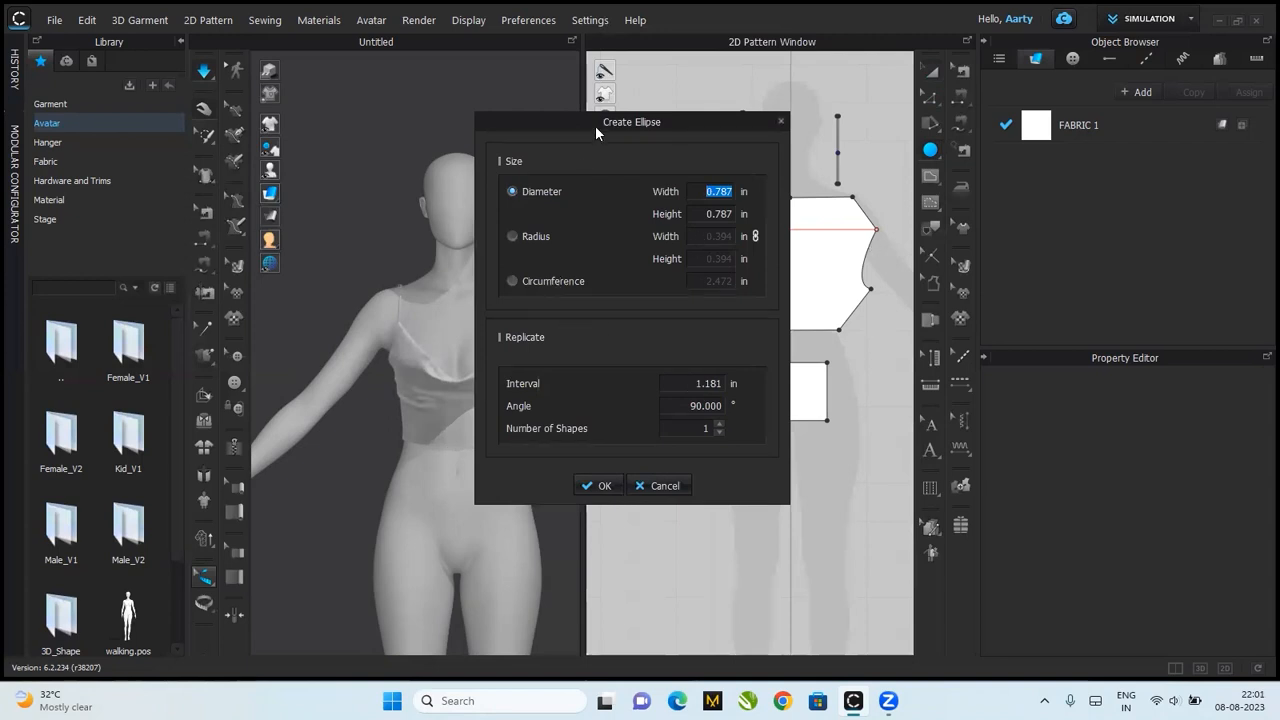
{"action": "left_click", "coordinate": [599, 485]}
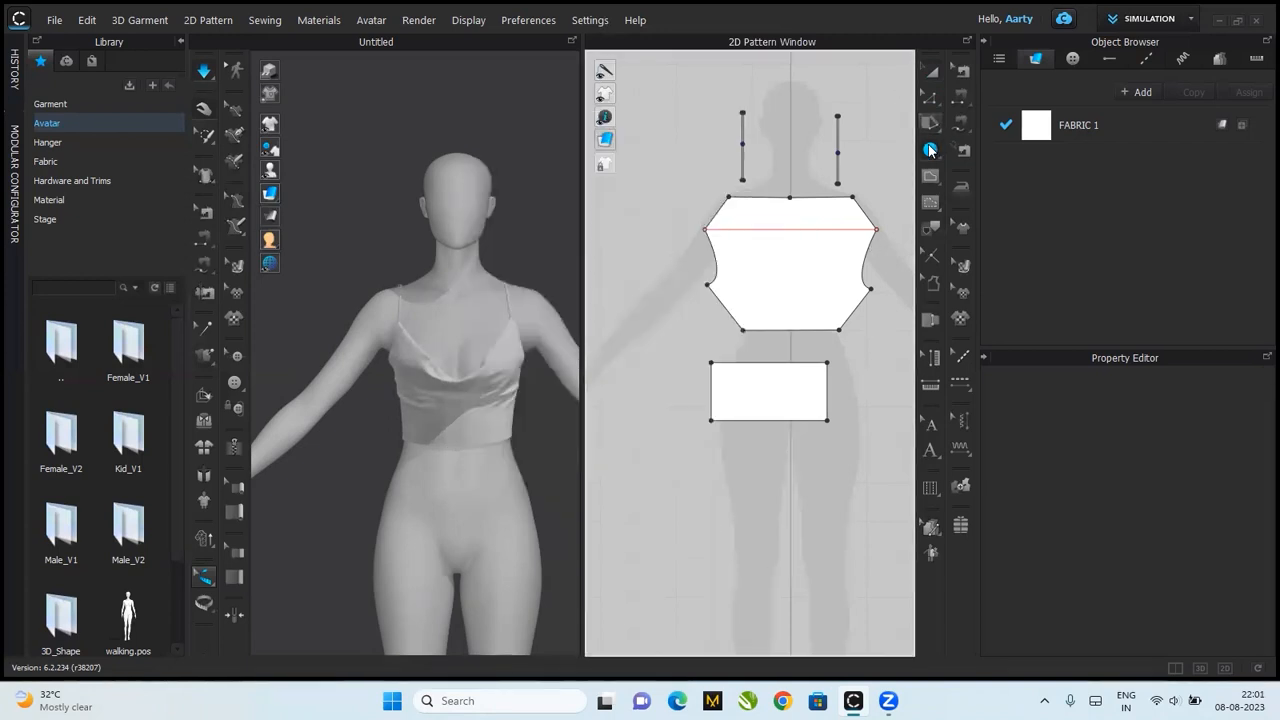
{"action": "left_click", "coordinate": [604, 93]}
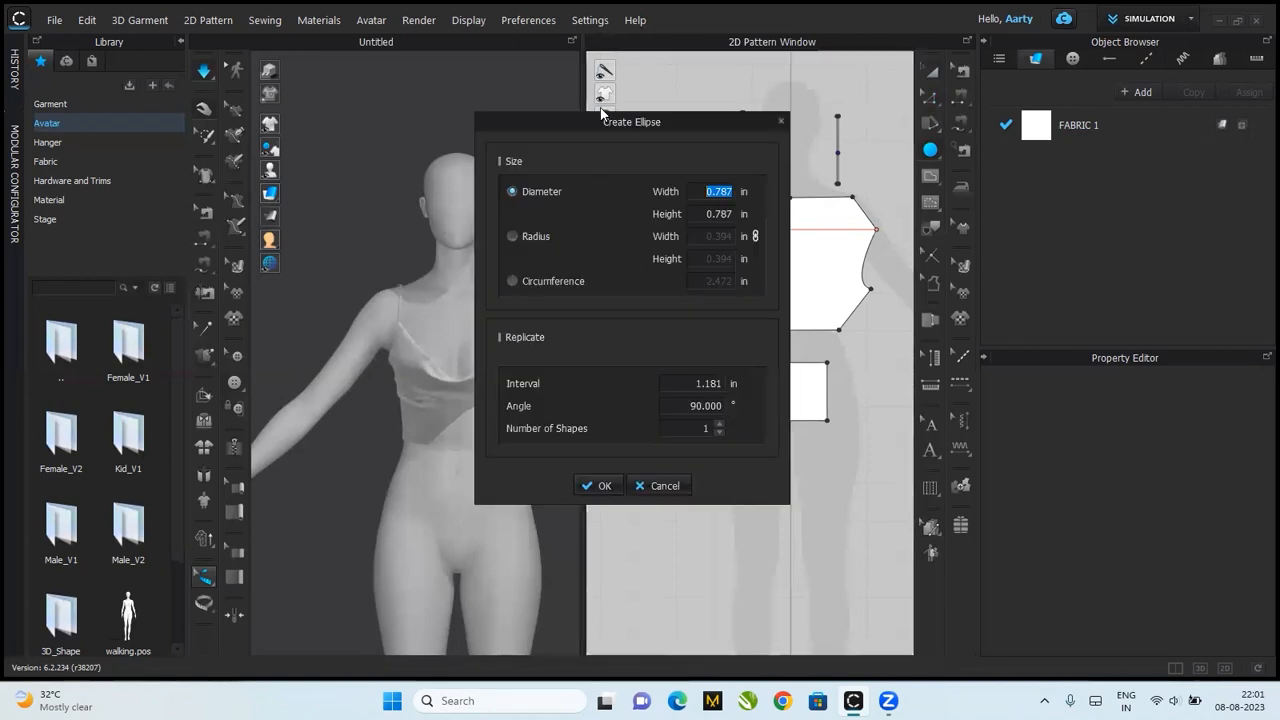
{"action": "left_click", "coordinate": [512, 236]}
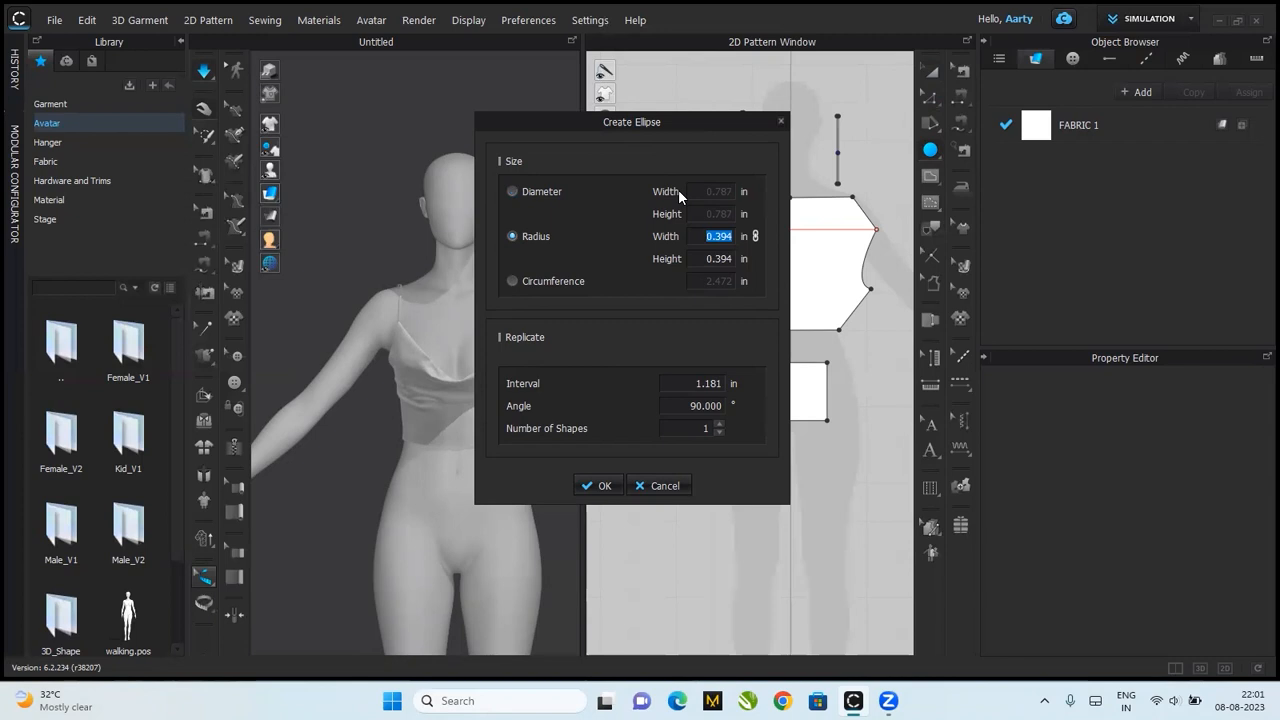
{"action": "type", "text": "18"}
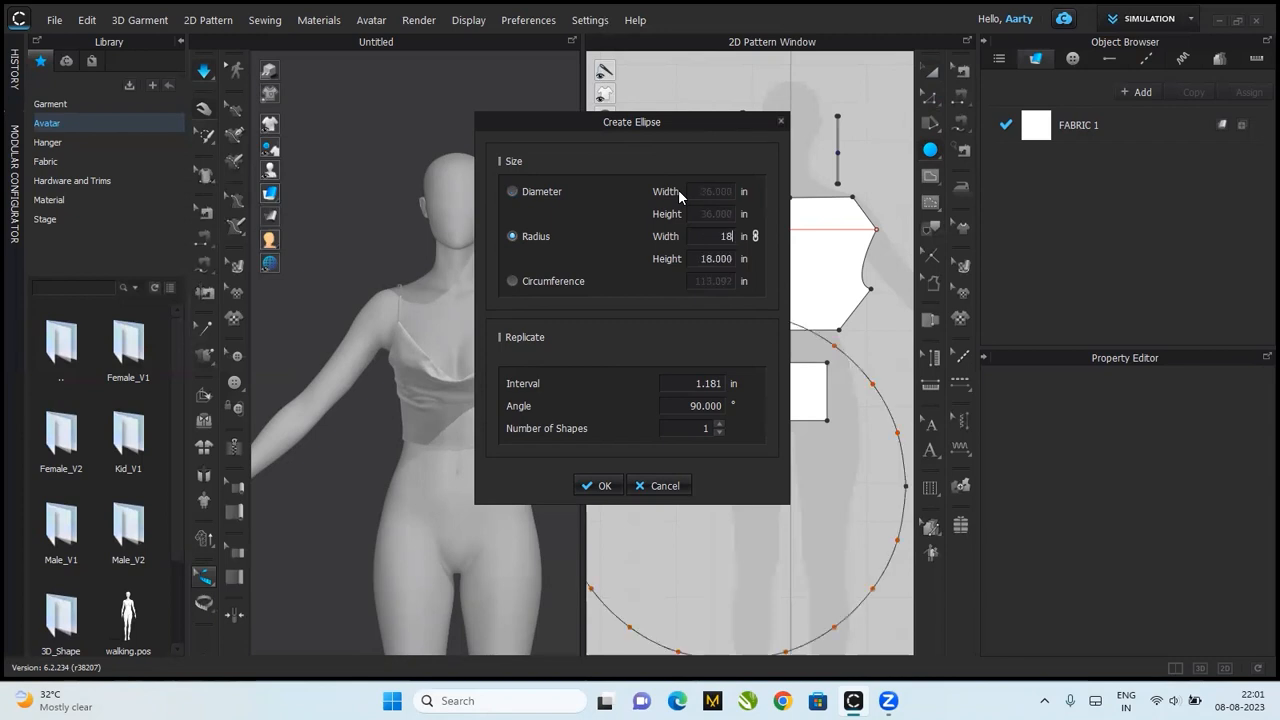
{"action": "left_click", "coordinate": [598, 485]}
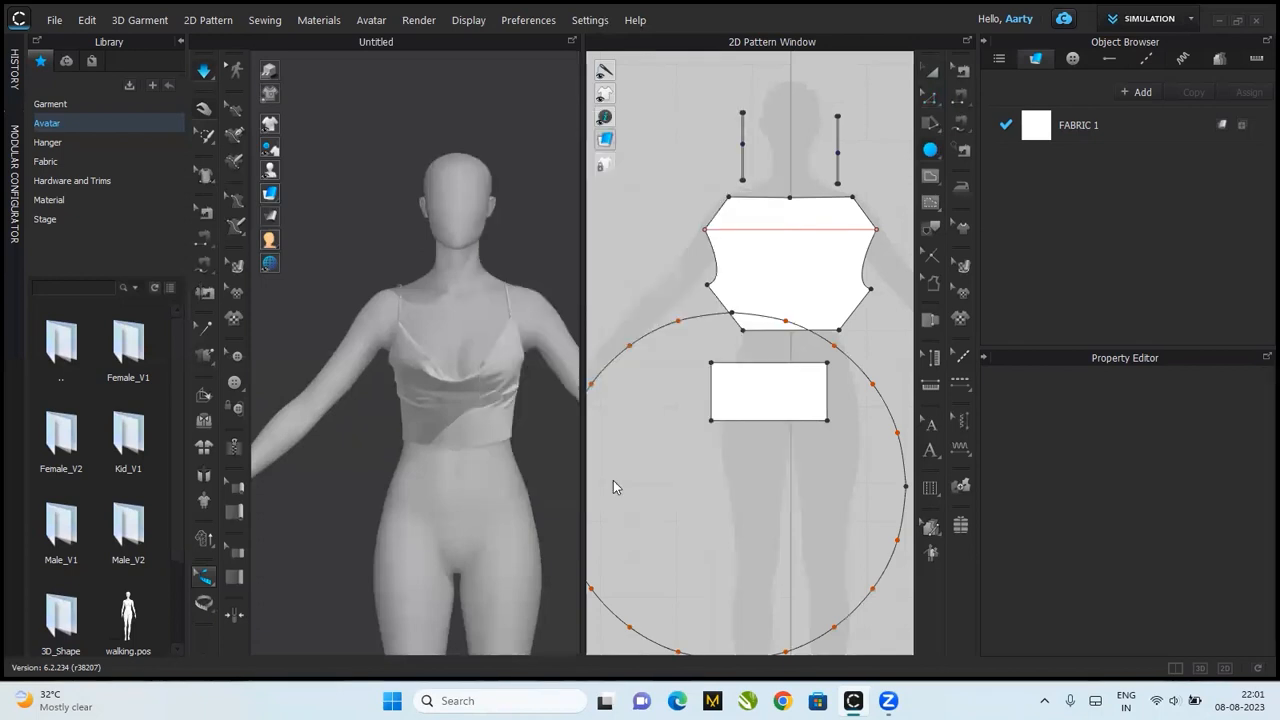
- Add an internal circle sized by circumference at the skirt's centre and select it
{"action": "left_click", "coordinate": [930, 178]}
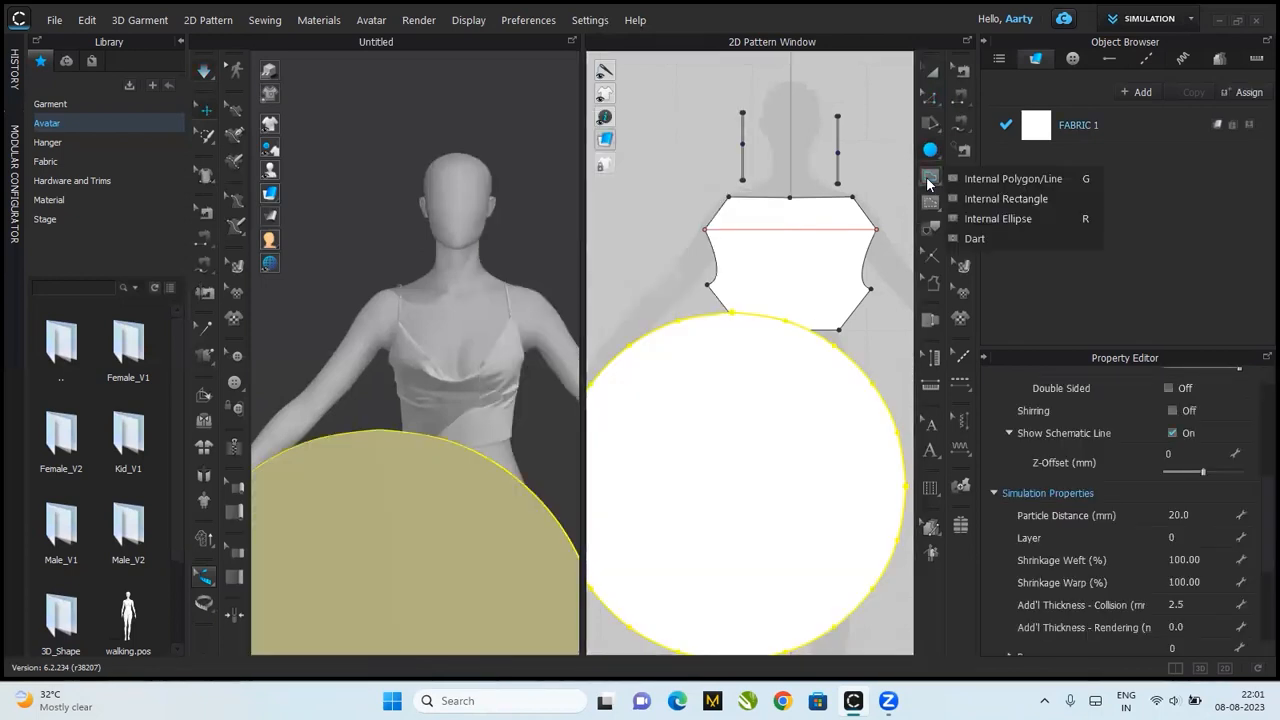
{"action": "left_click", "coordinate": [998, 218]}
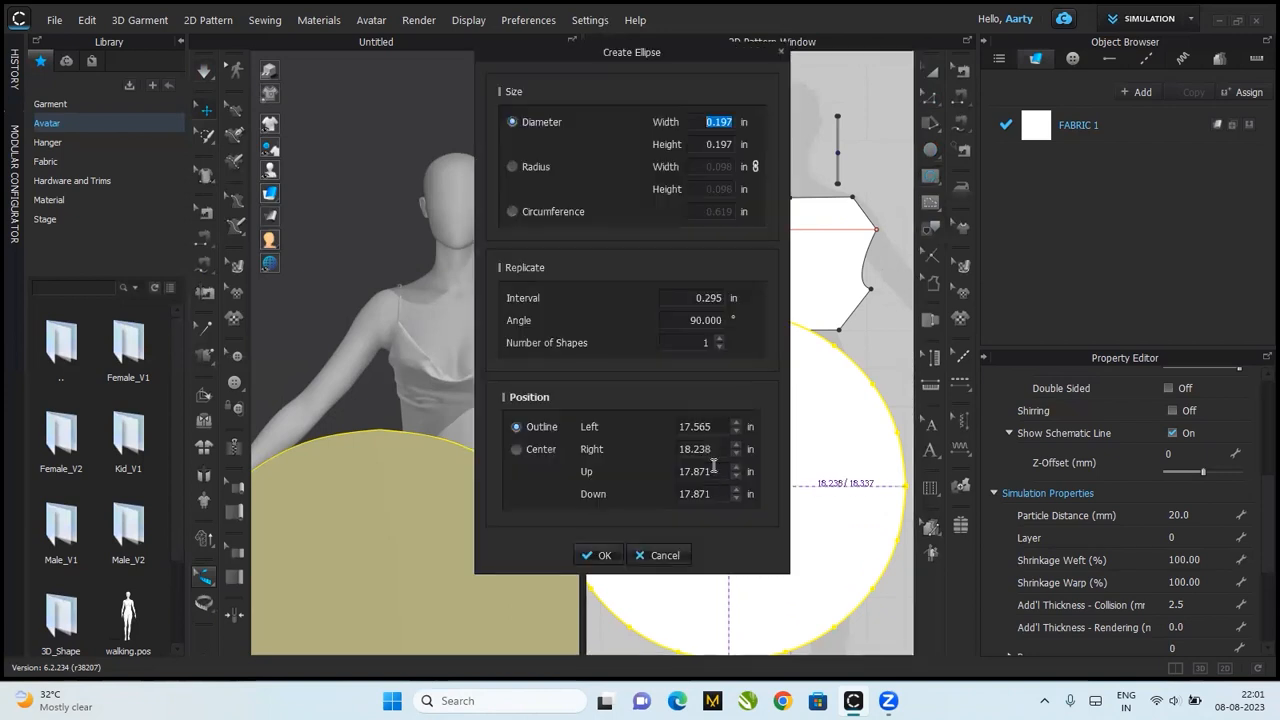
{"action": "left_click", "coordinate": [512, 211]}
{"action": "type", "text": "2"}
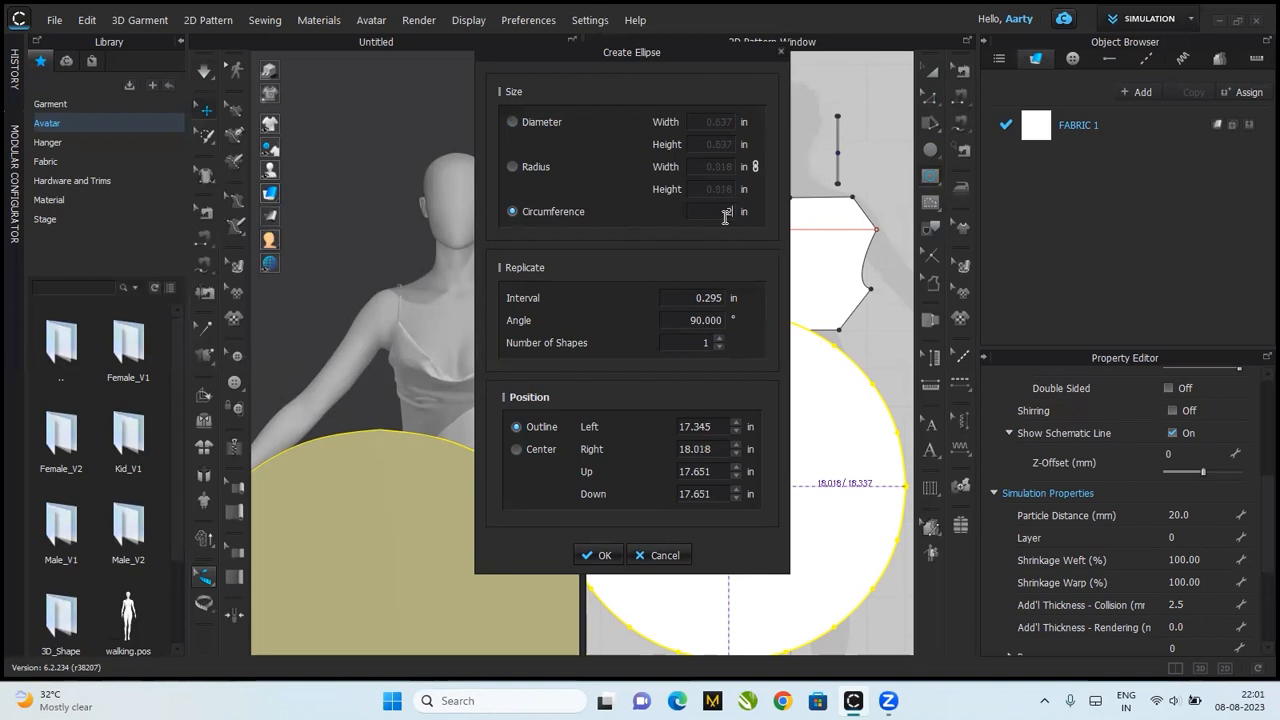
{"action": "left_click", "coordinate": [598, 555]}
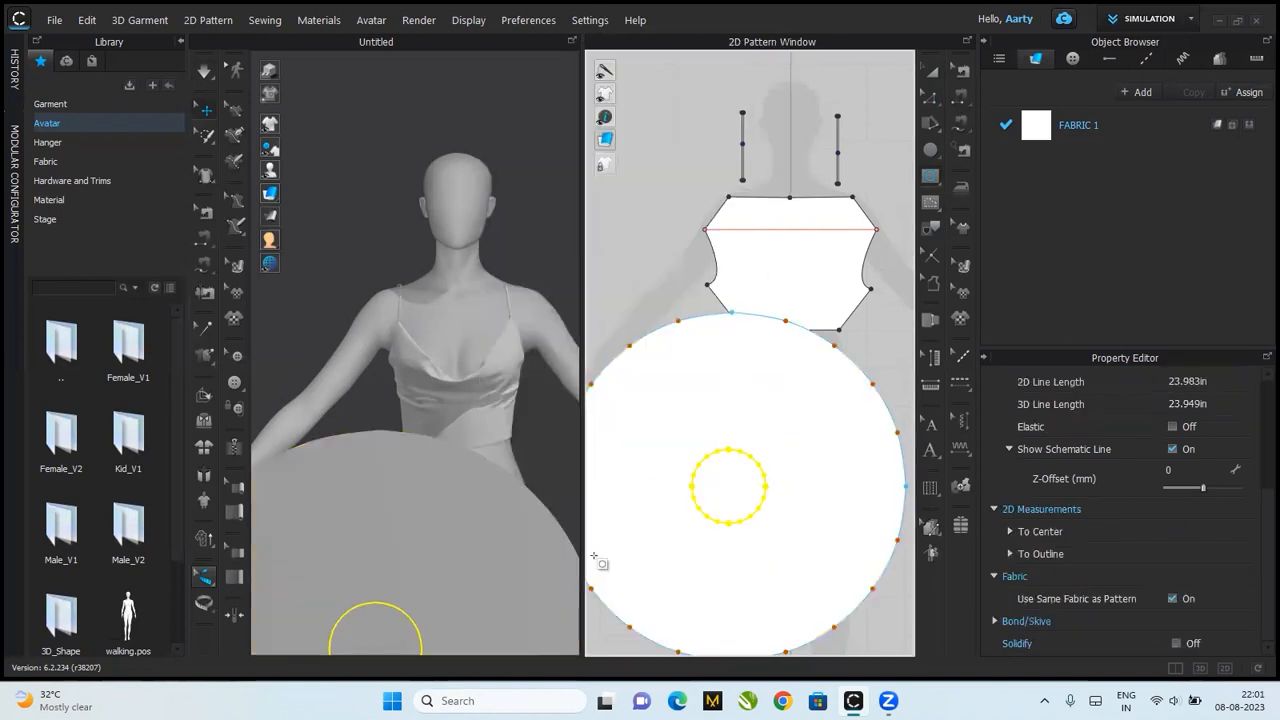
{"action": "left_click", "coordinate": [728, 487]}
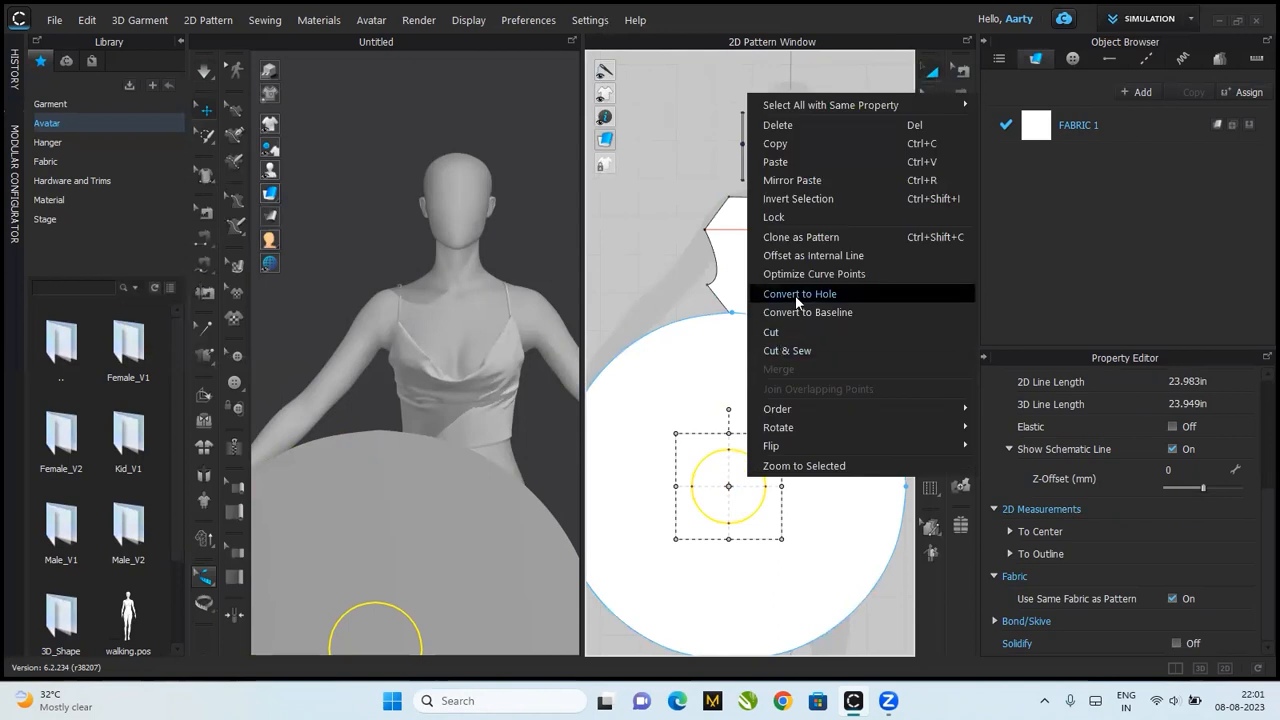
- Convert the skirt's inner circle into a waist hole
{"action": "left_click", "coordinate": [799, 293]}
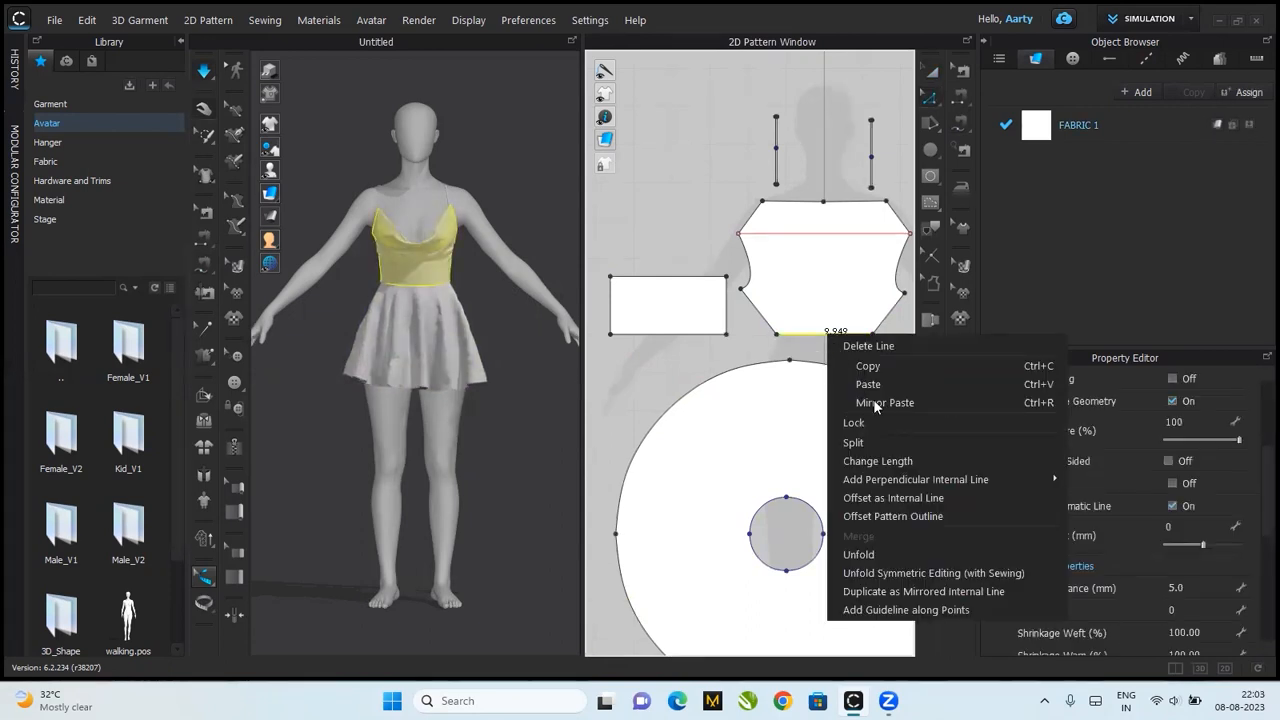
- Lengthen the bodice bottom edge to 12 inches, extending from both ends
{"action": "left_click", "coordinate": [877, 461]}
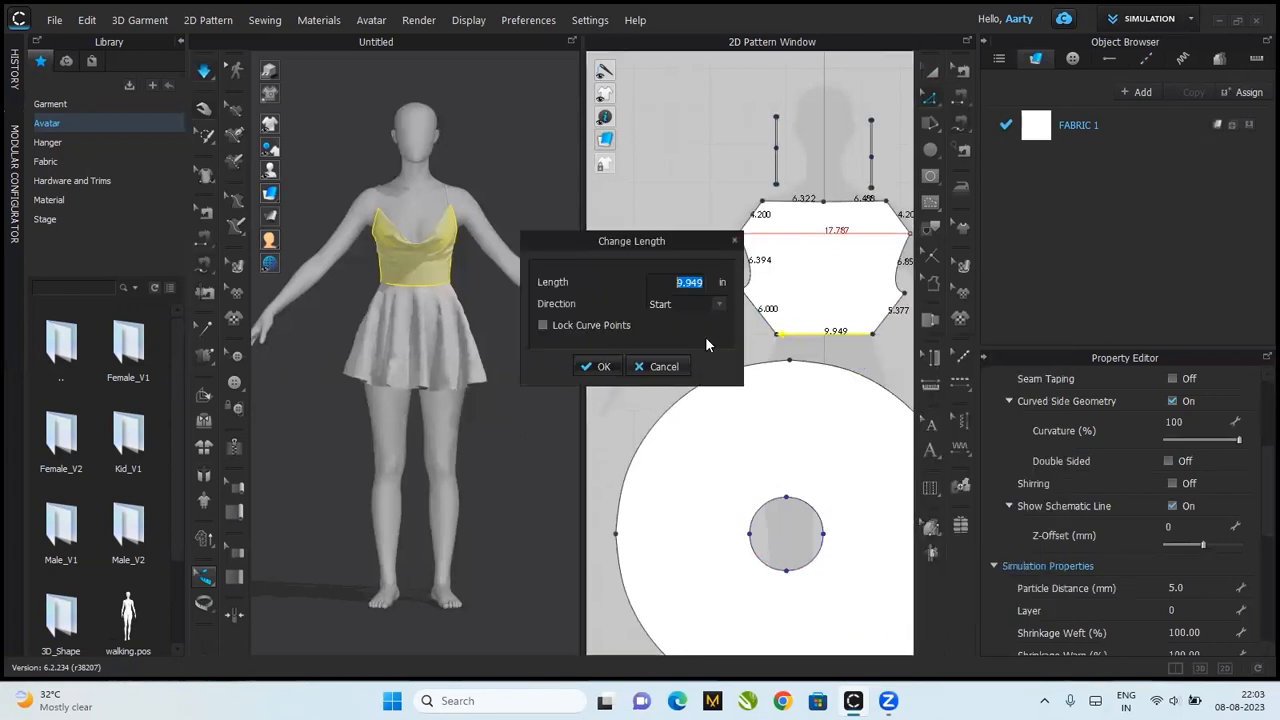
{"action": "type", "text": "12"}
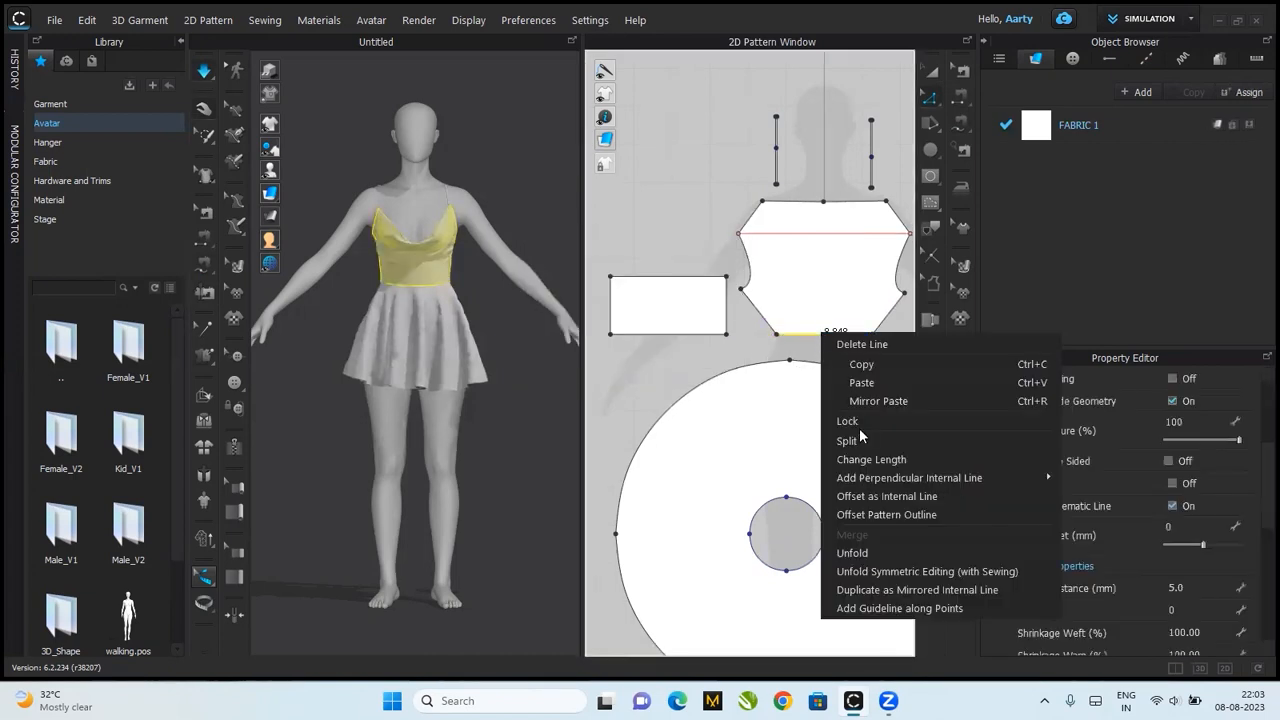
{"action": "left_click", "coordinate": [871, 459]}
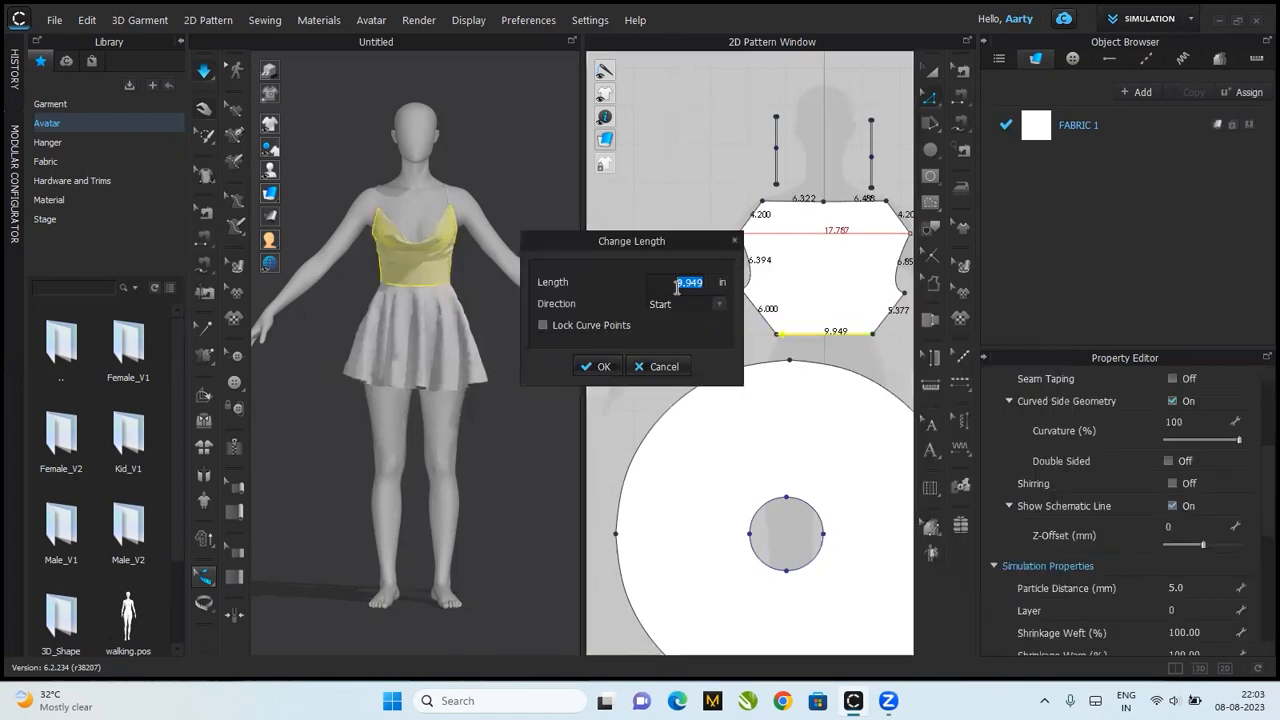
{"action": "type", "text": "12"}
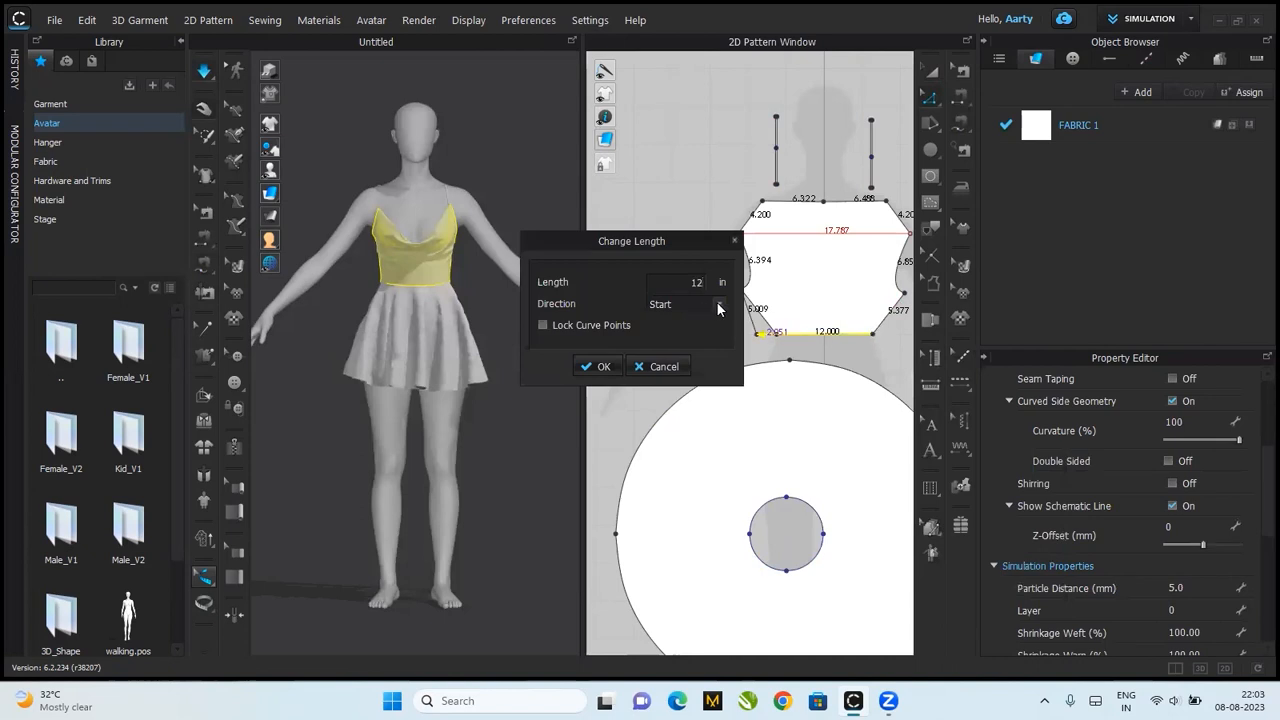
{"action": "left_click", "coordinate": [685, 304]}
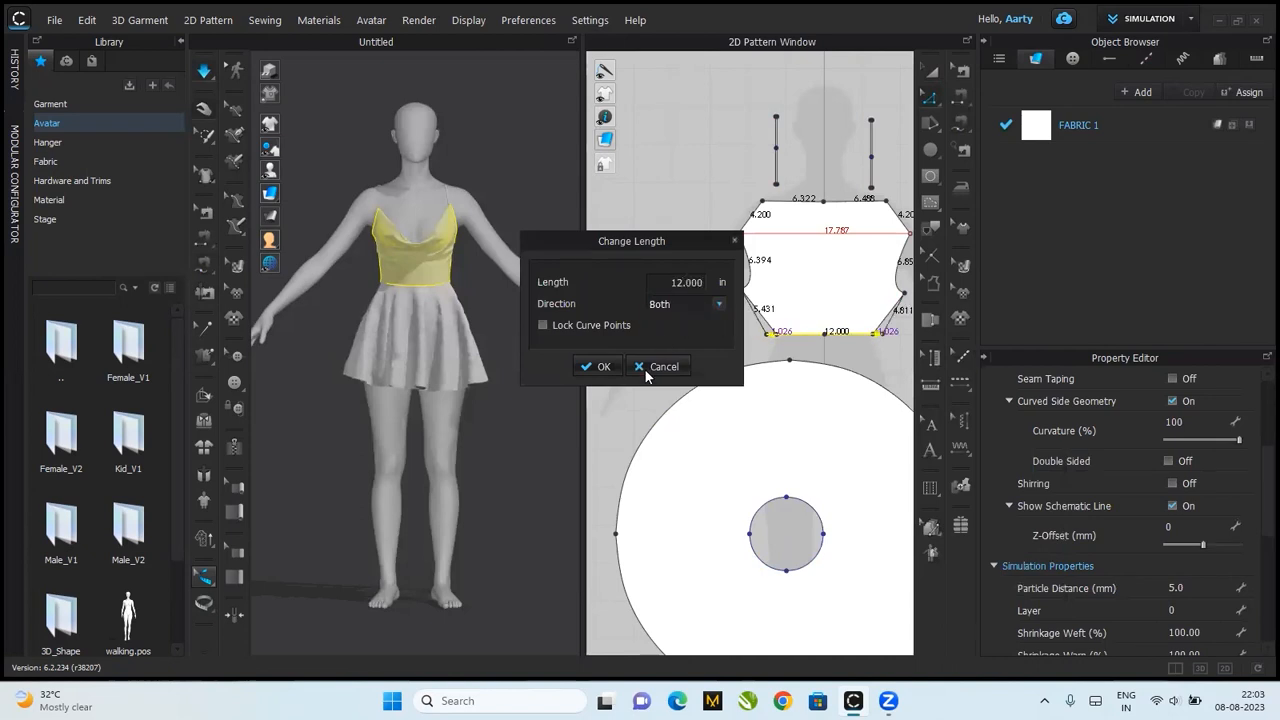
{"action": "left_click", "coordinate": [597, 366]}
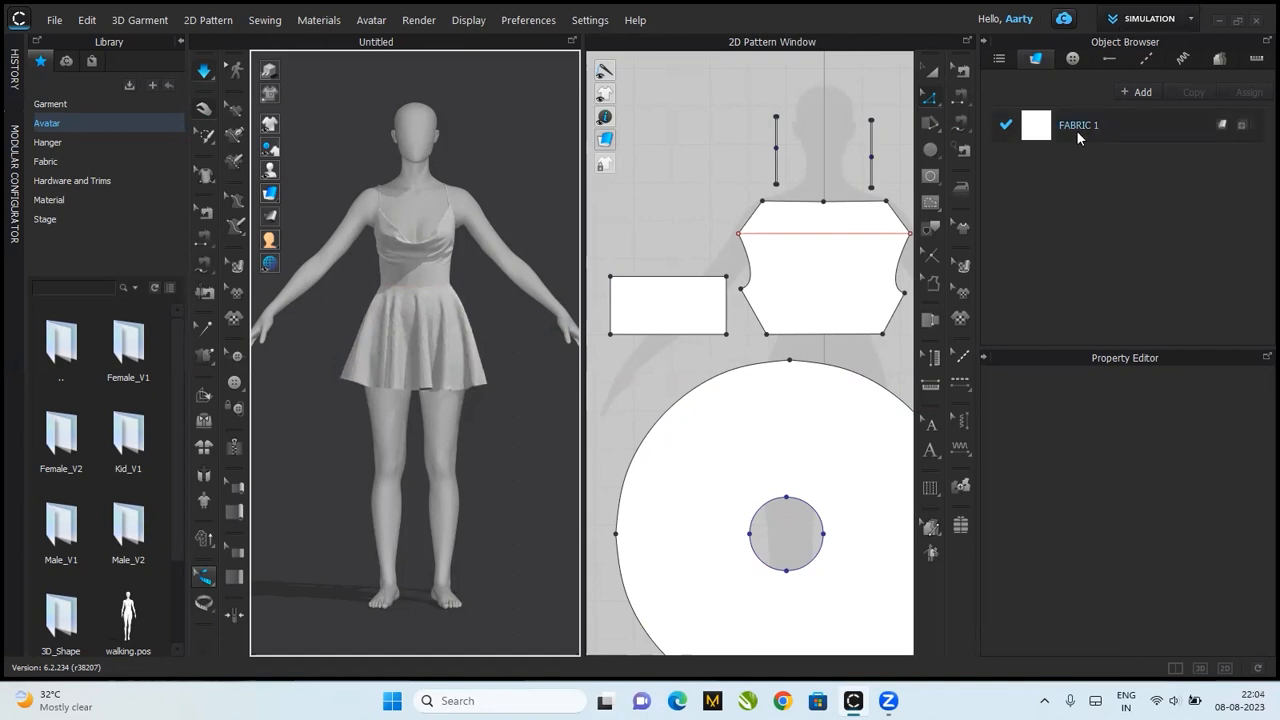
- Change FABRIC 1's type and colour it dark red across the whole dress
{"action": "left_click", "coordinate": [1078, 125]}
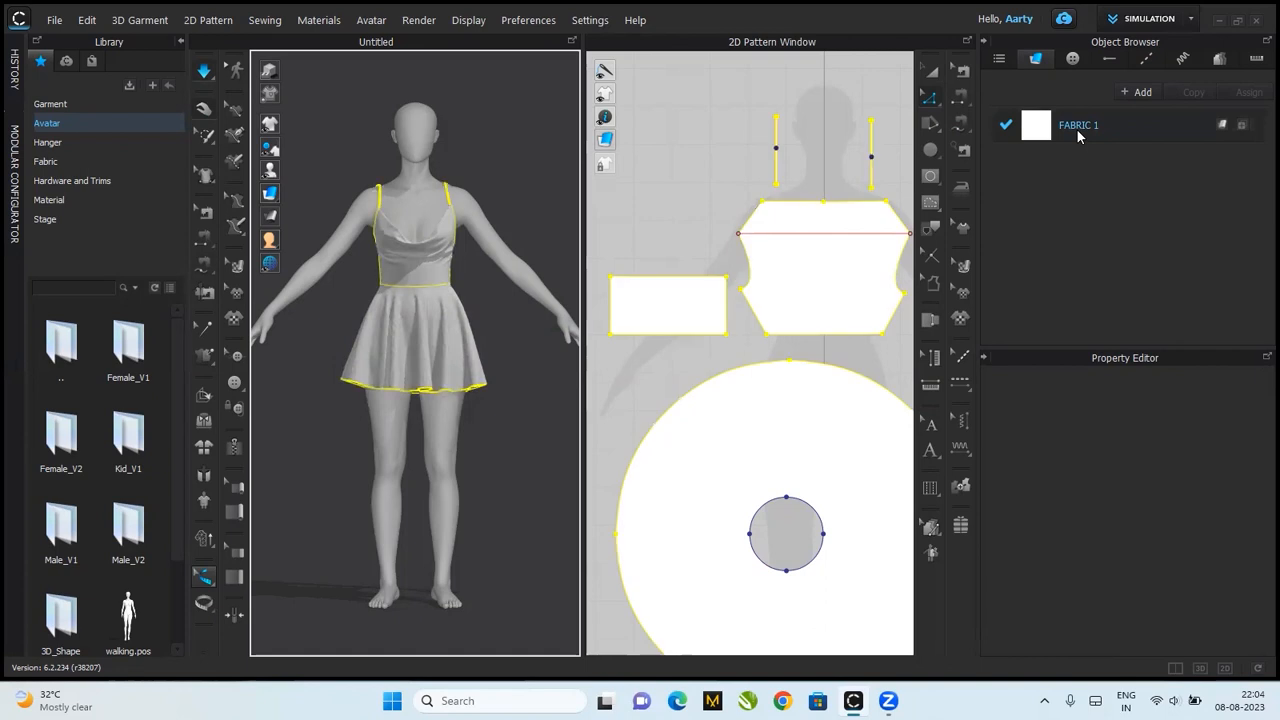
{"action": "left_click", "coordinate": [1078, 124]}
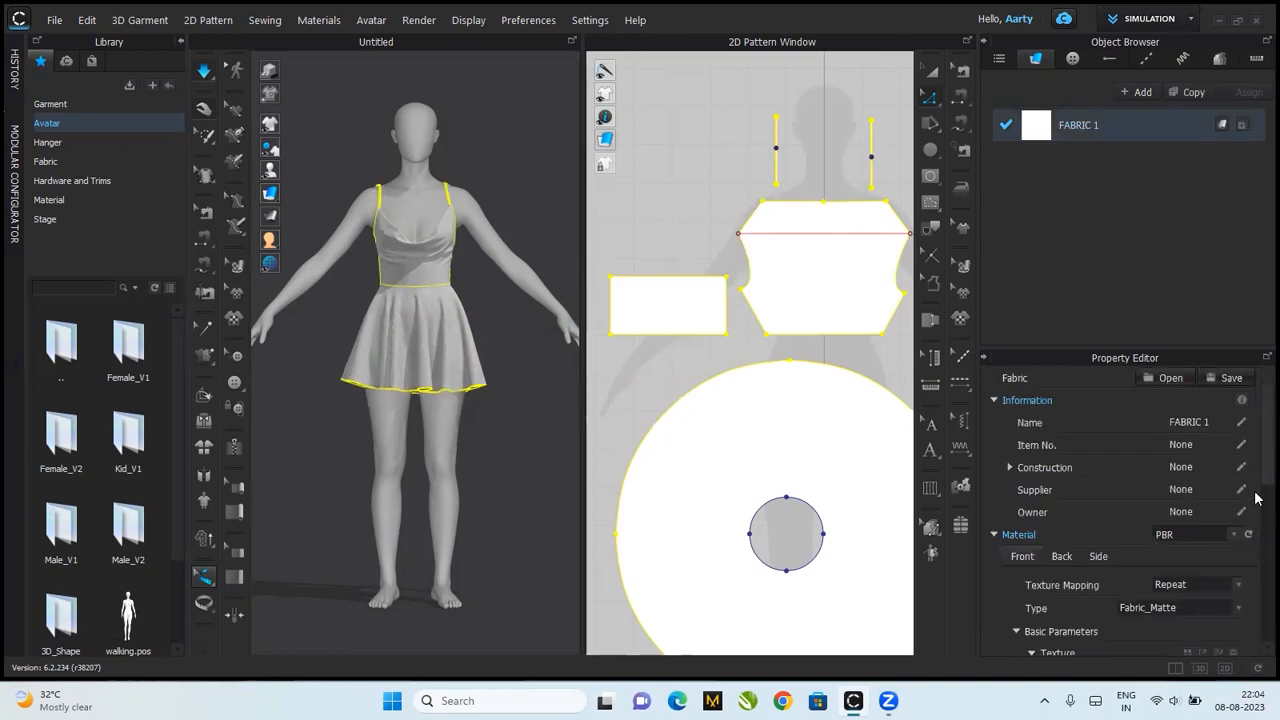
{"action": "scroll", "scroll_direction": "down", "scroll_amount": 3}
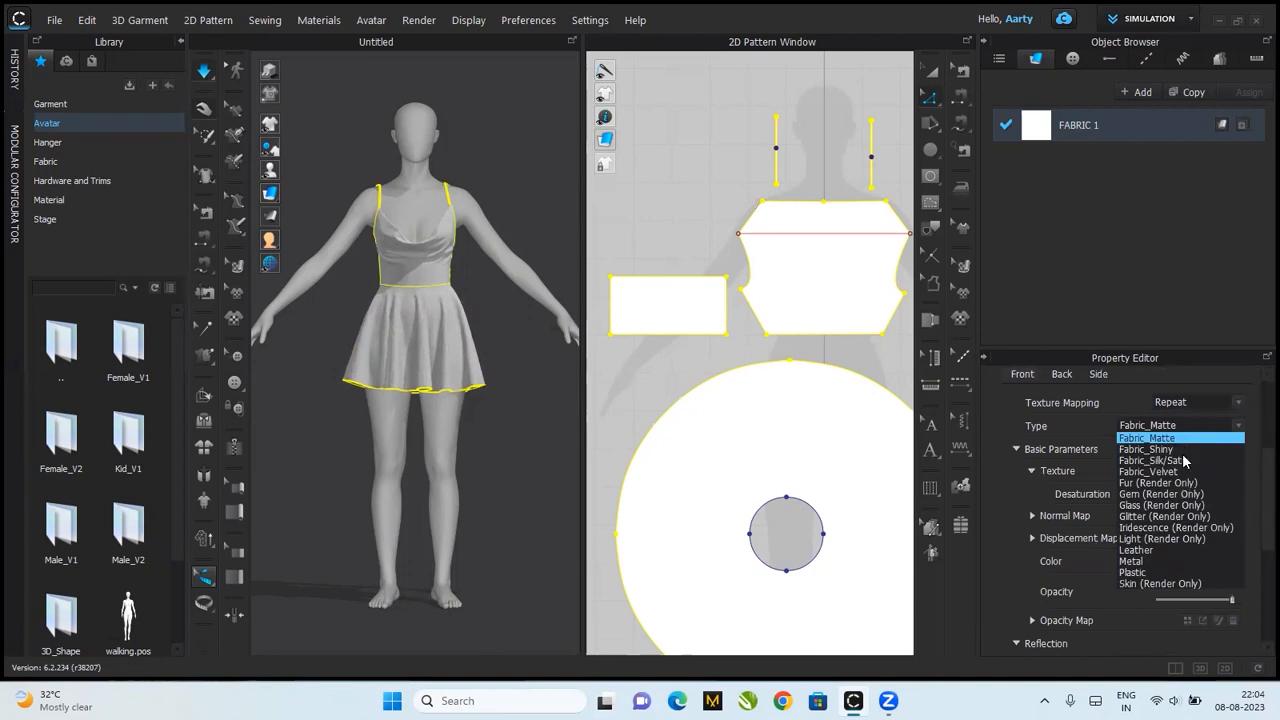
{"action": "left_click", "coordinate": [1146, 437]}
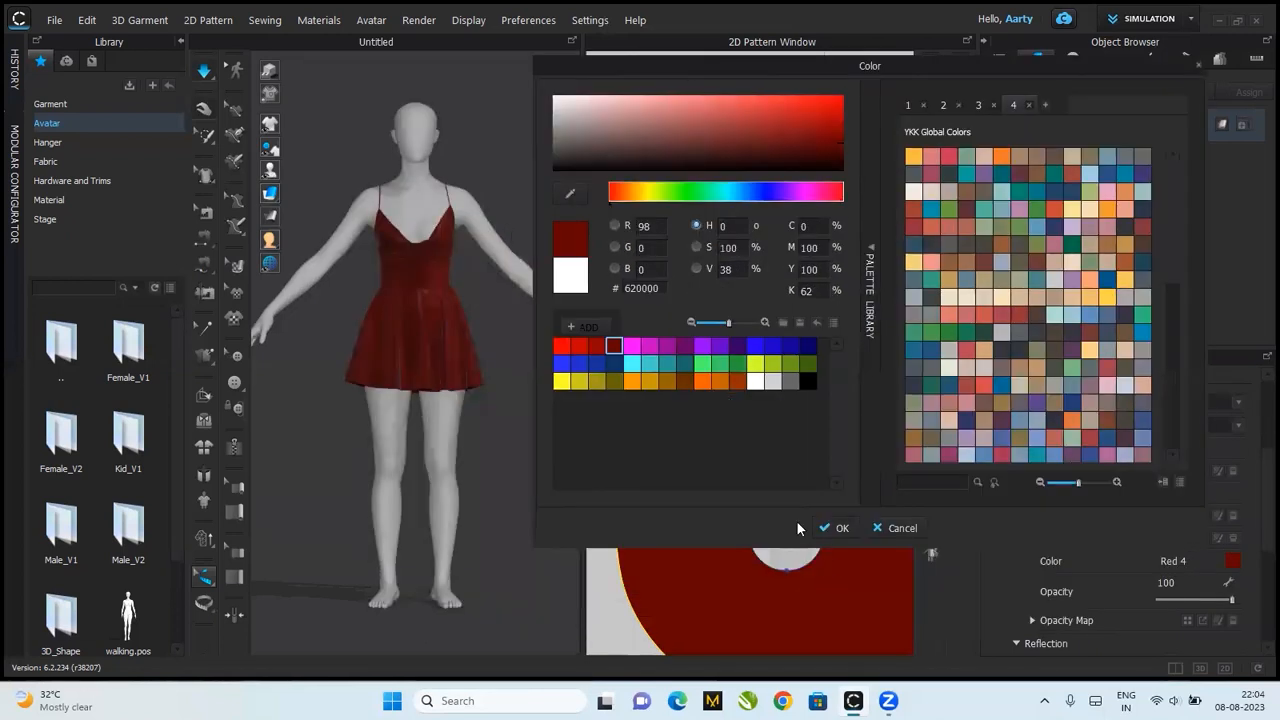
{"action": "left_click", "coordinate": [836, 528]}
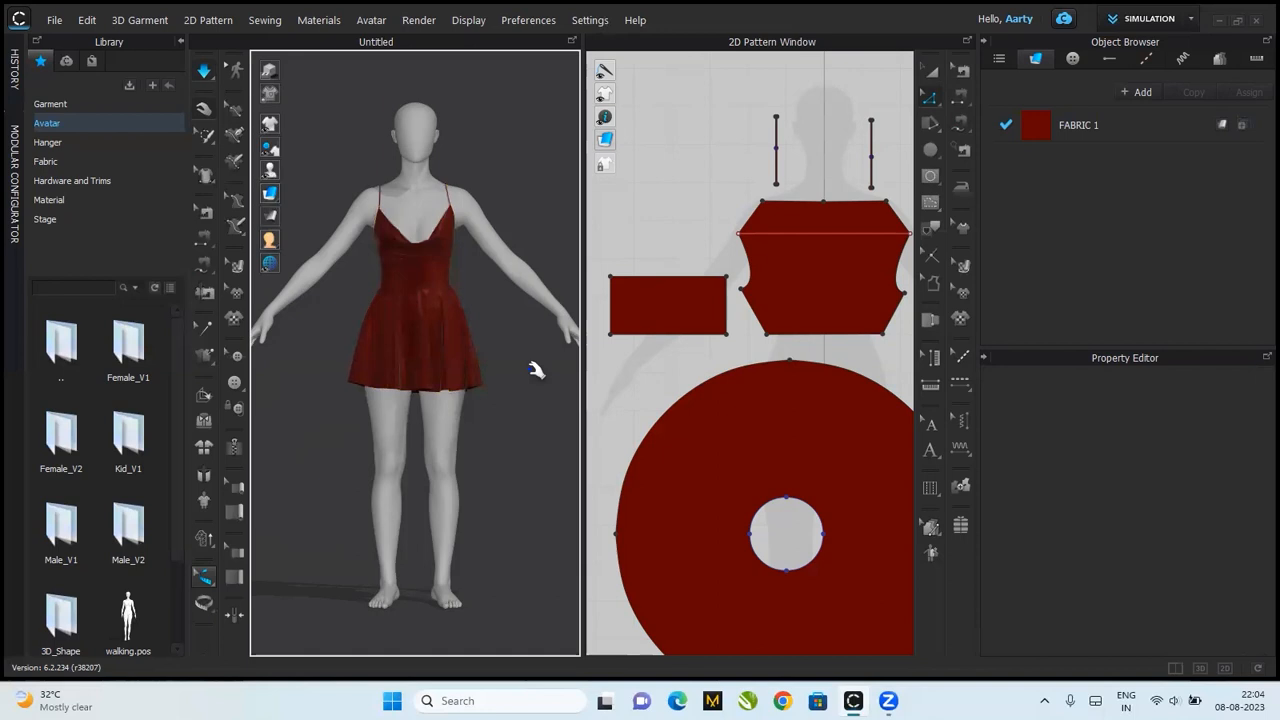
{"action": "mouse_move", "coordinate": [550, 305]}
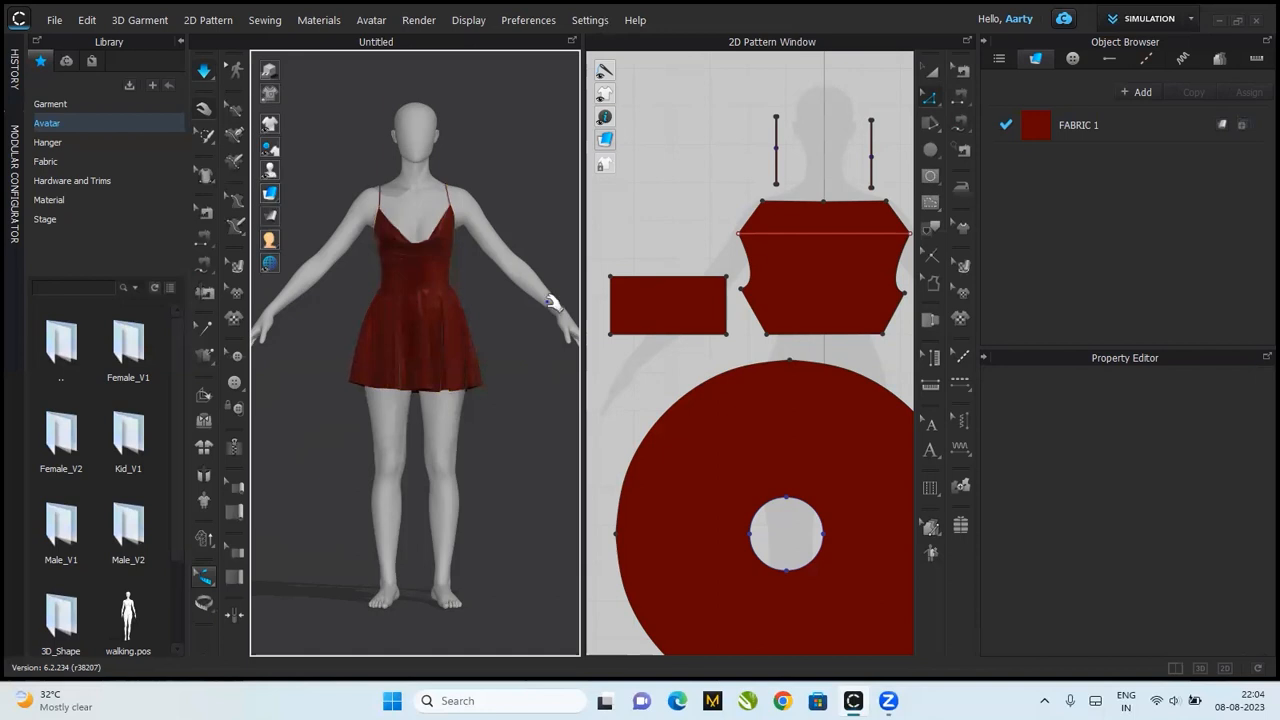